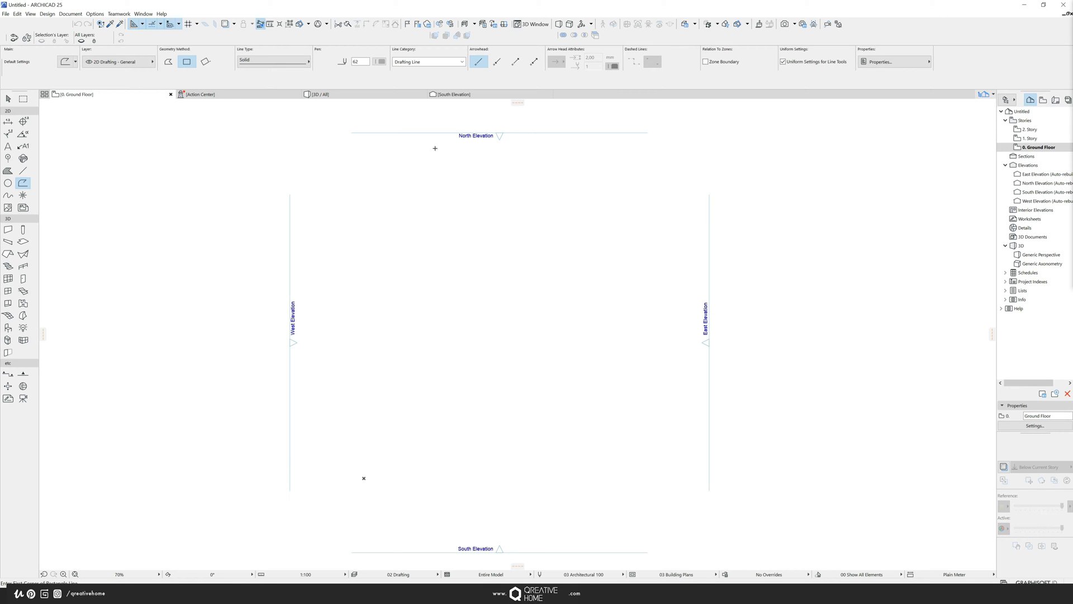
mouse_move(435, 156)
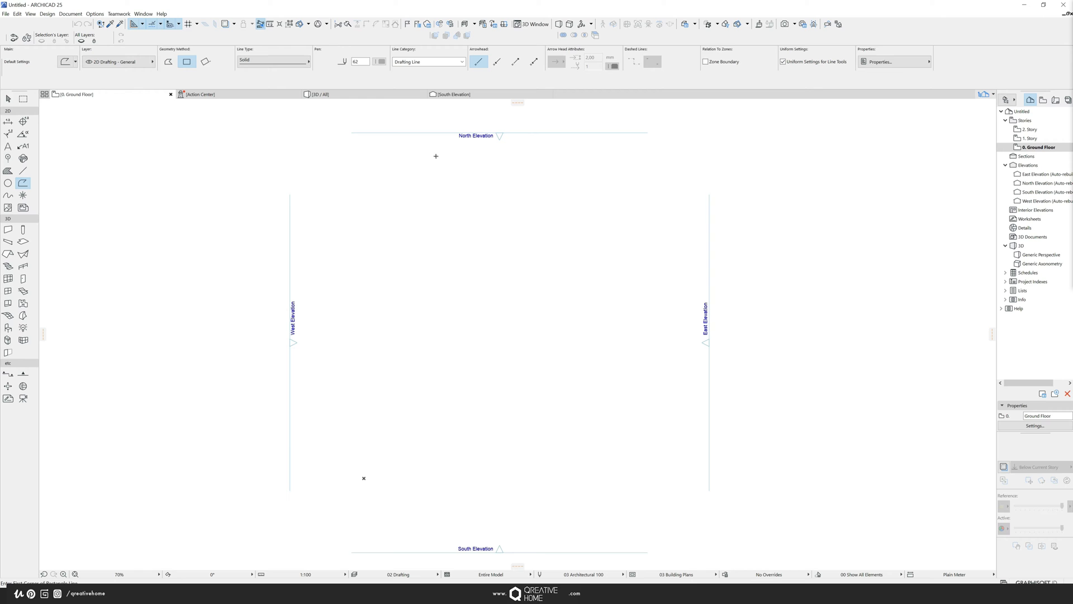
mouse_move(70, 188)
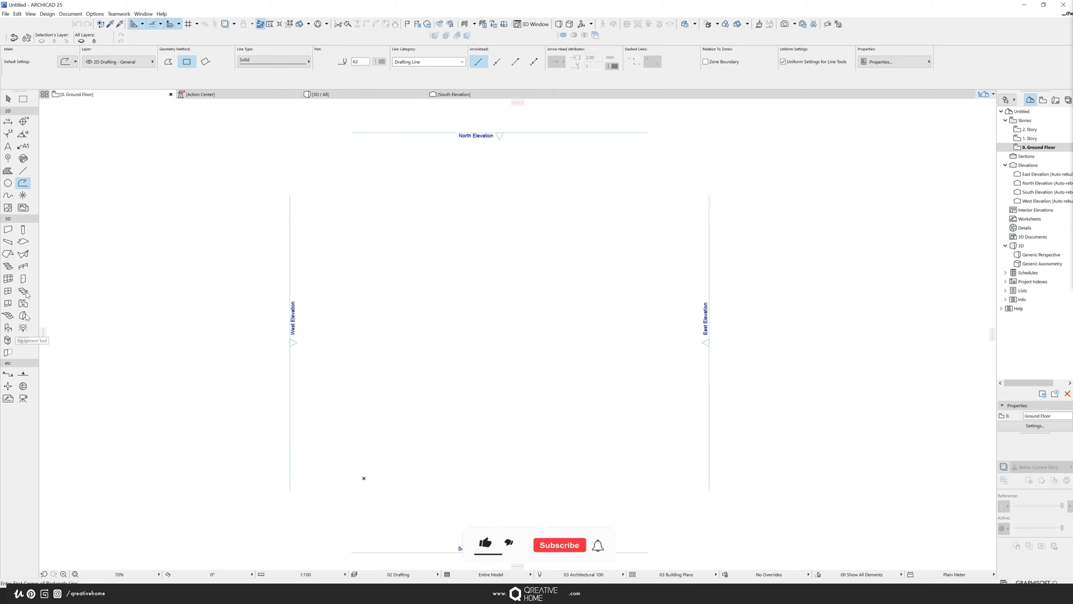
Step: Draw a 0.750 × 2 rectangle on the Ground Floor plan as the panel outline
left_click(485, 542)
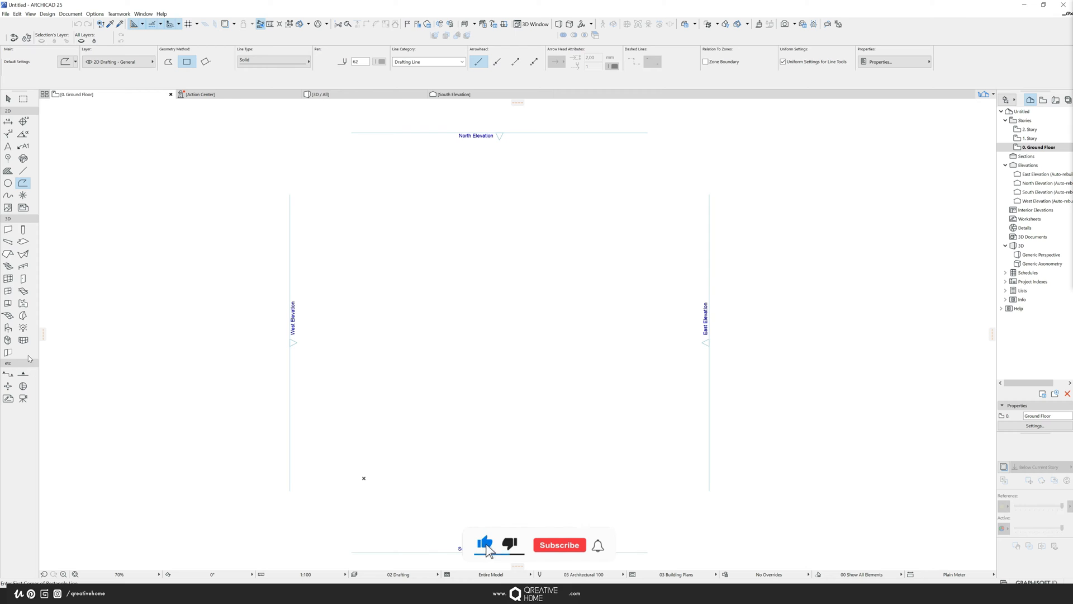
left_click(559, 544)
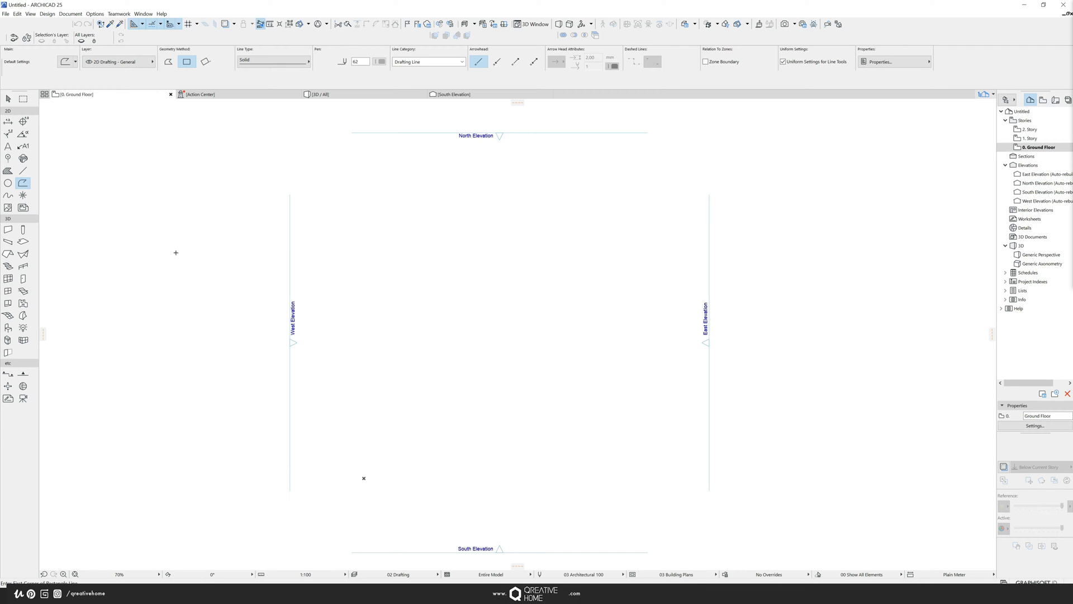
mouse_move(186, 263)
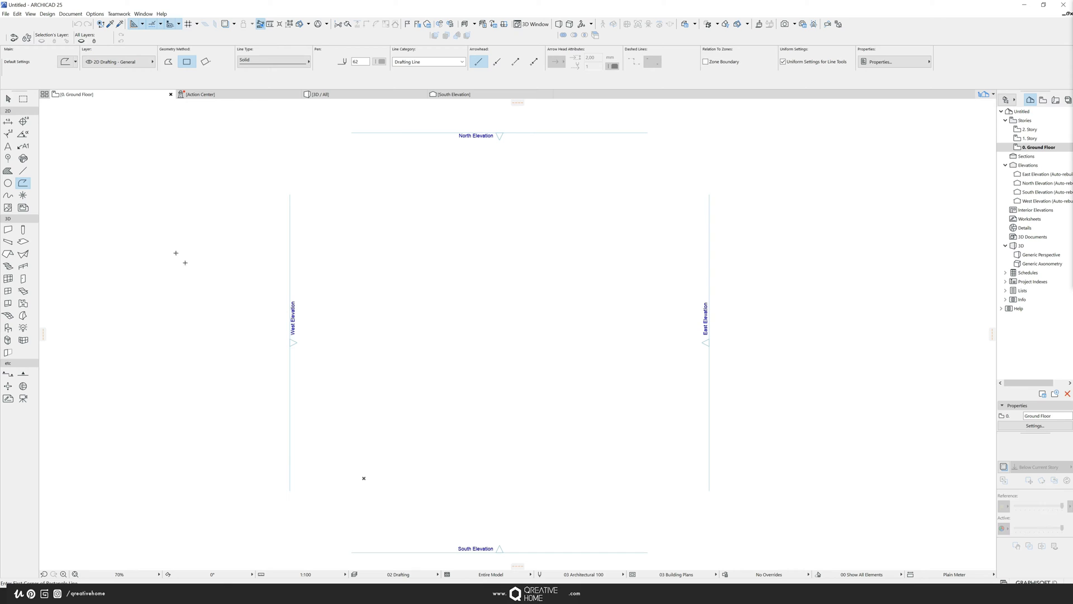
mouse_move(223, 279)
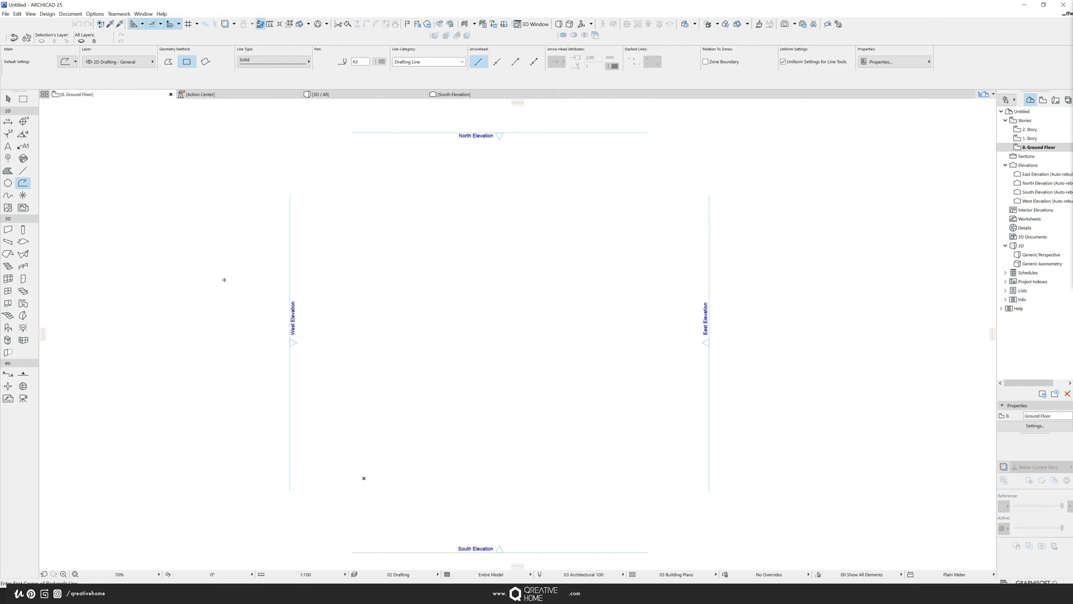
mouse_move(217, 168)
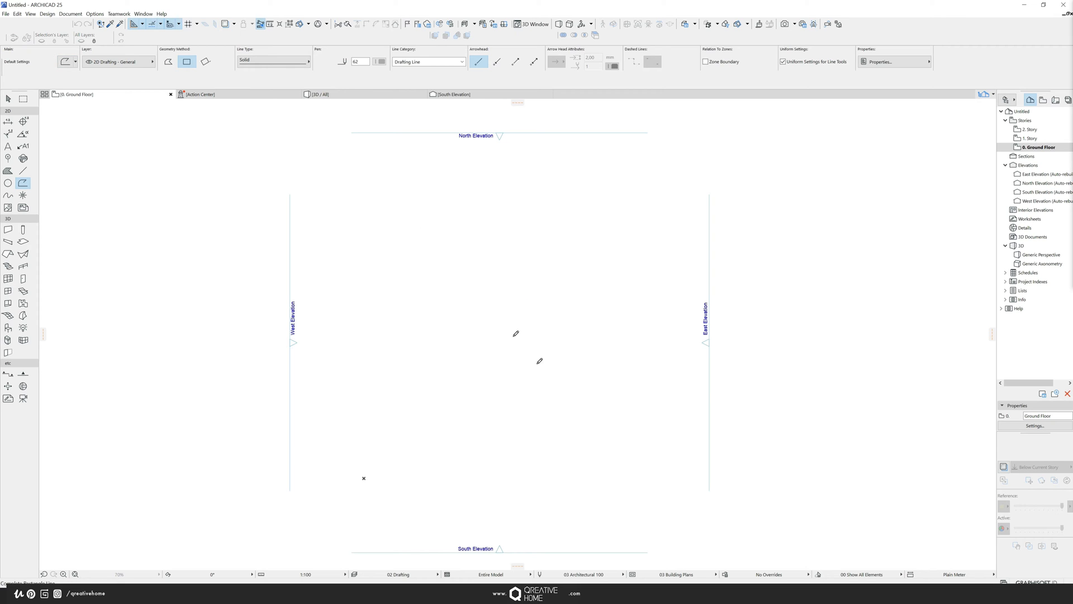
left_click_drag(460, 265, 515, 362)
type("0.750")
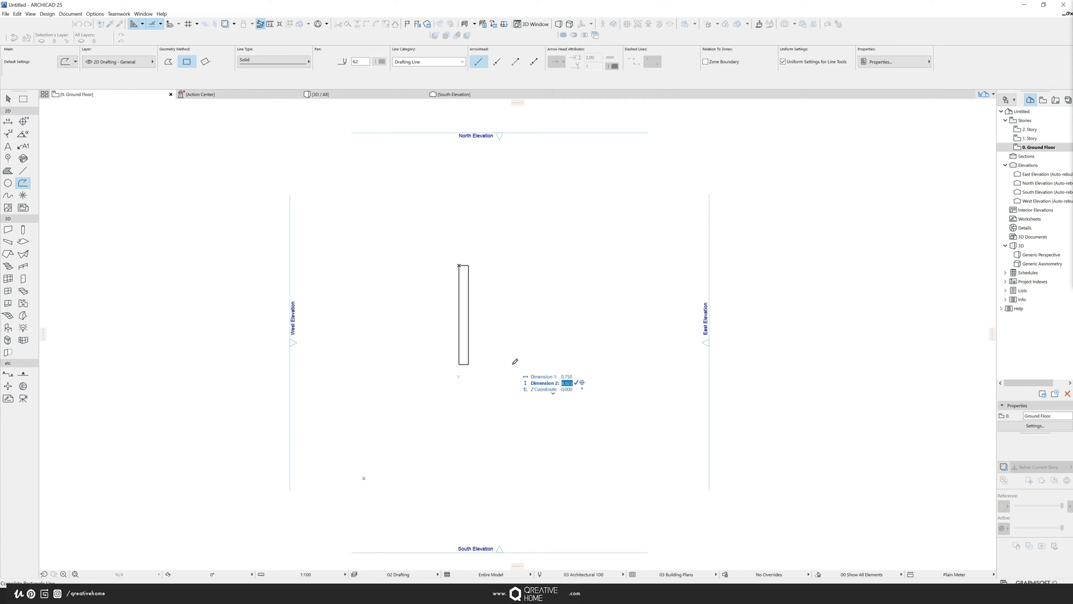
type("2")
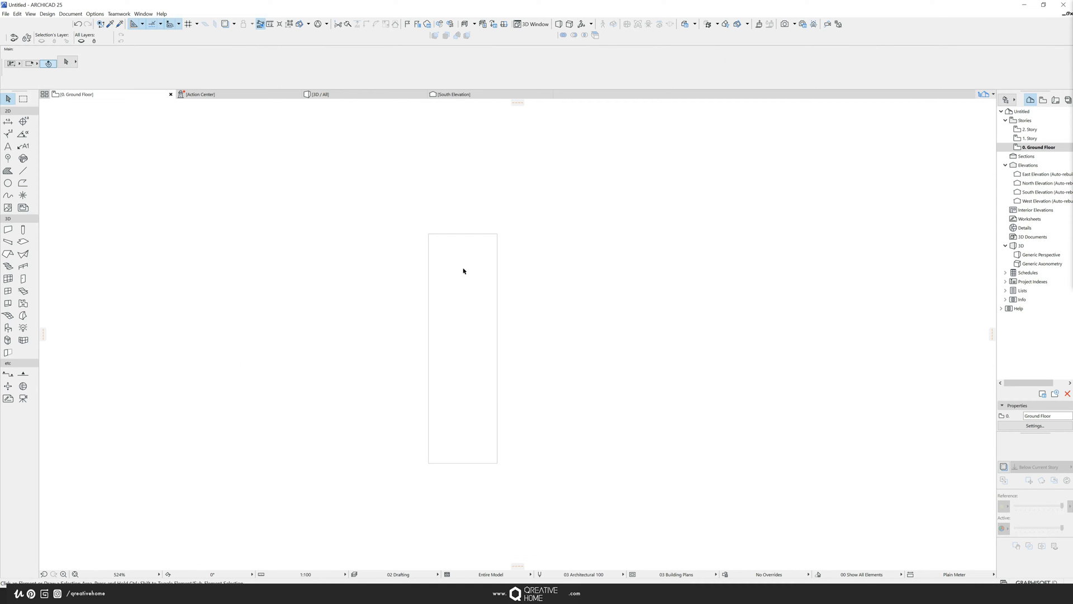
Step: Draw seven circles of different radii scattered inside the rectangular outline
left_click(8, 183)
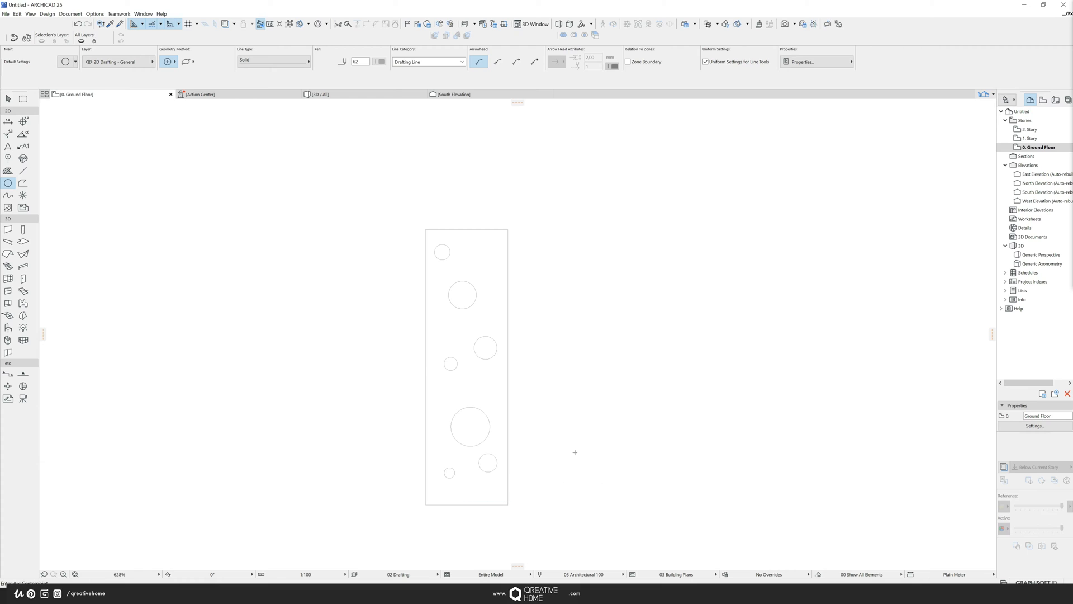
mouse_move(242, 272)
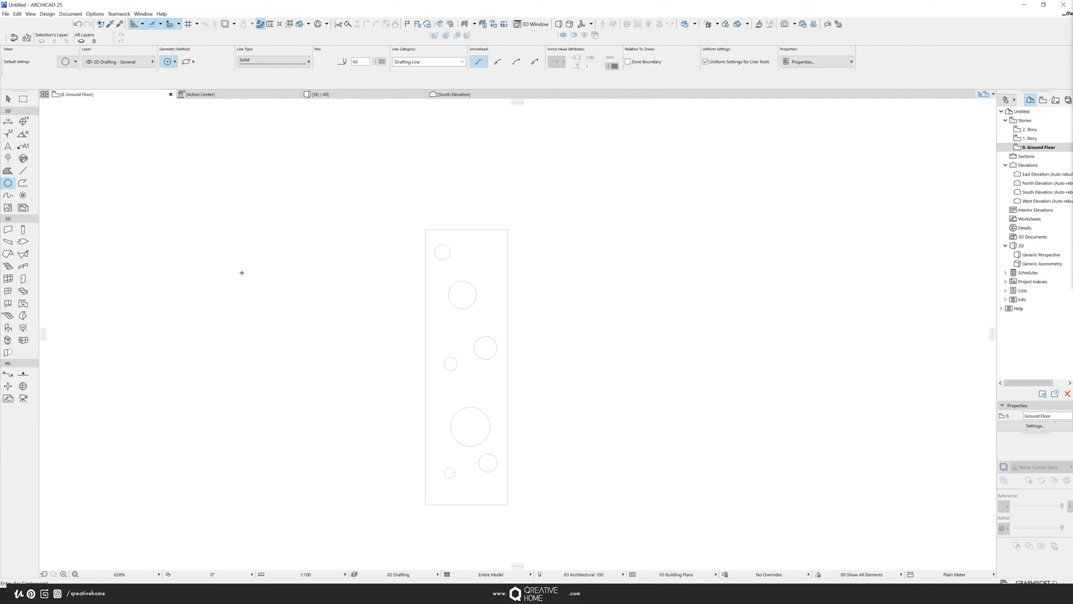
left_click(23, 315)
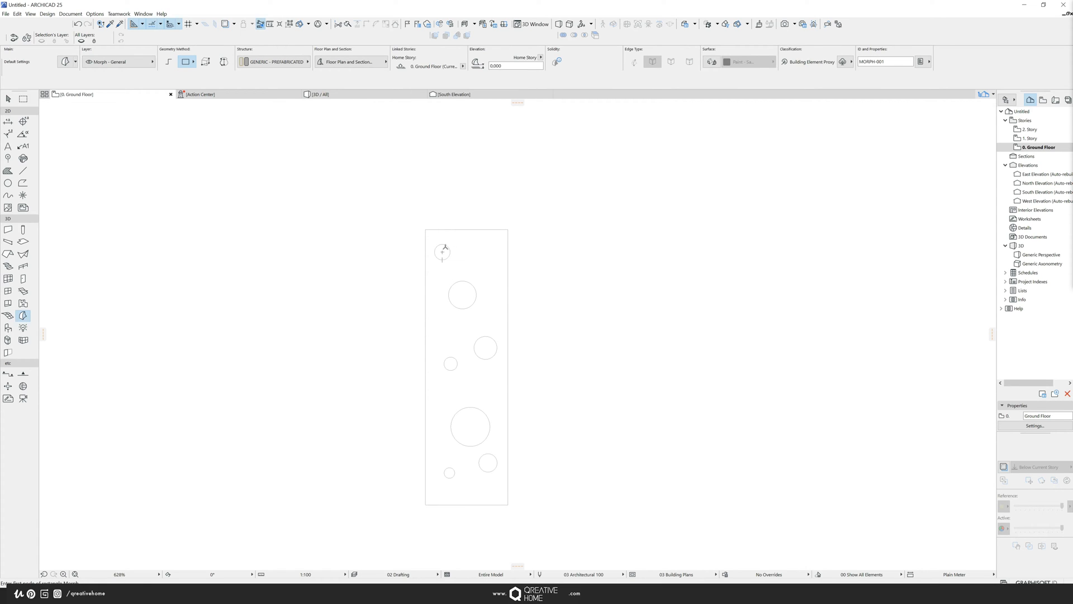
mouse_move(430, 246)
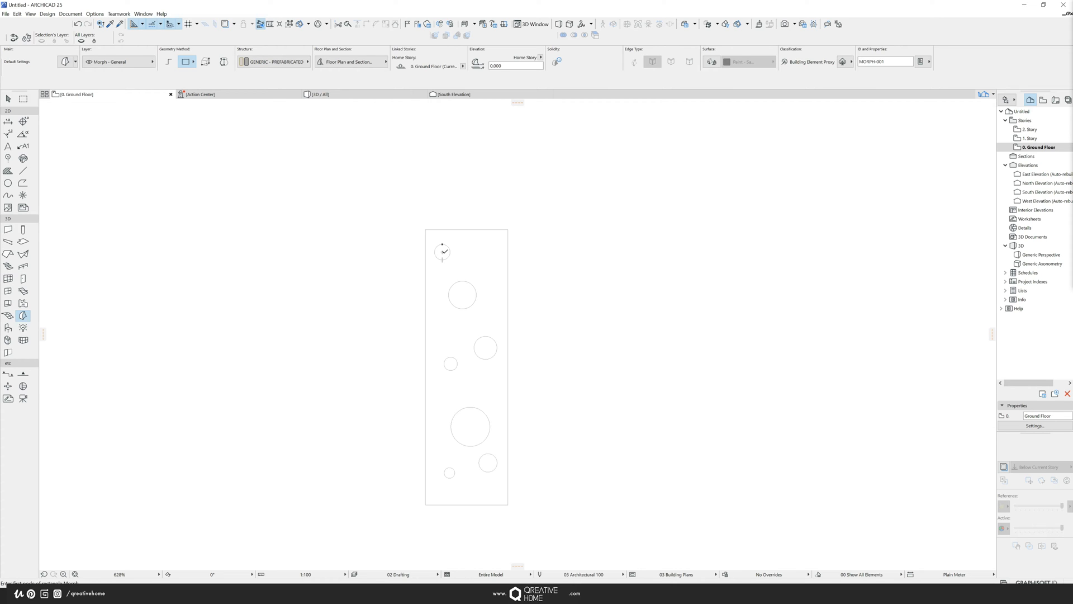
mouse_move(408, 242)
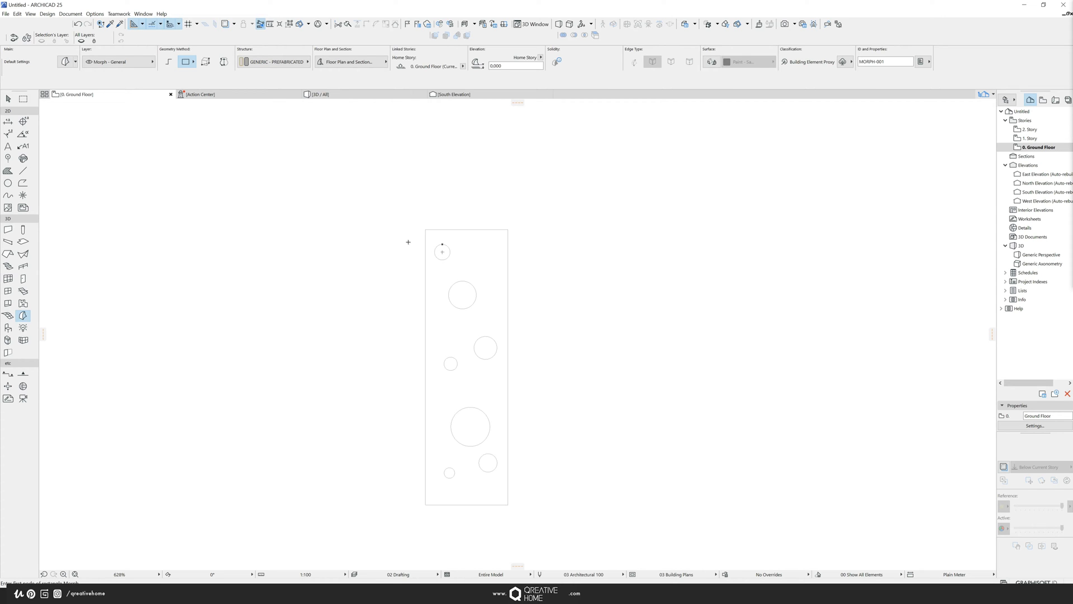
mouse_move(406, 240)
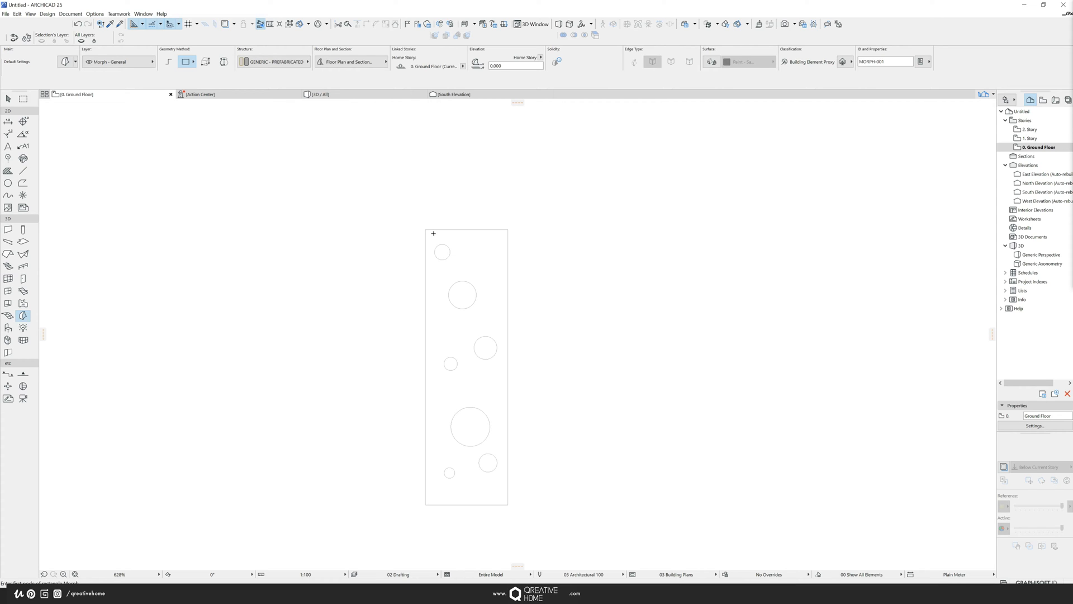
mouse_move(466, 310)
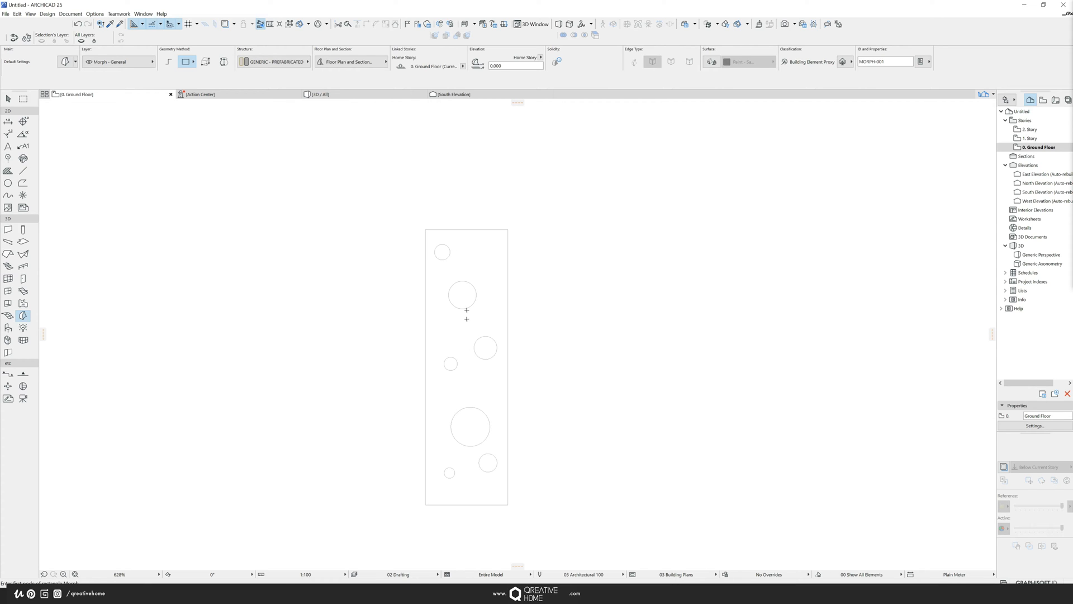
mouse_move(22, 316)
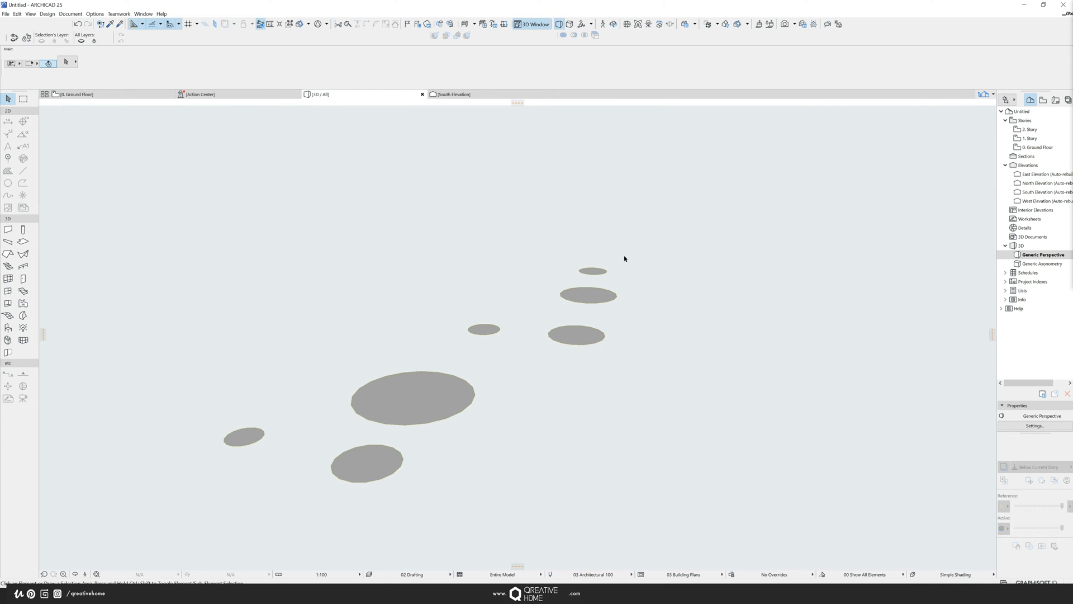
mouse_move(597, 211)
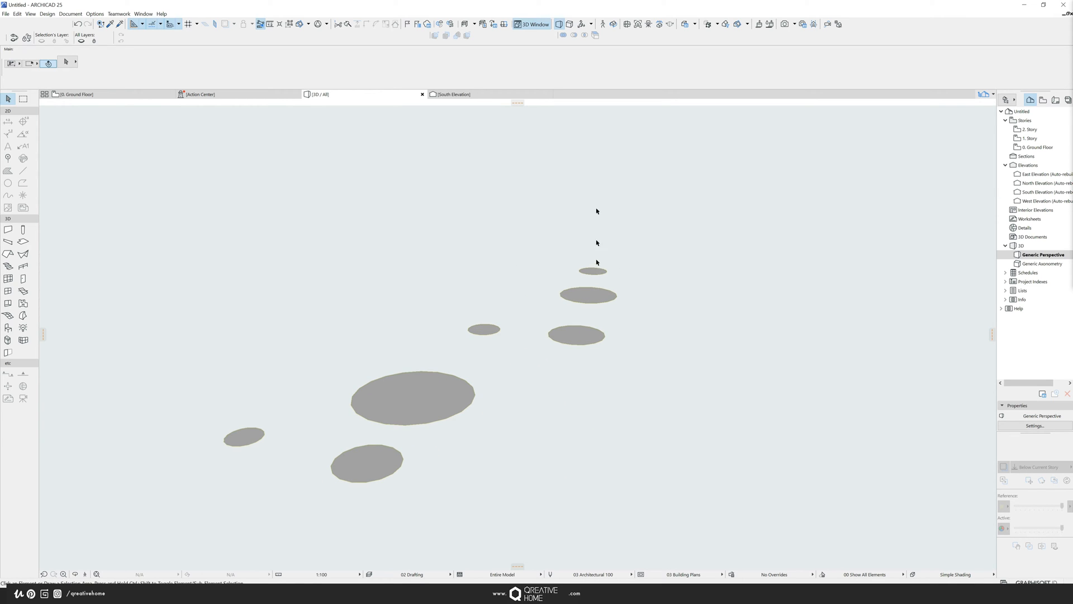
Step: Select all seven elliptical morph discs in 3D and begin extruding them upward
left_click(411, 398)
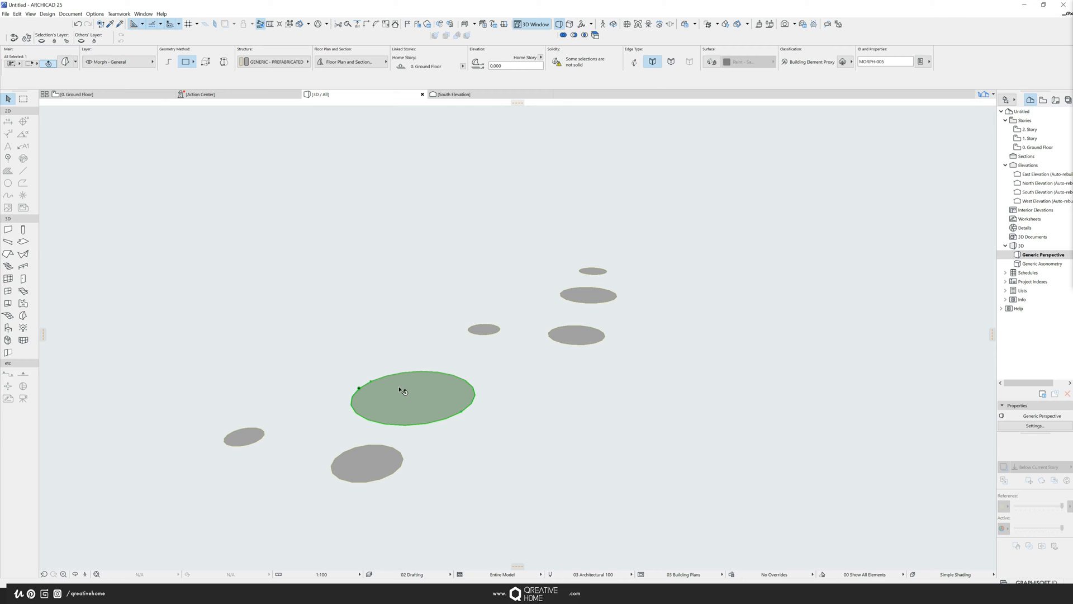
mouse_move(561, 393)
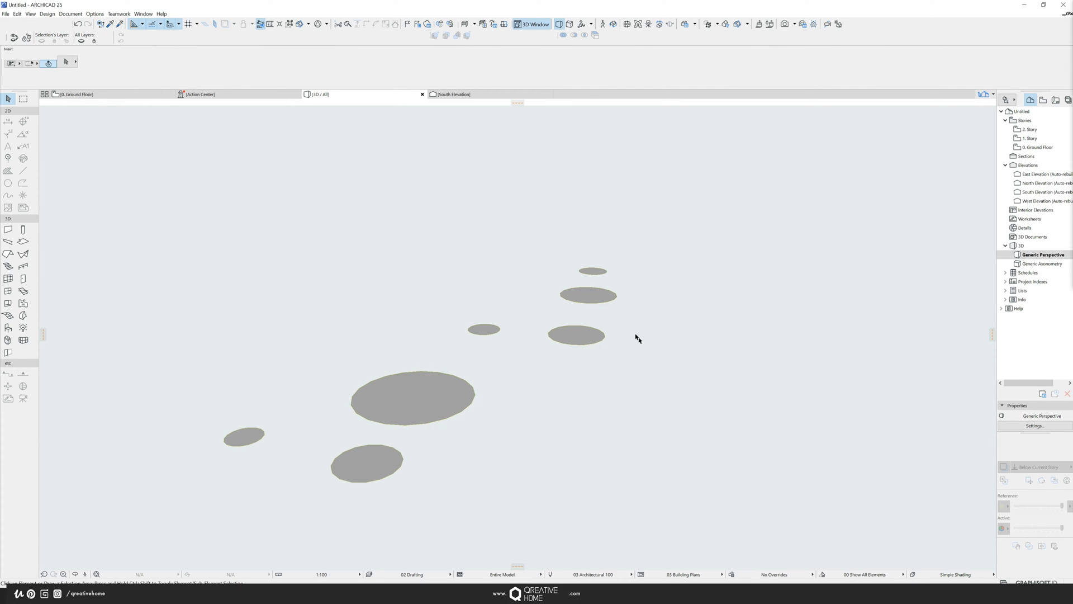
mouse_move(591, 272)
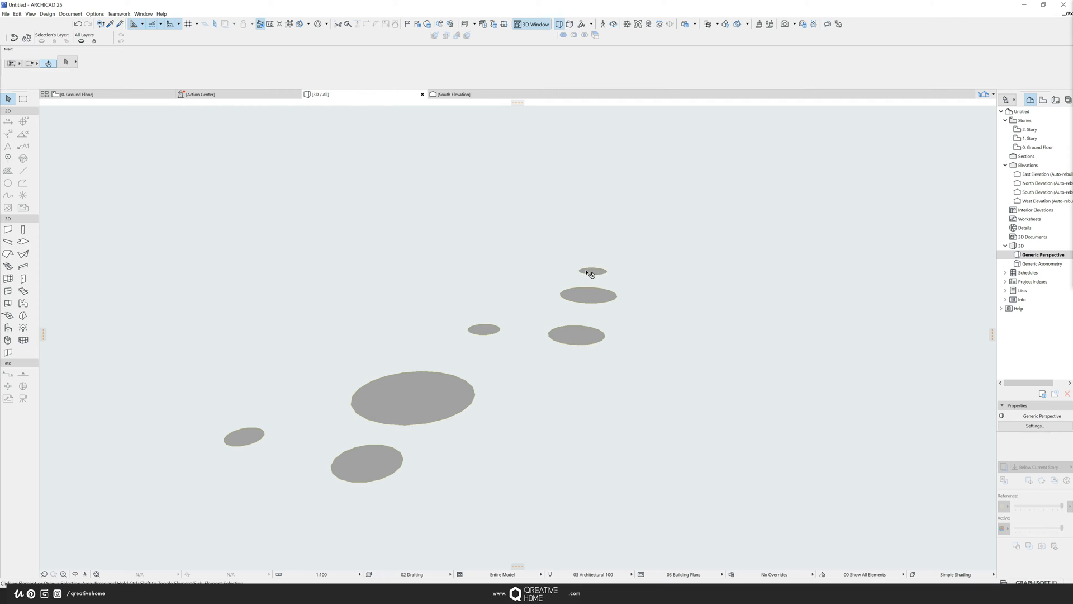
mouse_move(611, 275)
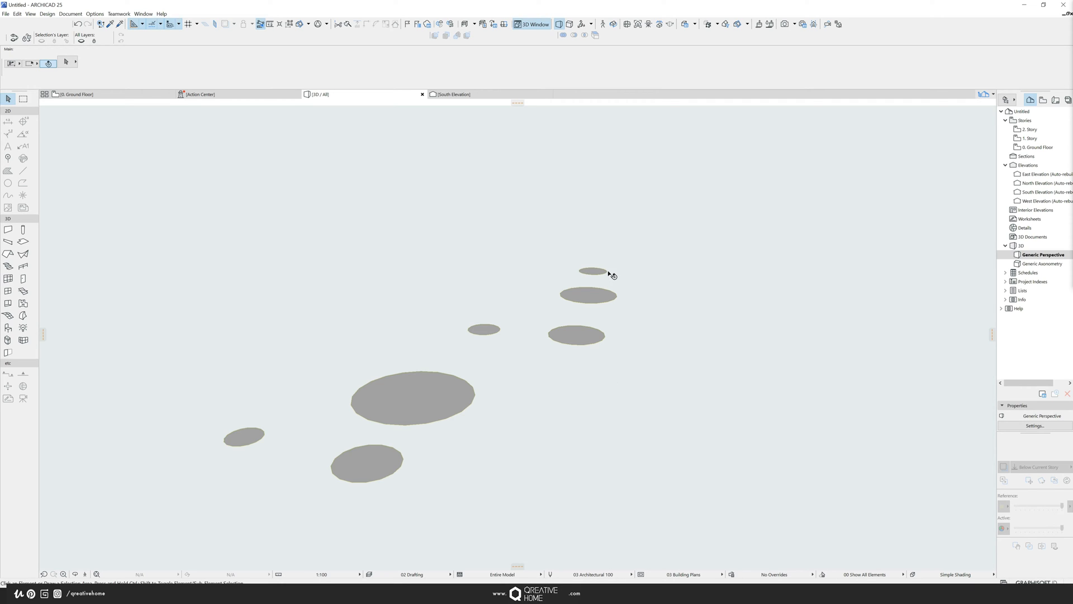
mouse_move(594, 271)
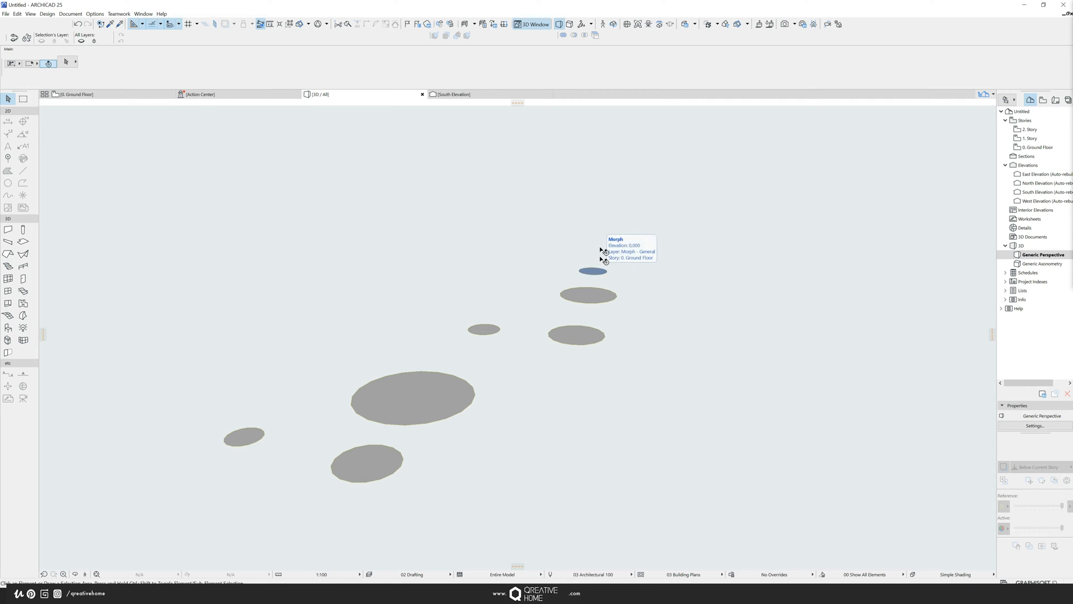
mouse_move(598, 239)
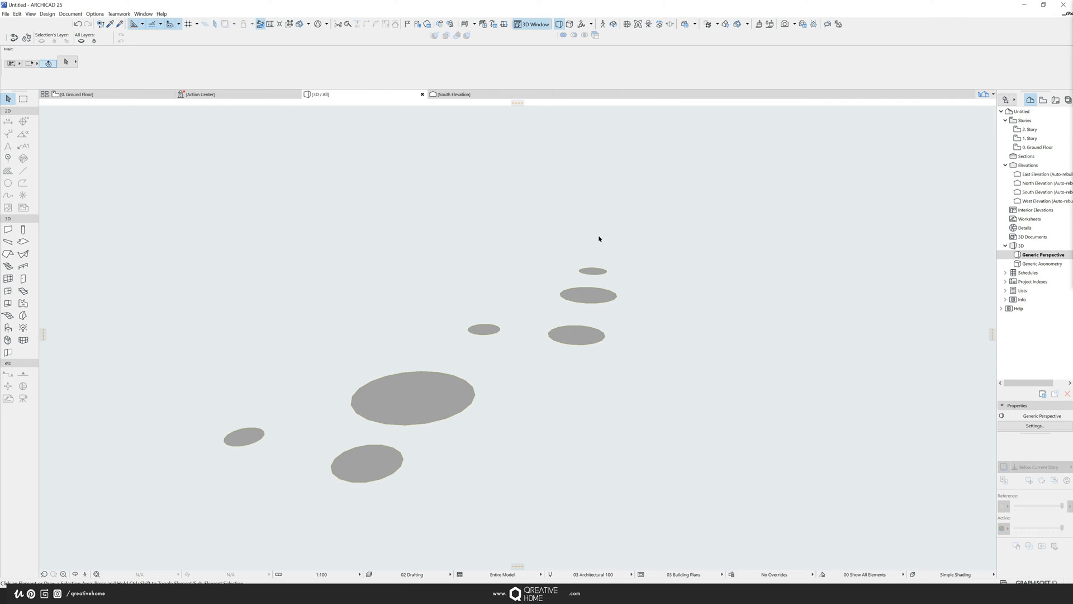
mouse_move(594, 271)
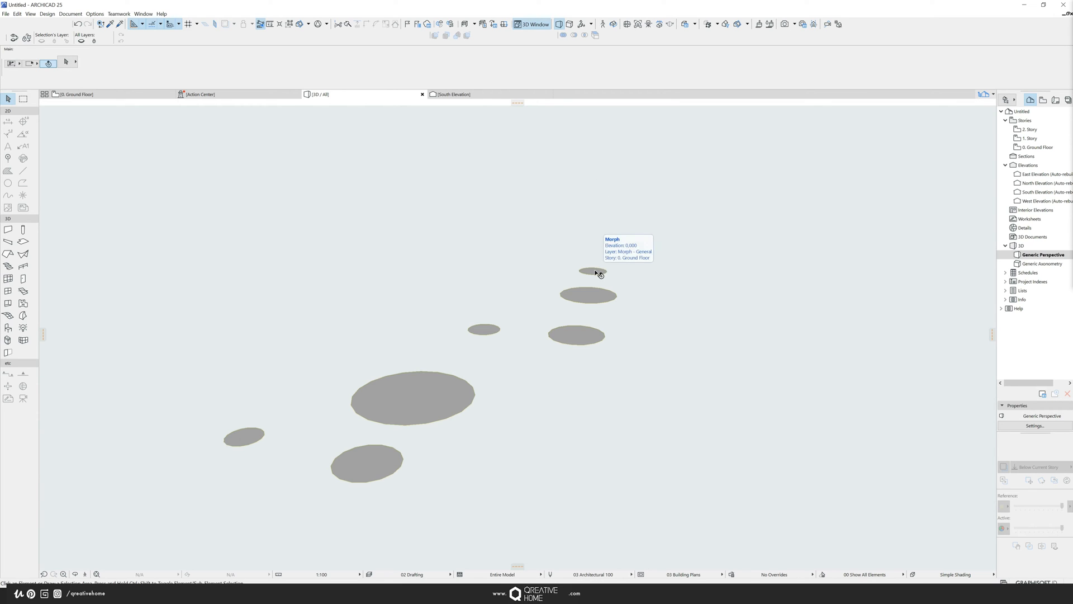
left_click(592, 272)
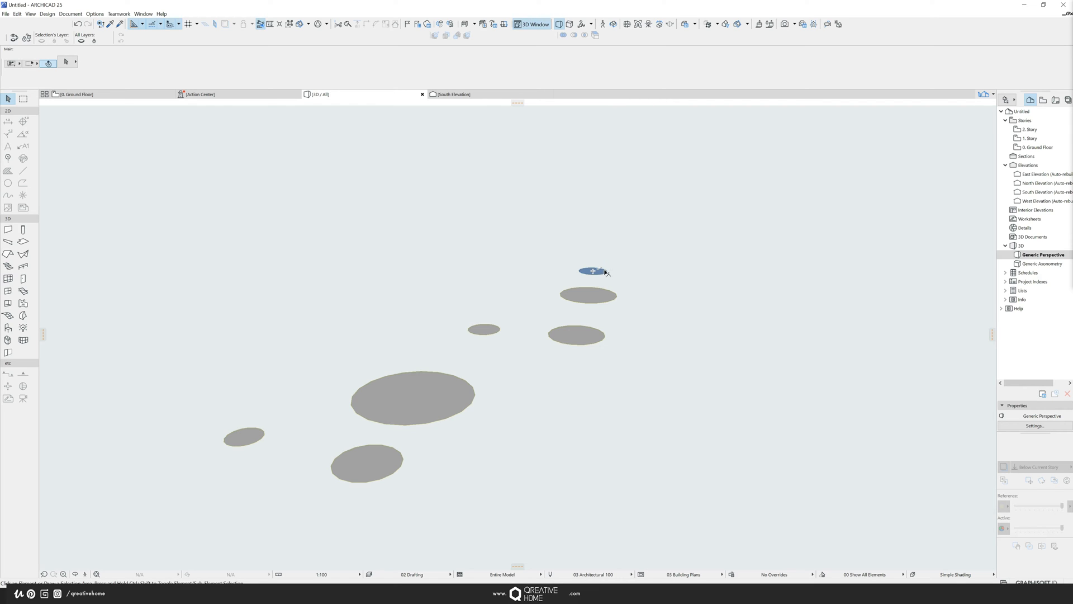
mouse_move(592, 271)
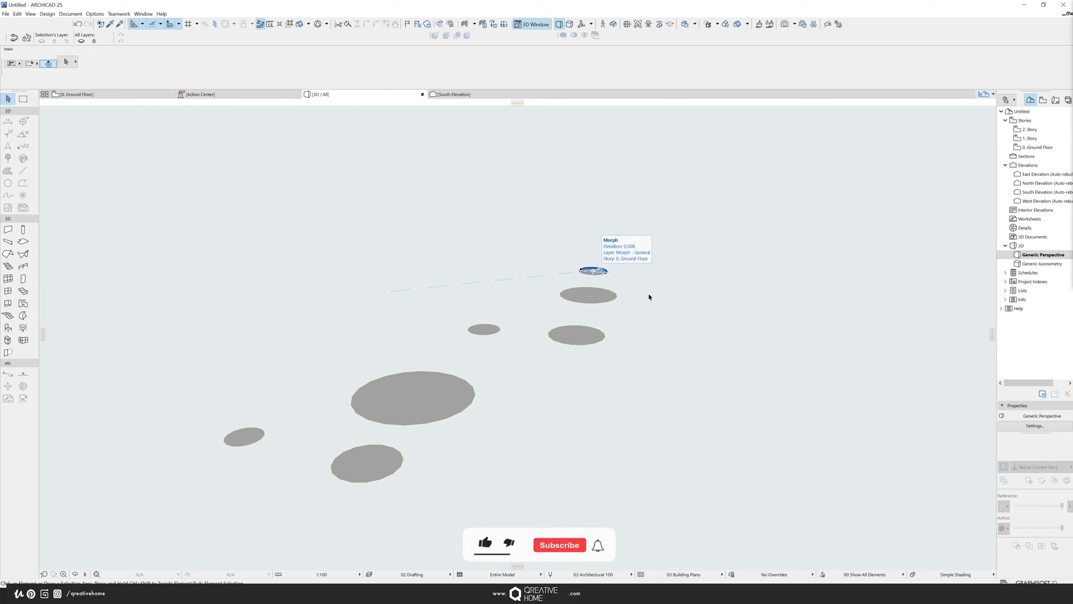
mouse_move(450, 391)
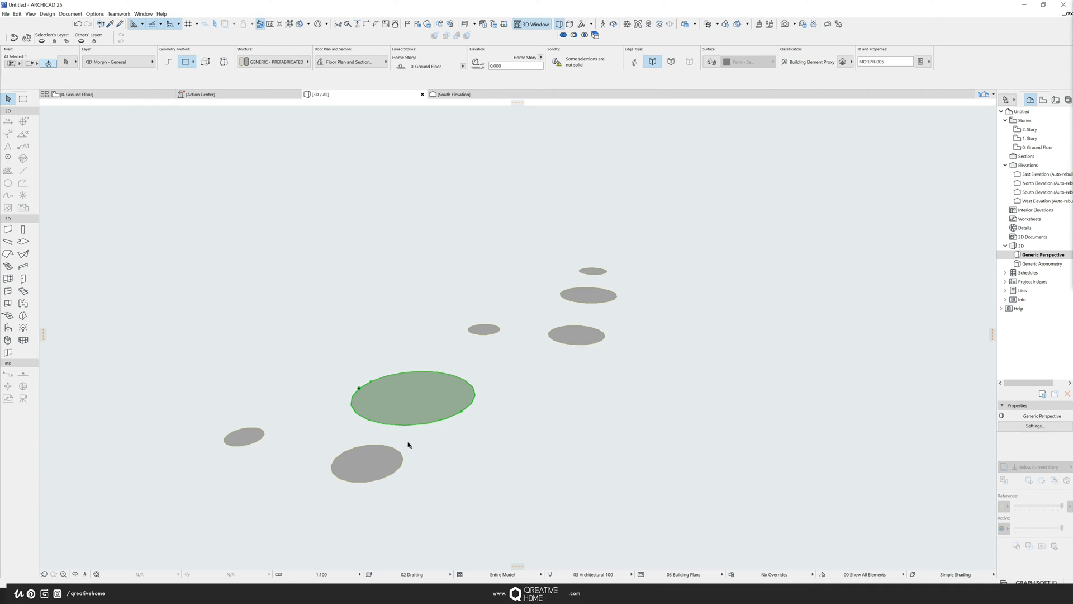
left_click(367, 462)
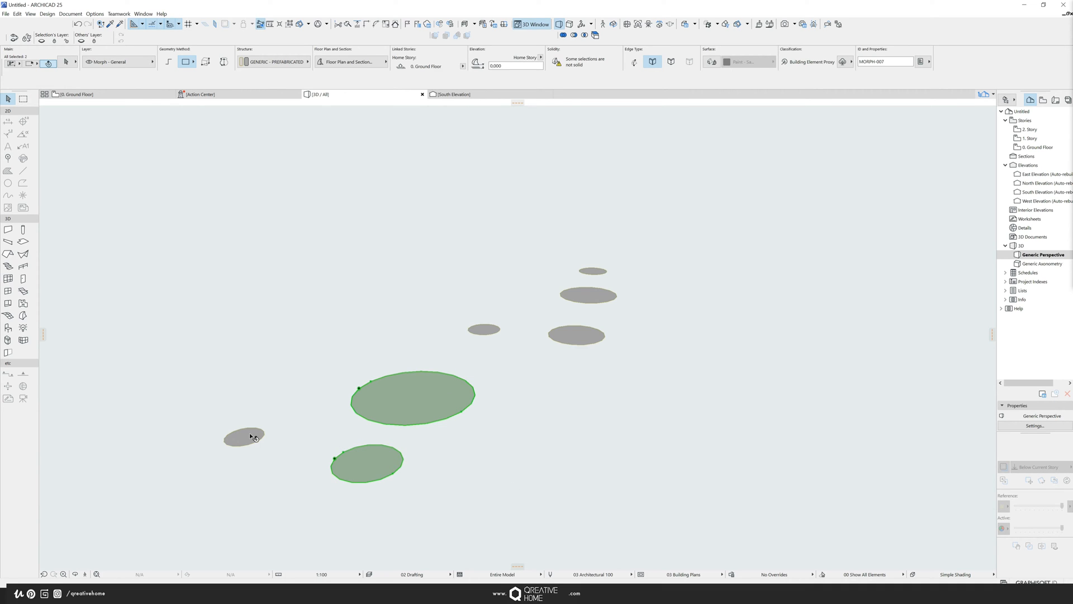
left_click(484, 329)
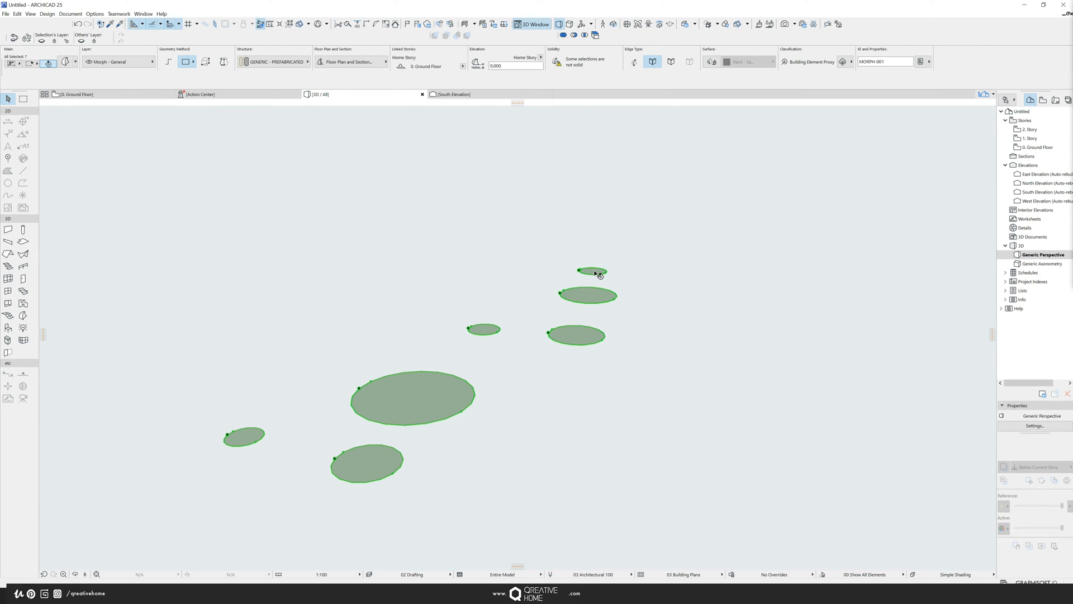
left_click(595, 271)
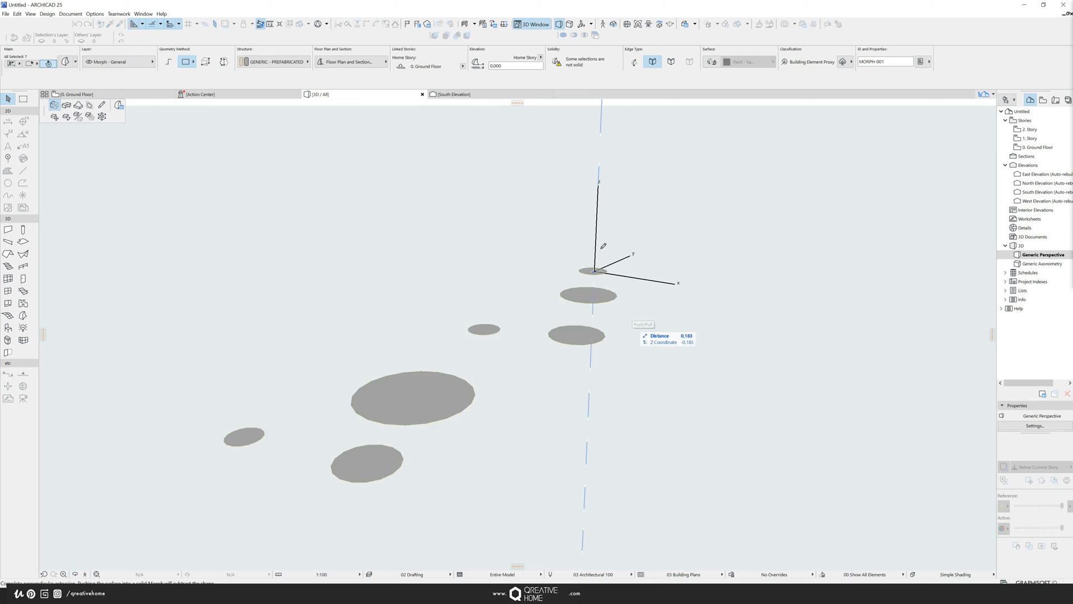
Step: Push/Pull the selected ellipses upward into tall cylinders of varying diameters
left_click_drag(603, 267, 591, 192)
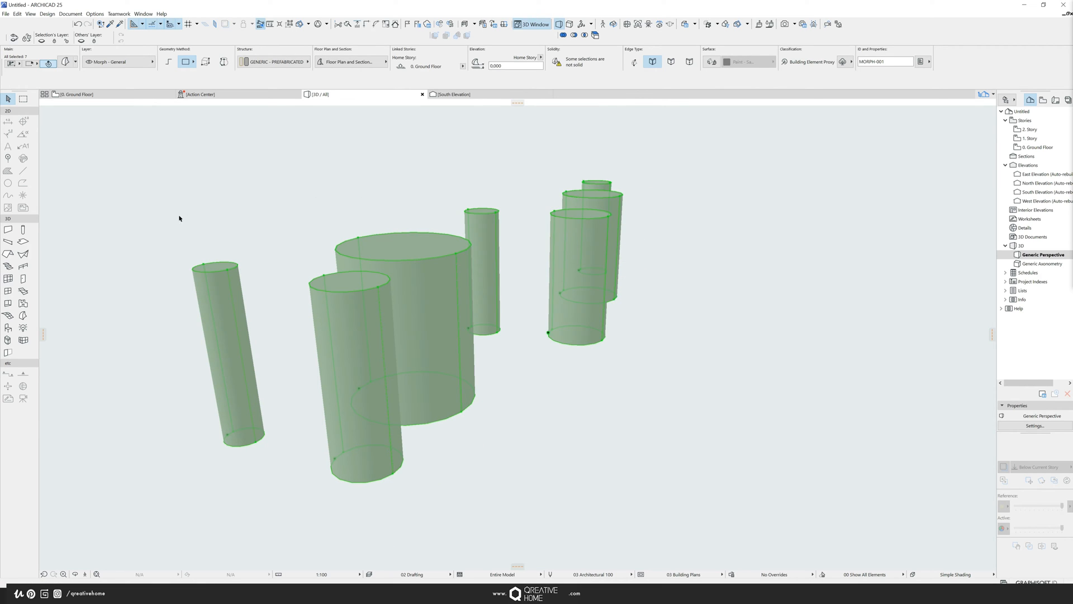
mouse_move(643, 231)
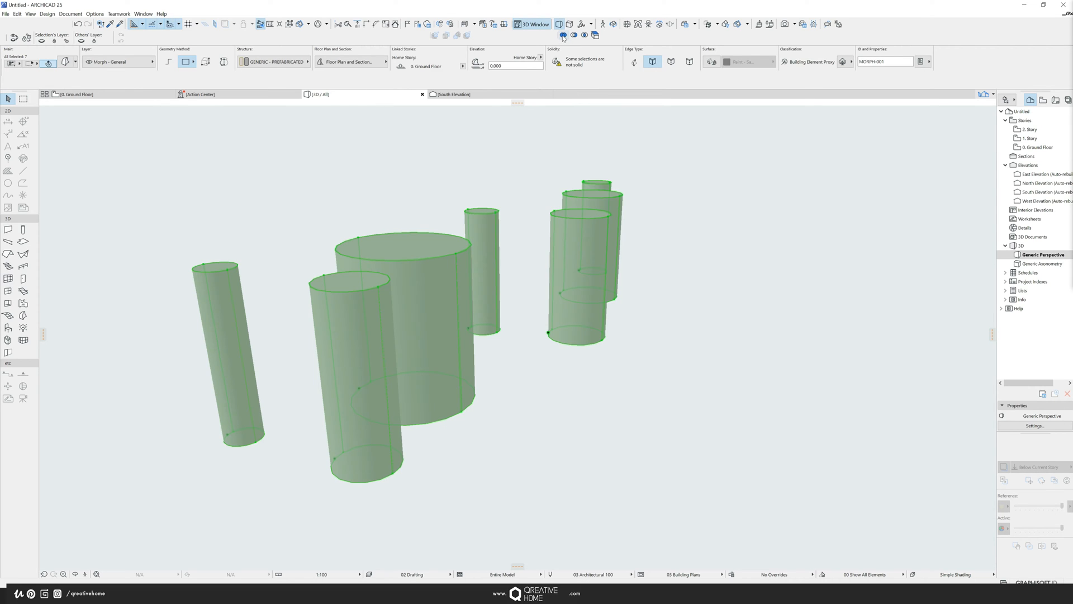
mouse_move(560, 36)
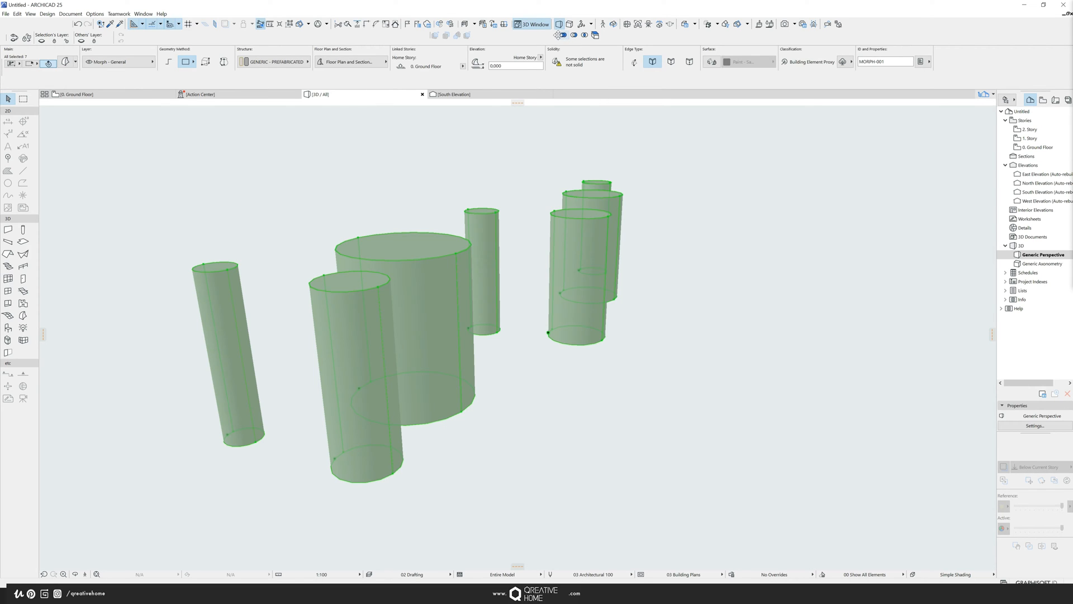
mouse_move(674, 209)
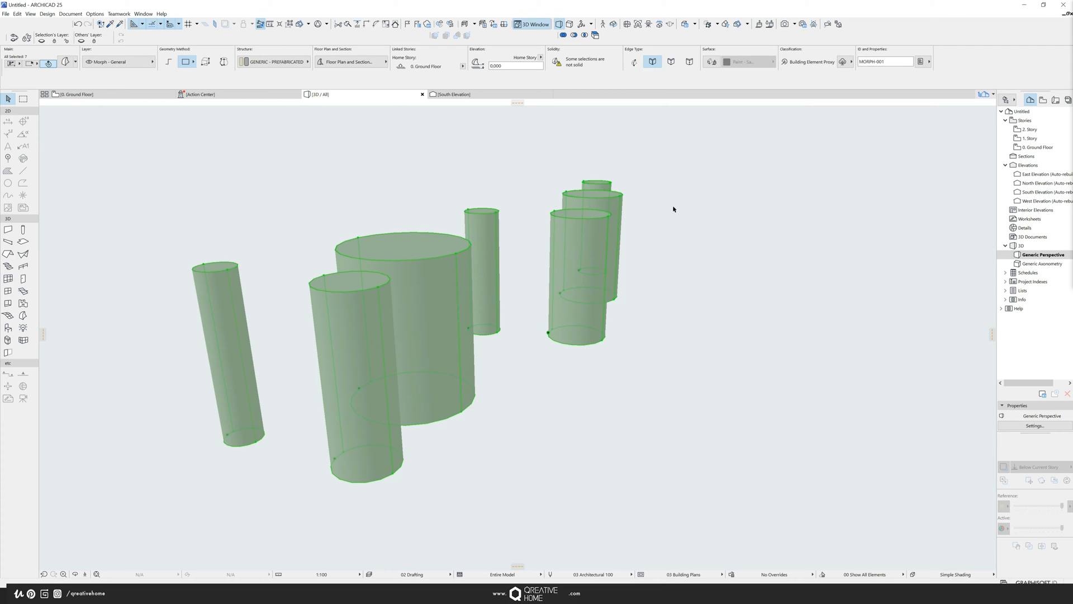
Step: Bring up the command menu for the seven selected cylinders
right_click(674, 209)
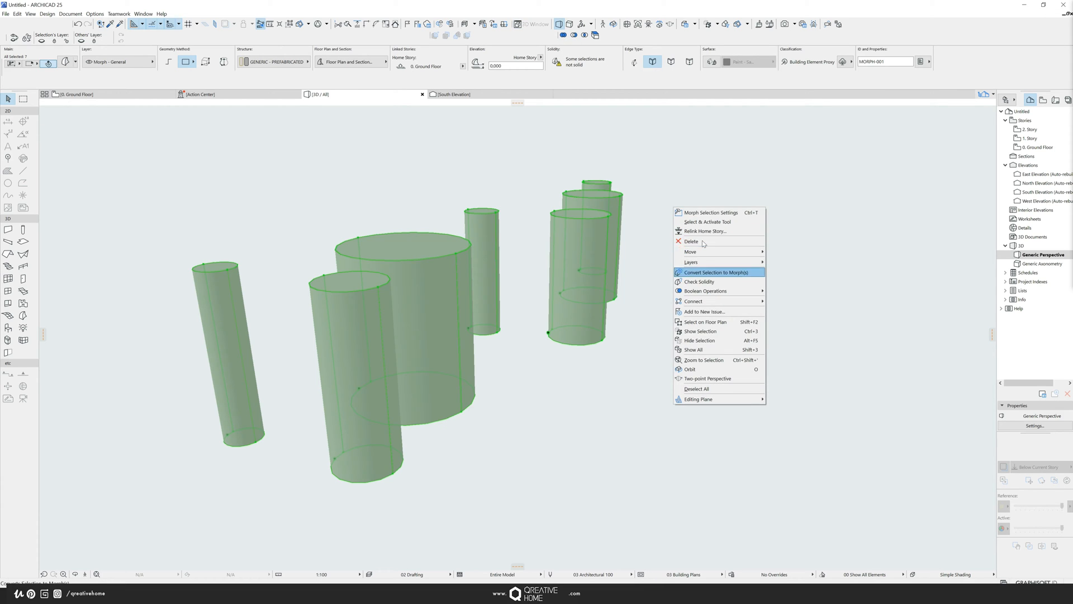
mouse_move(705, 295)
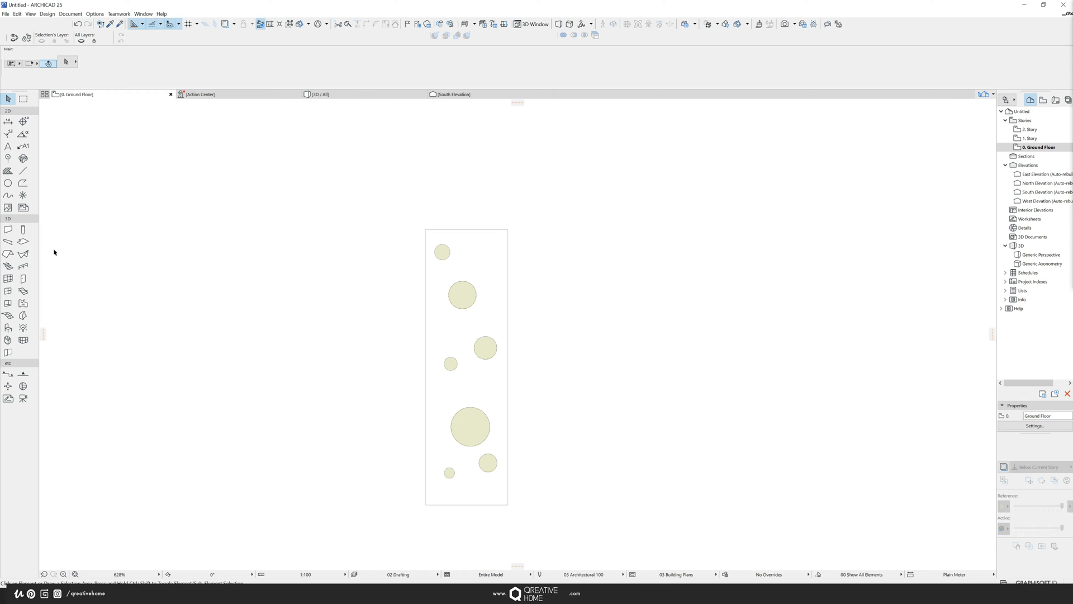
Step: Draw a rectangular morph slab over the outline and subtract the cylinders to cut holes
left_click(8, 315)
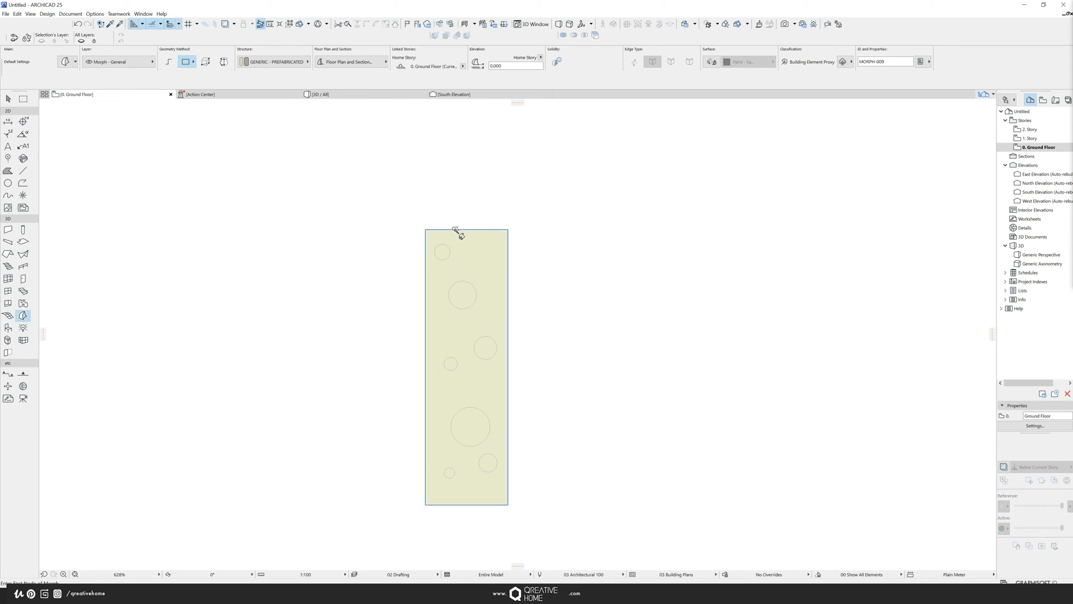
left_click(451, 94)
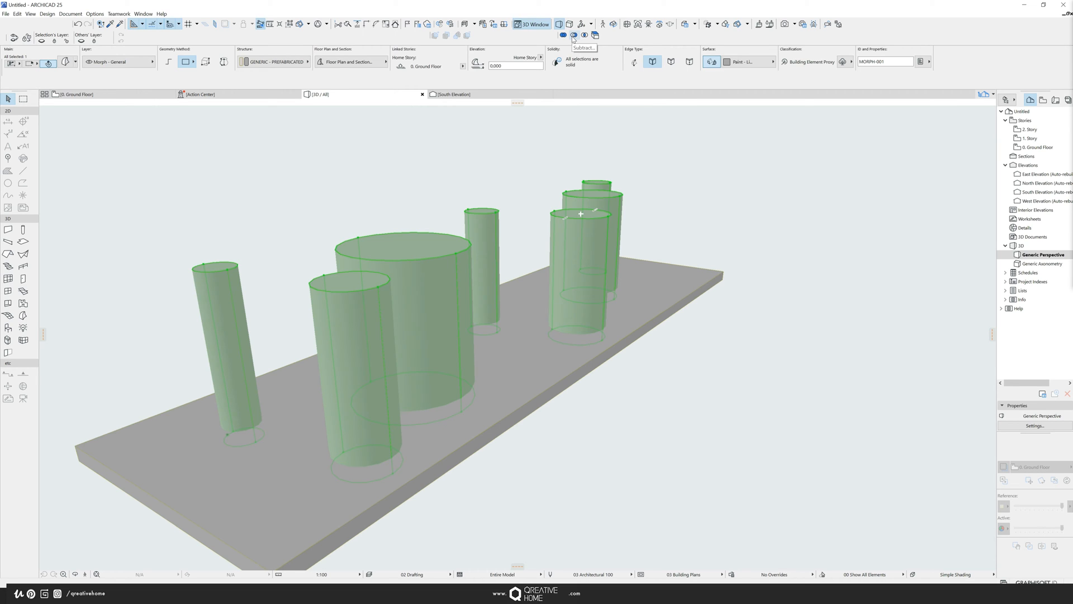
left_click(573, 35)
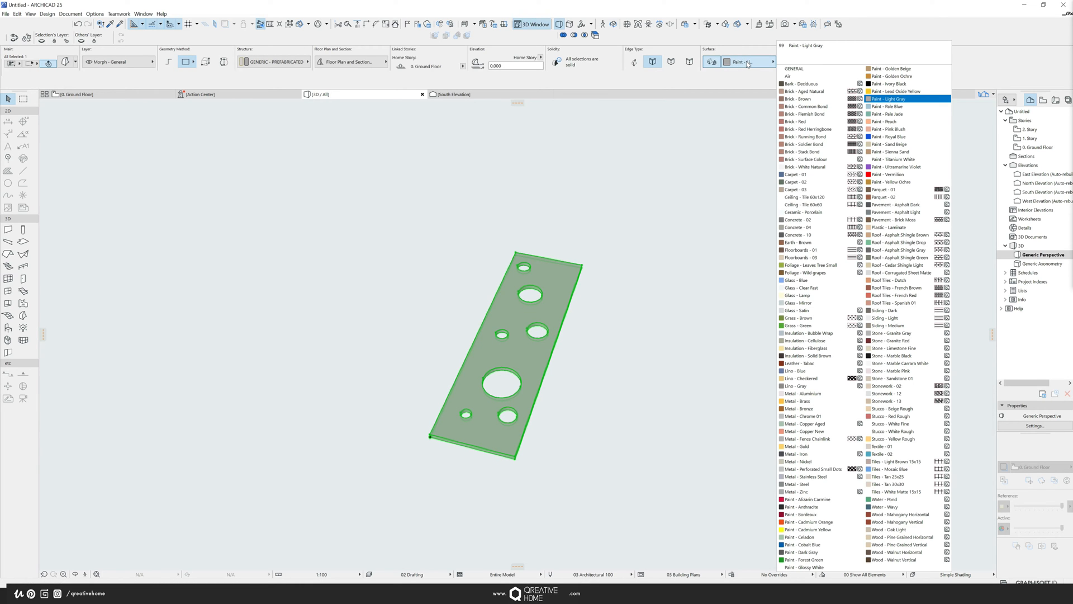
Step: Apply the Wood - Walnut Horizontal surface to the perforated slab
left_click(893, 521)
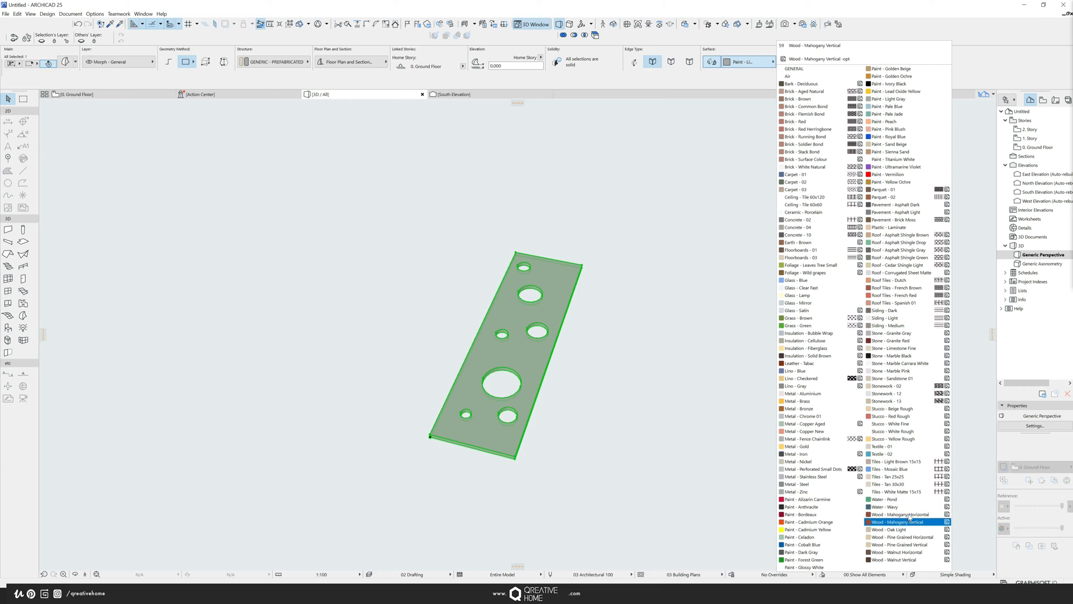
left_click(894, 551)
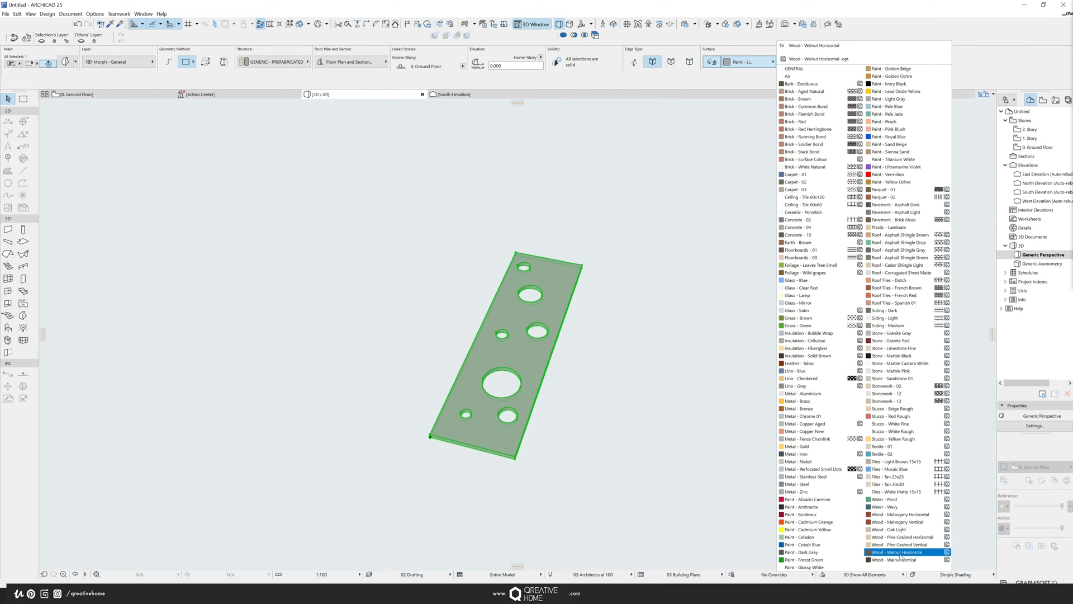
left_click(898, 552)
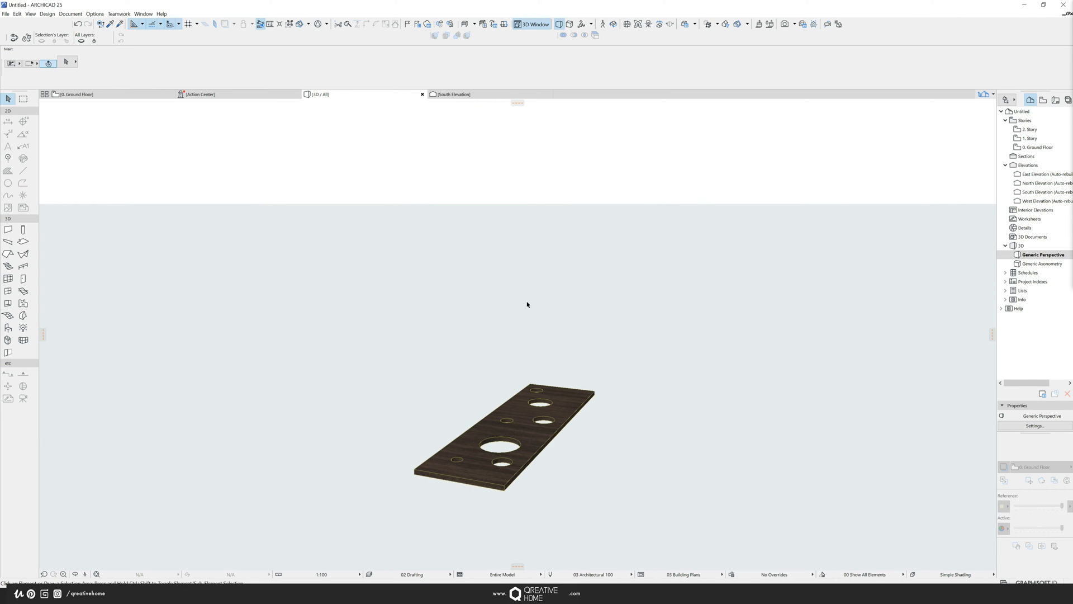
mouse_move(135, 277)
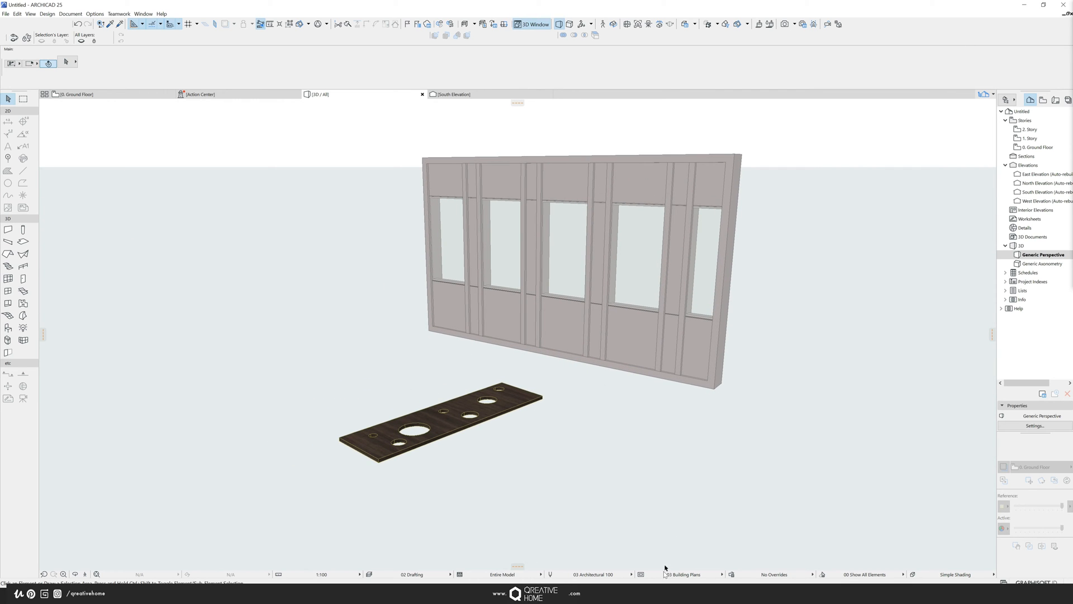
mouse_move(803, 527)
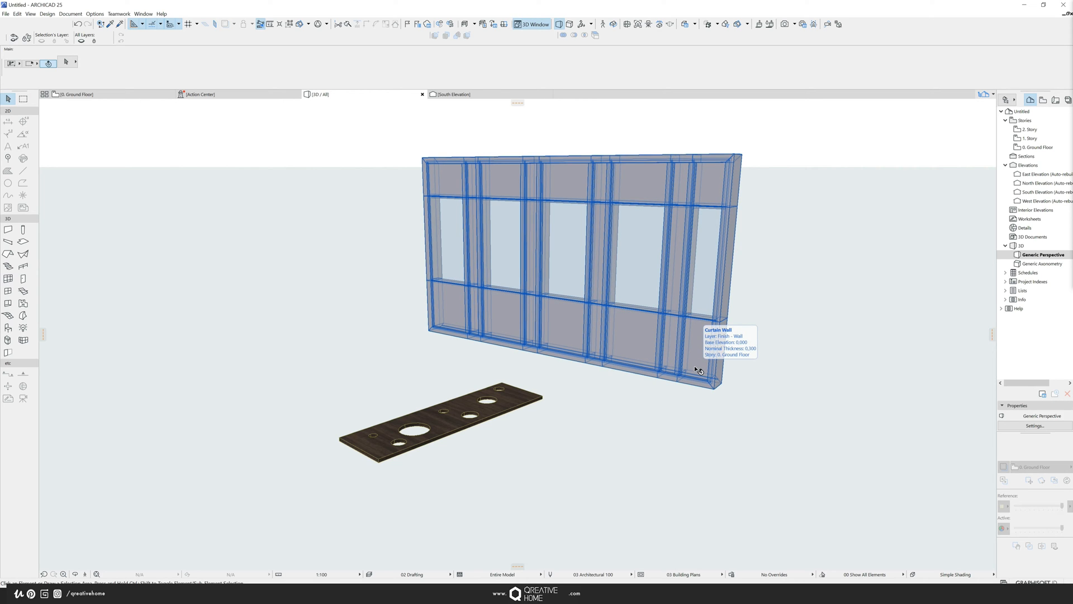
Step: Show the glazed curtain wall standing beside the walnut panel in 3D
left_click(684, 574)
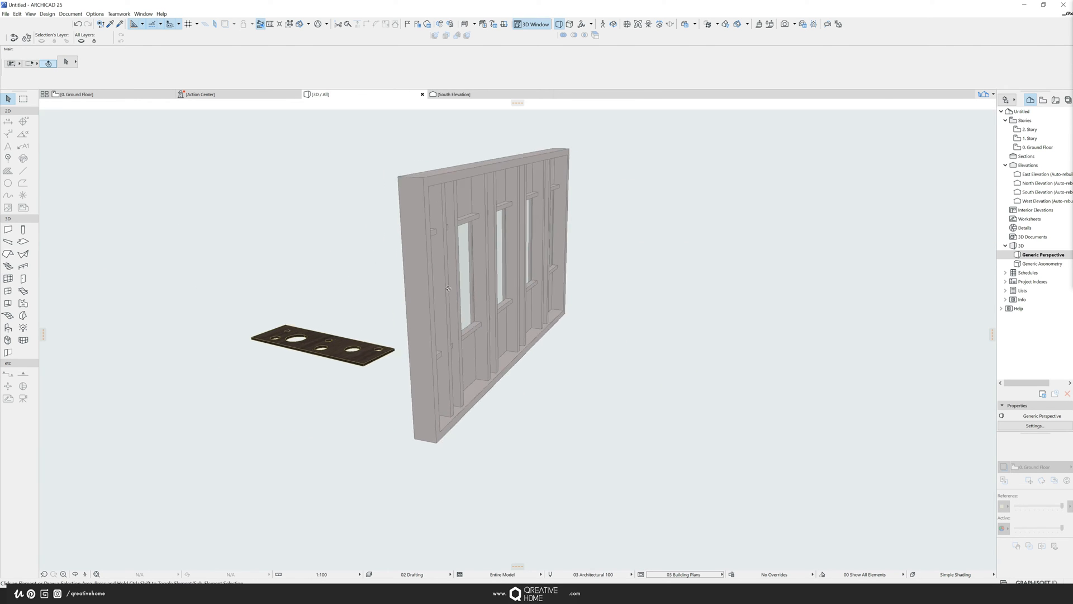
left_click(684, 574)
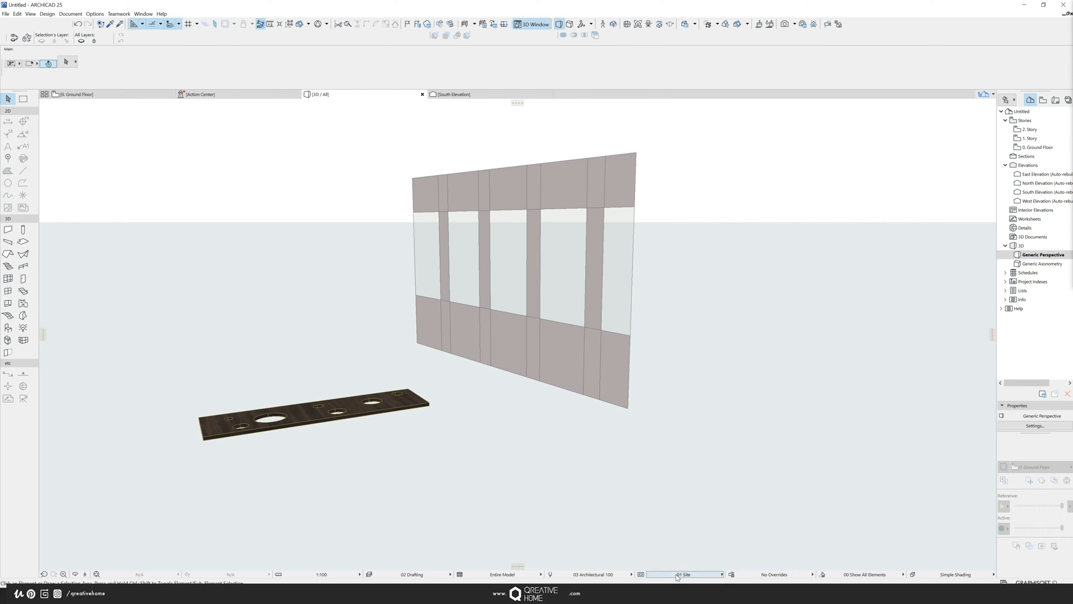
left_click(684, 574)
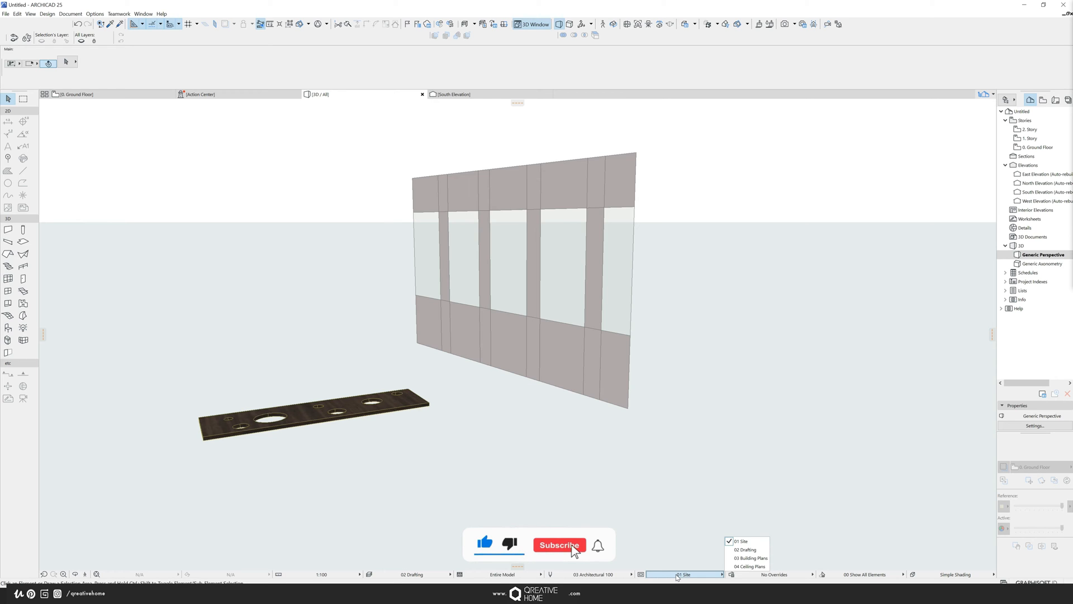
left_click(559, 544)
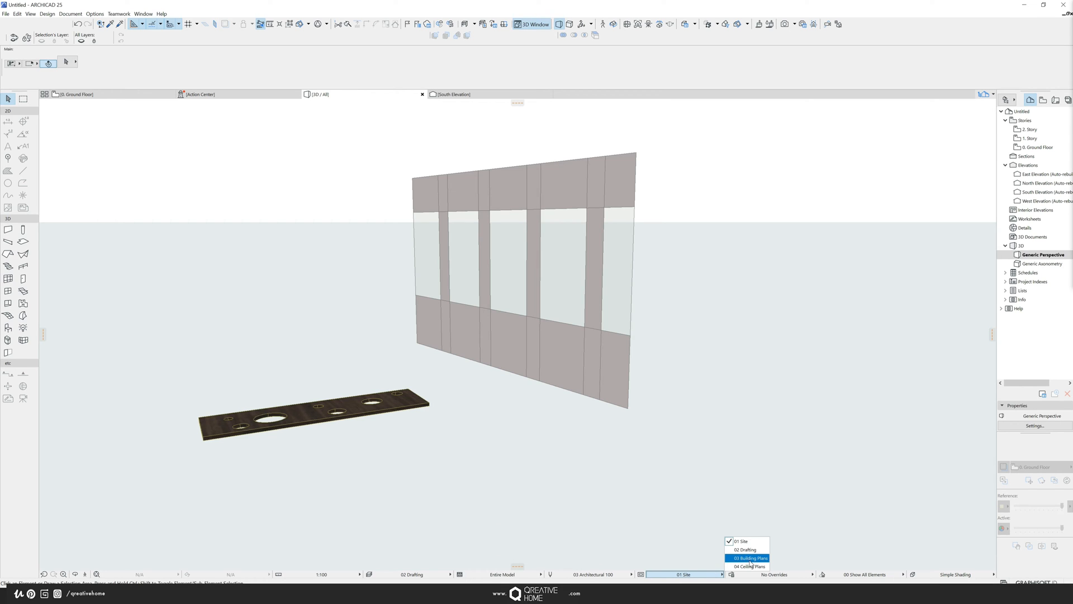
mouse_move(751, 563)
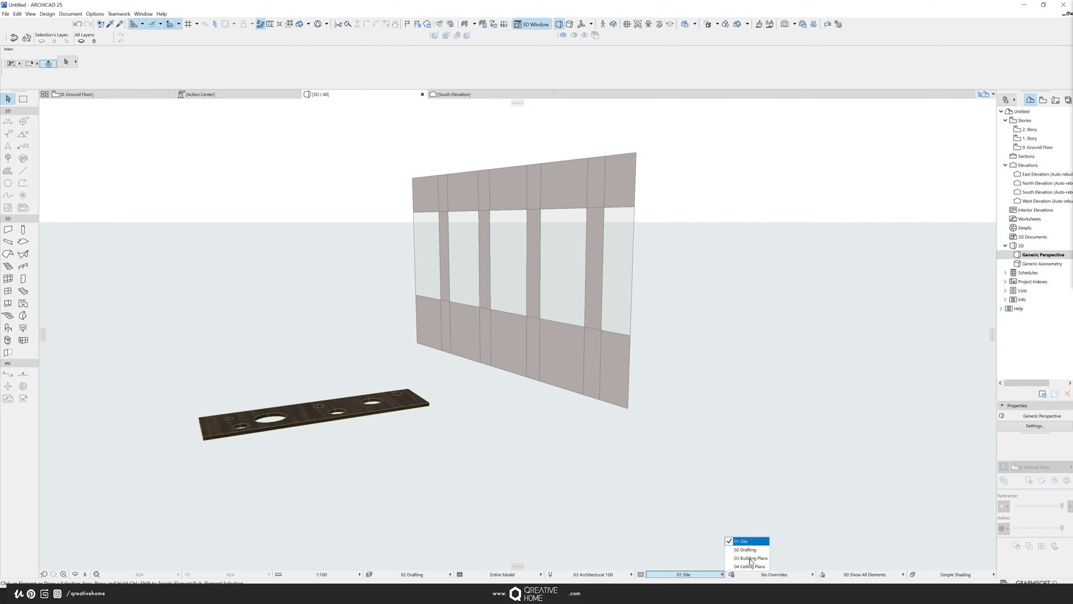
left_click(750, 557)
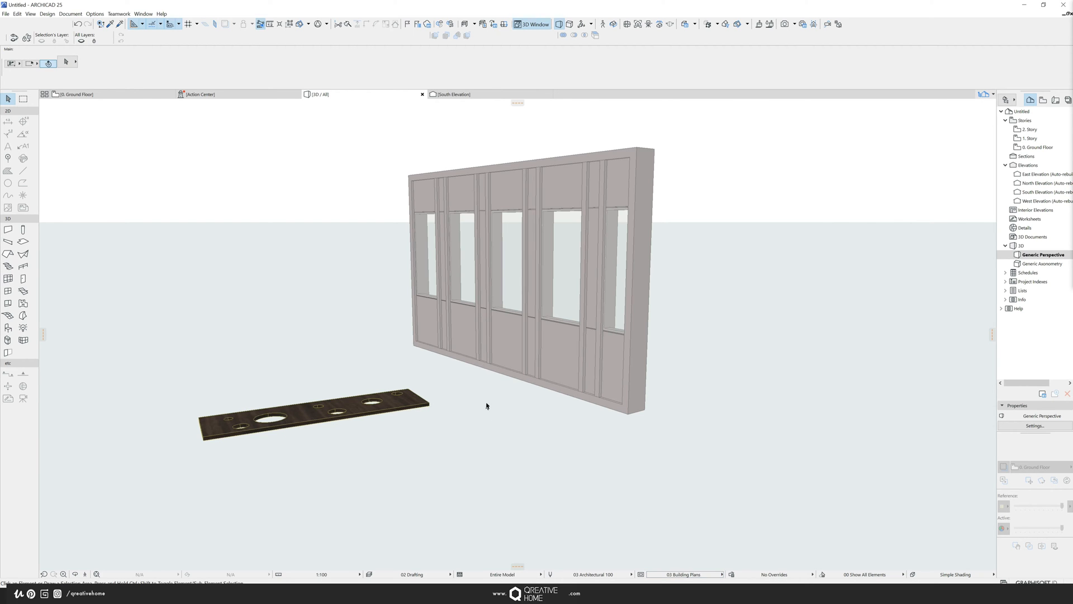
left_click(527, 274)
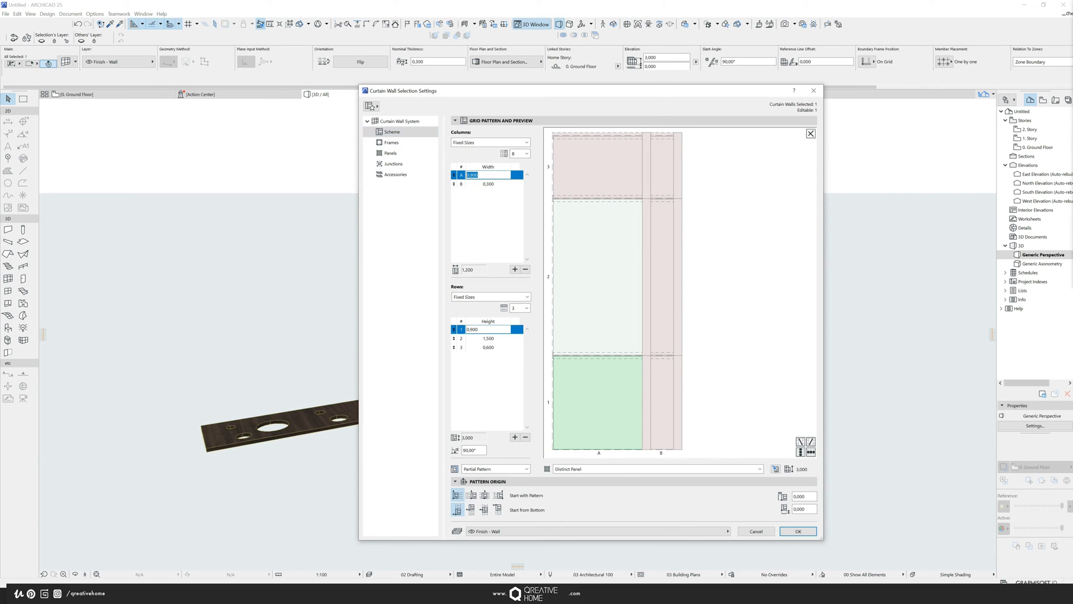
Step: Set the curtain wall grid to 0.750 spacing with a single row and column
type("0.75")
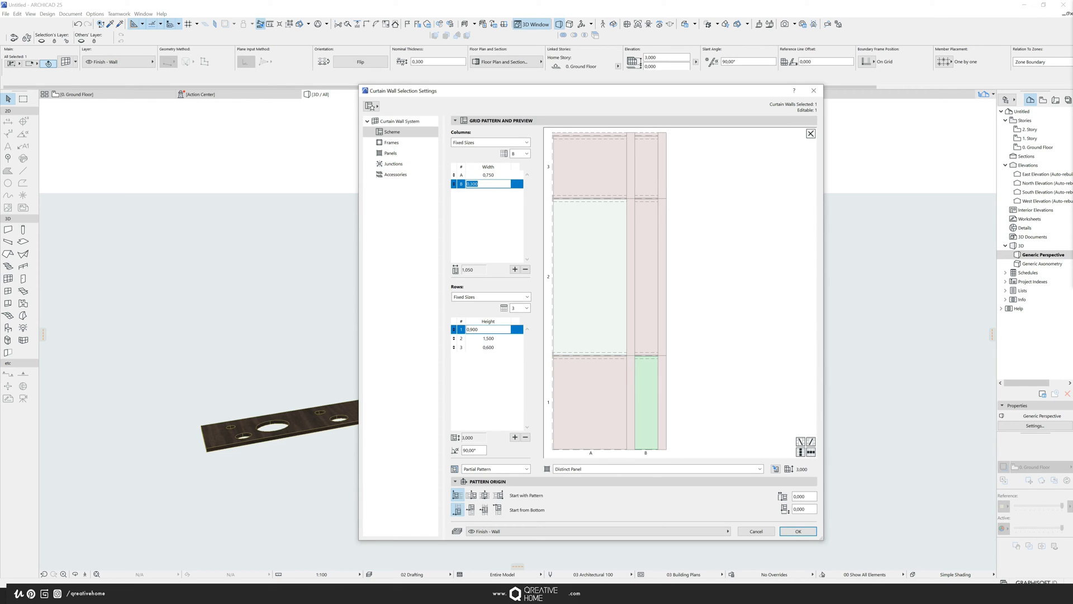
type("0.750")
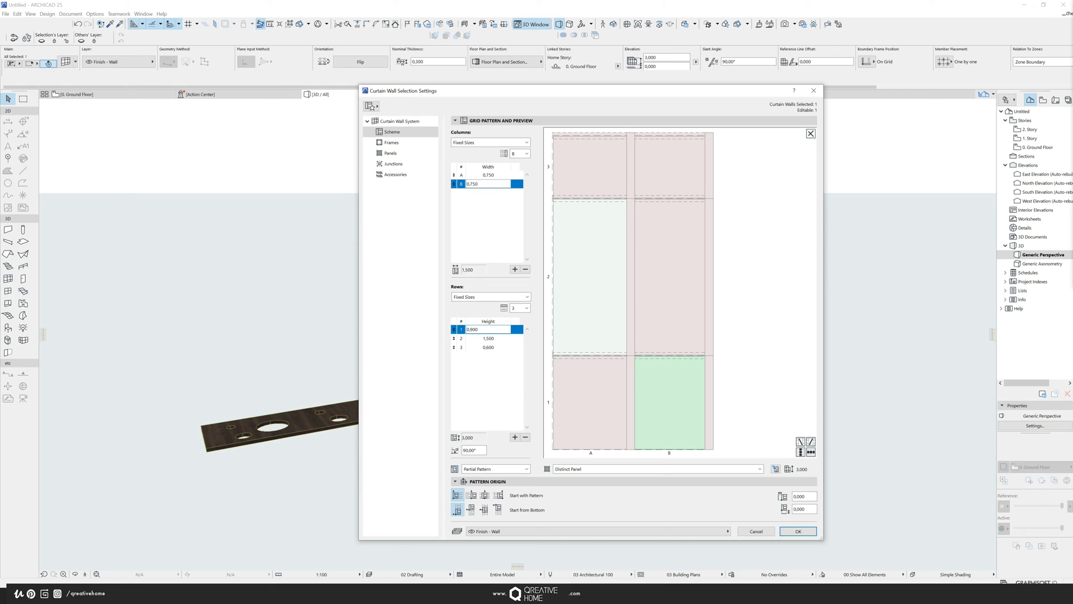
left_click(488, 329)
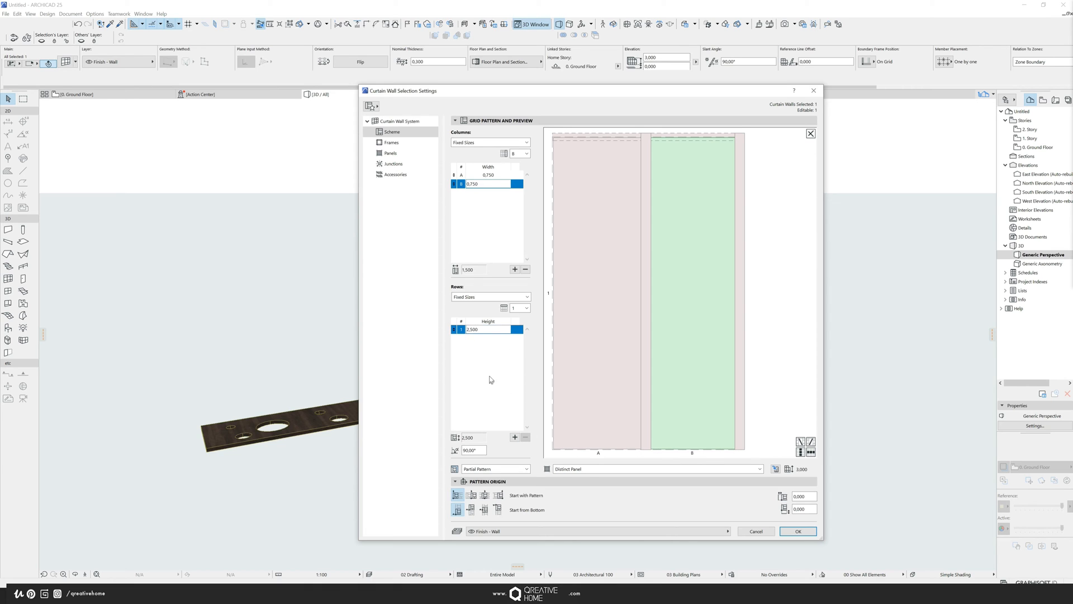
left_click(525, 269)
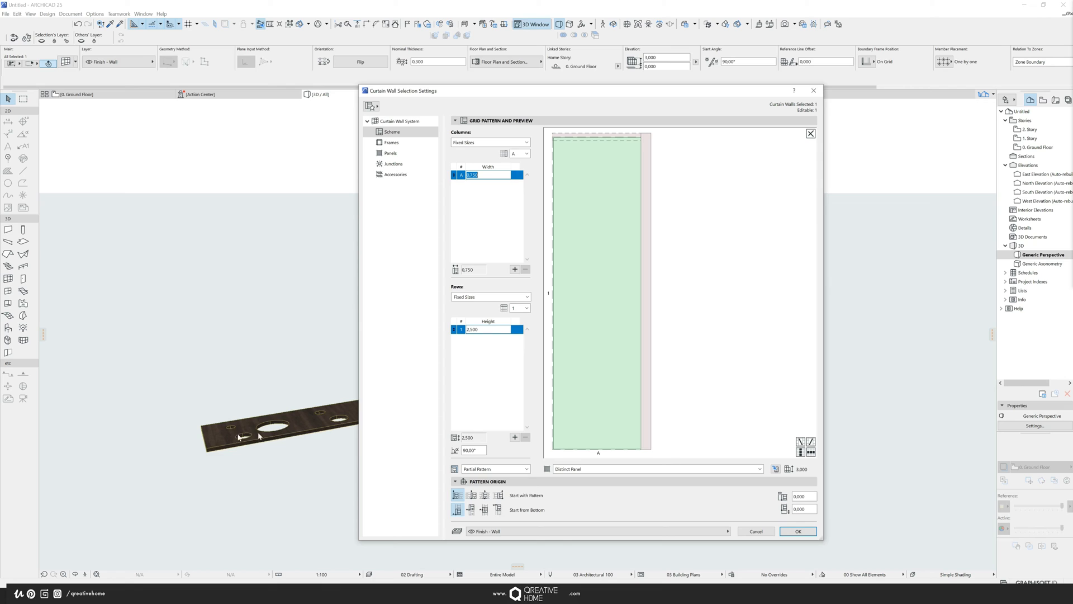
mouse_move(534, 405)
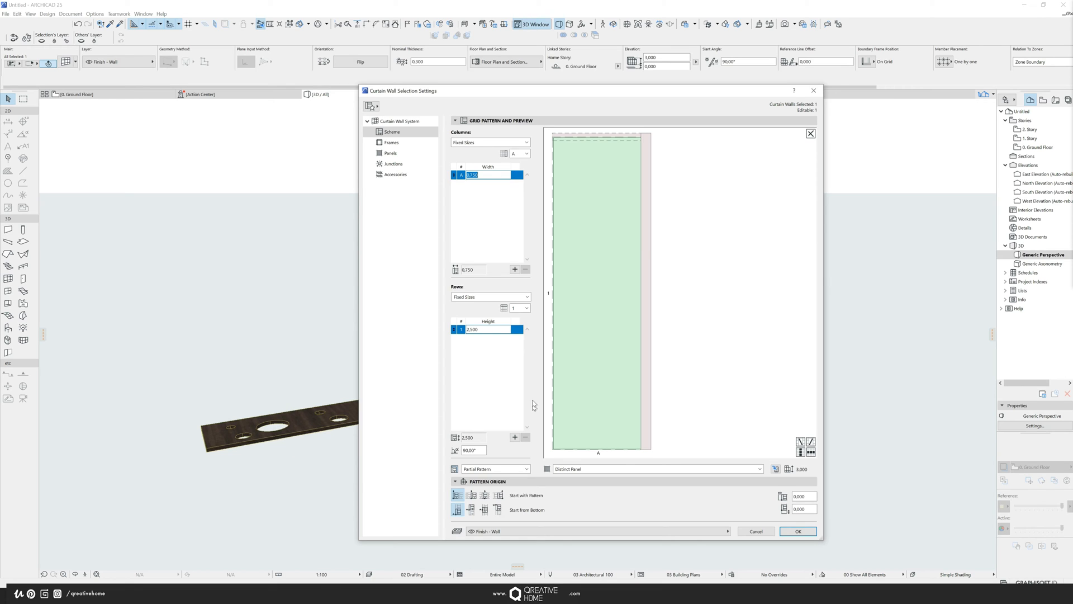
mouse_move(391, 142)
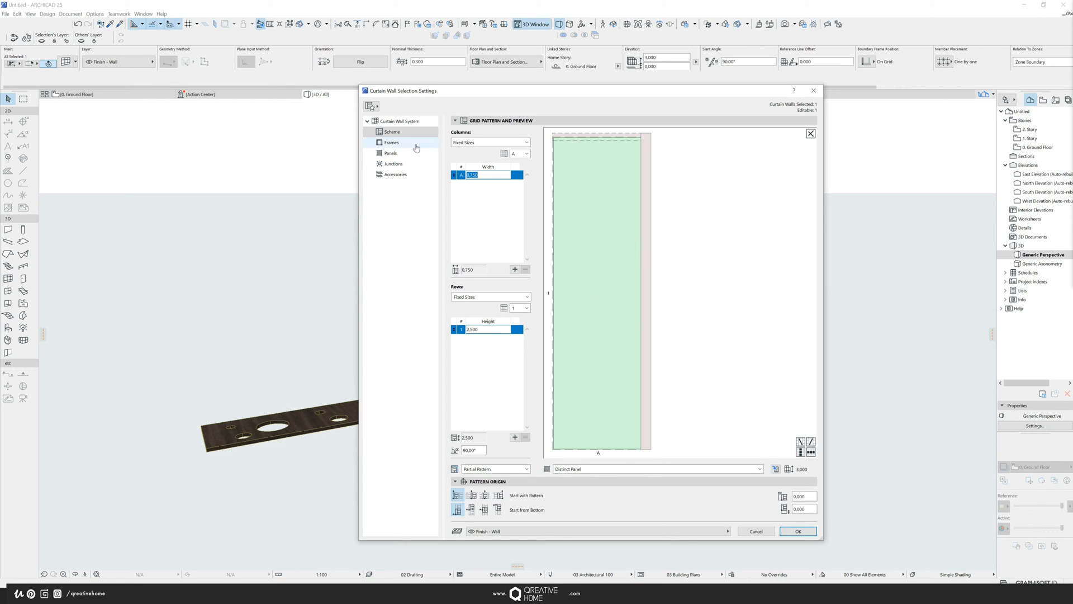
mouse_move(416, 150)
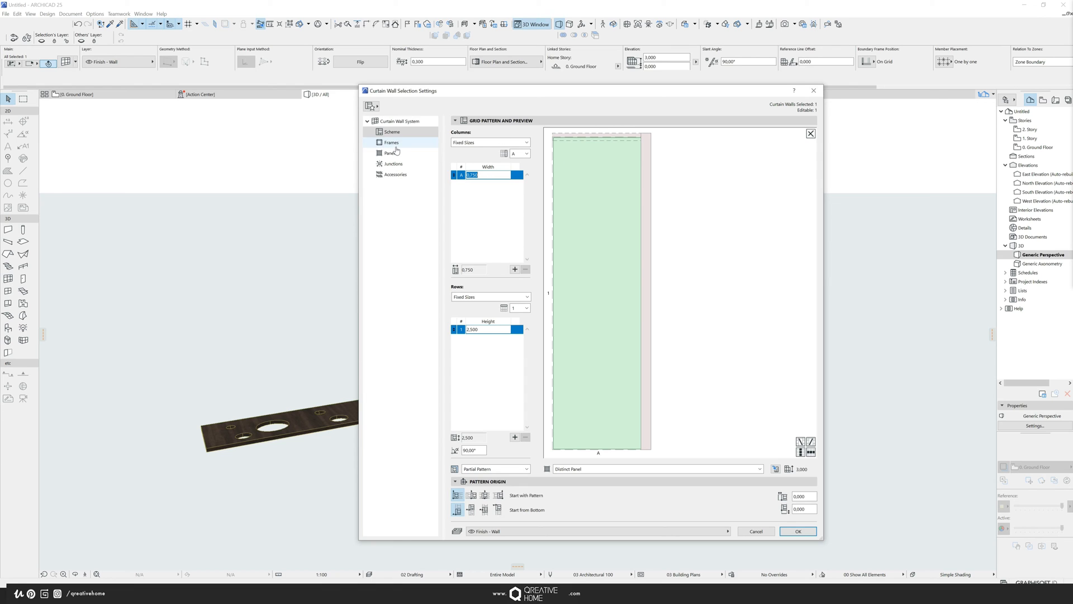
Step: Review the Main Panel and Frames settings, then confirm the curtain wall settings
left_click(391, 153)
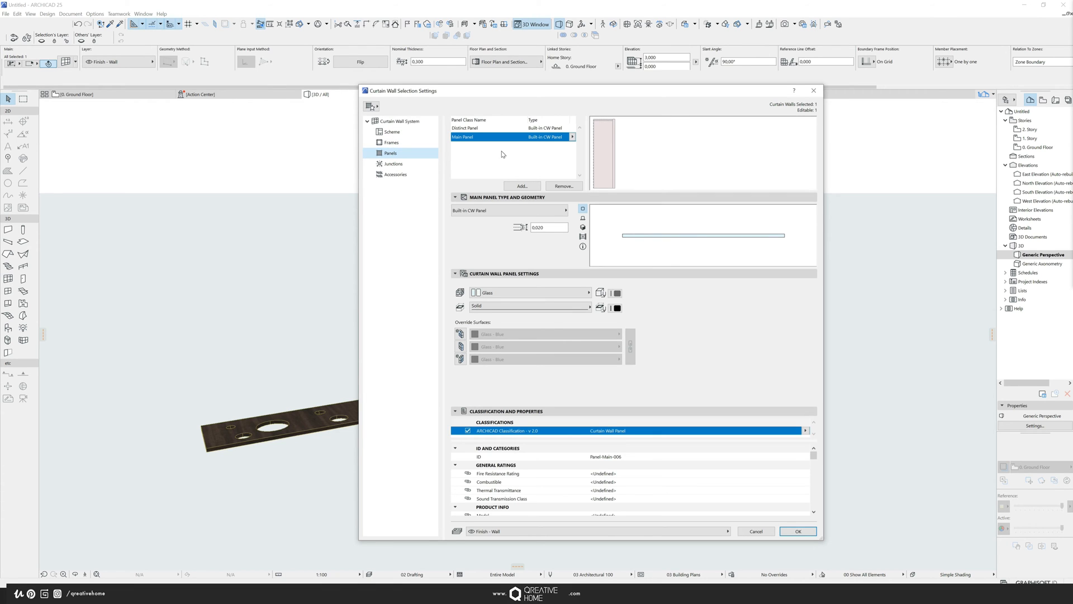
left_click(529, 305)
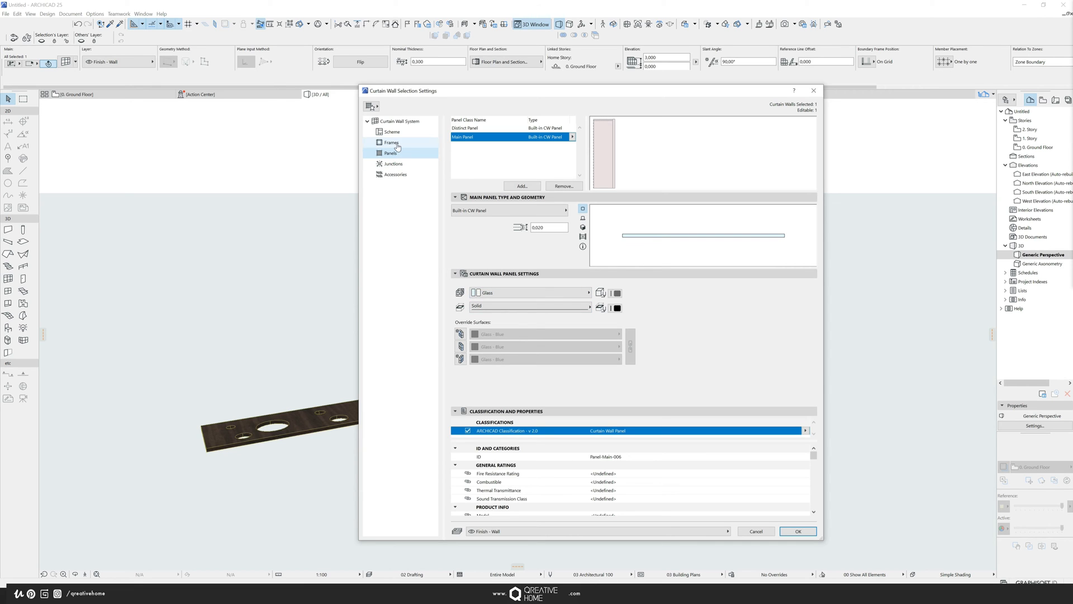
left_click(391, 143)
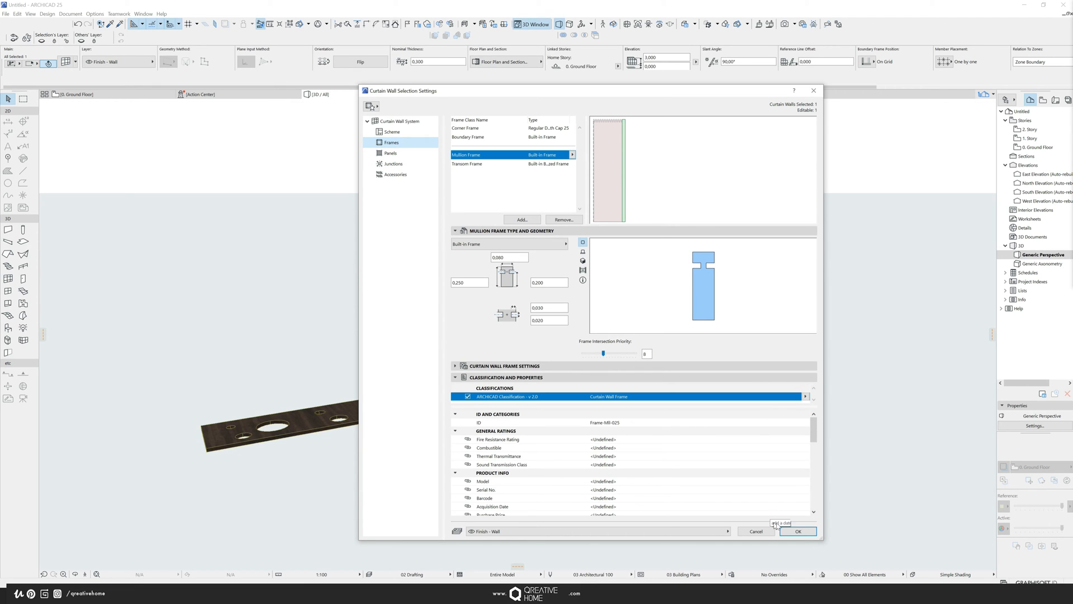
left_click(796, 531)
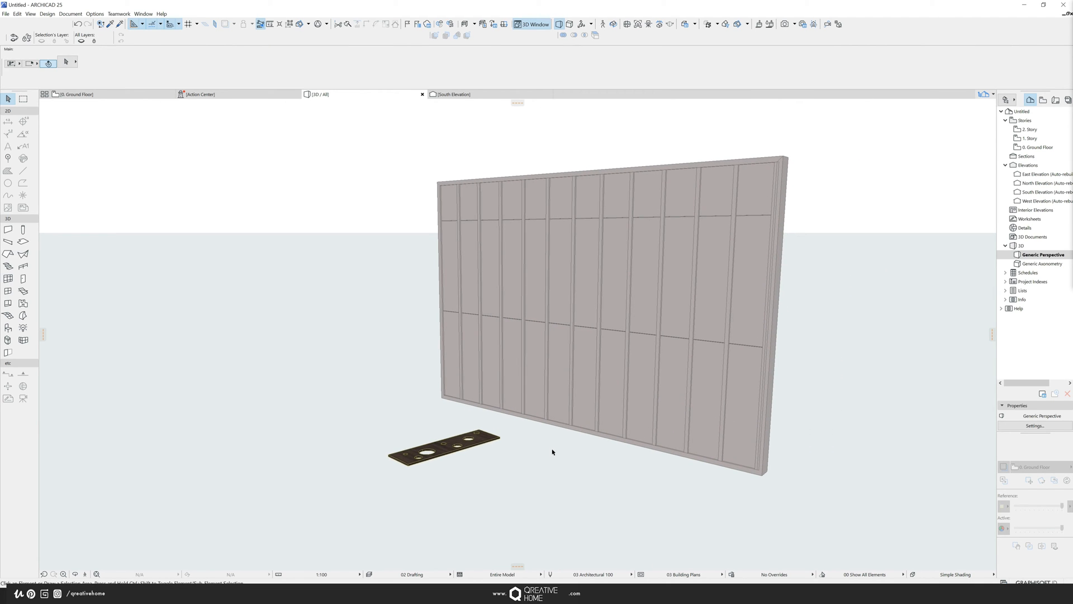
Step: Switch 3D to Simple Shading with Shadows and select the perforated Morph plate
left_click(955, 574)
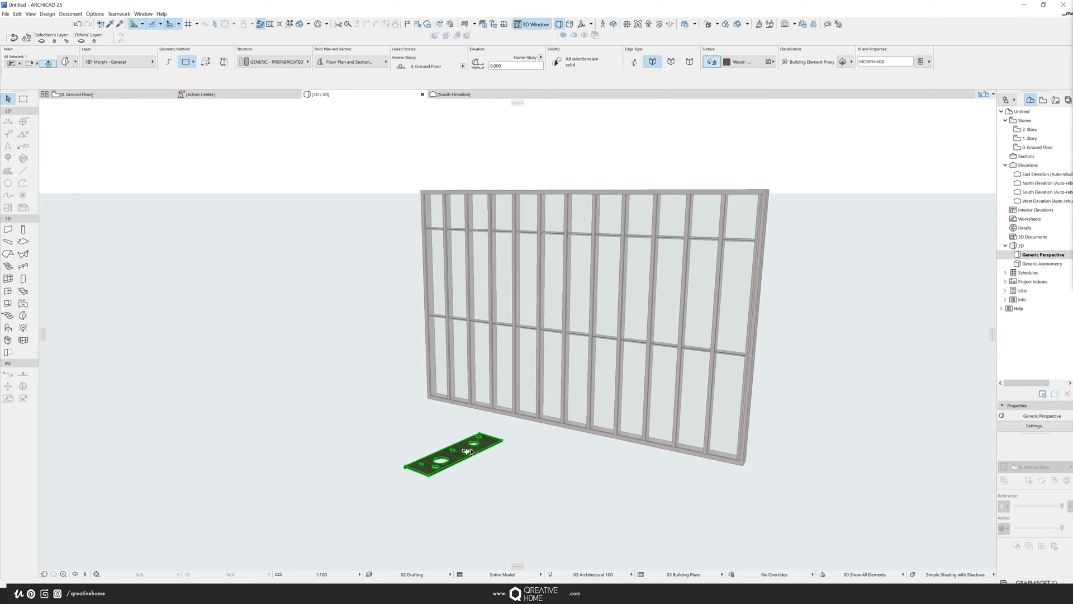
mouse_move(443, 476)
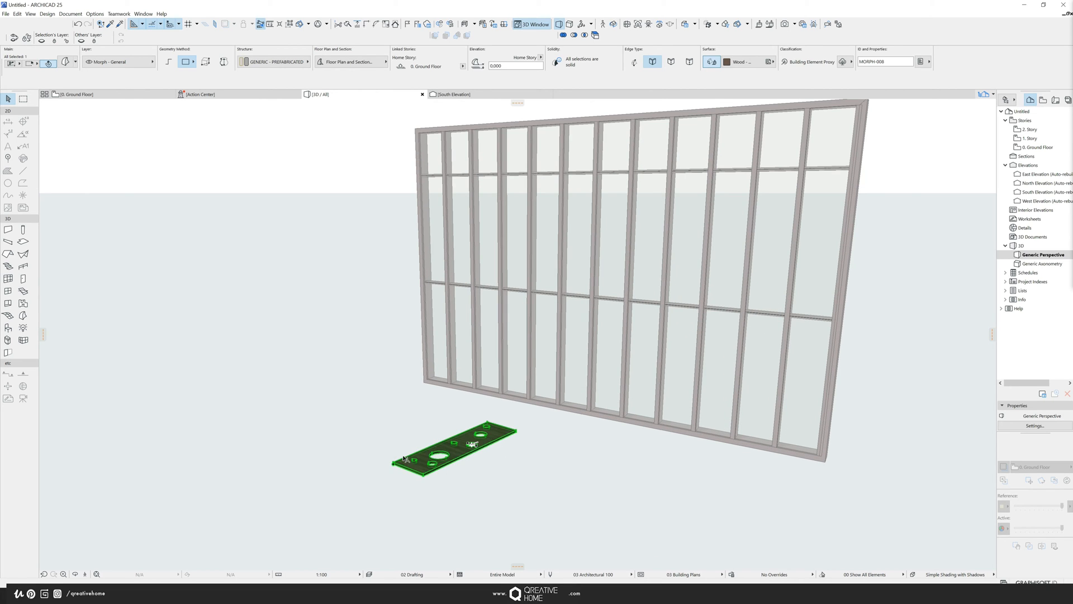
mouse_move(231, 294)
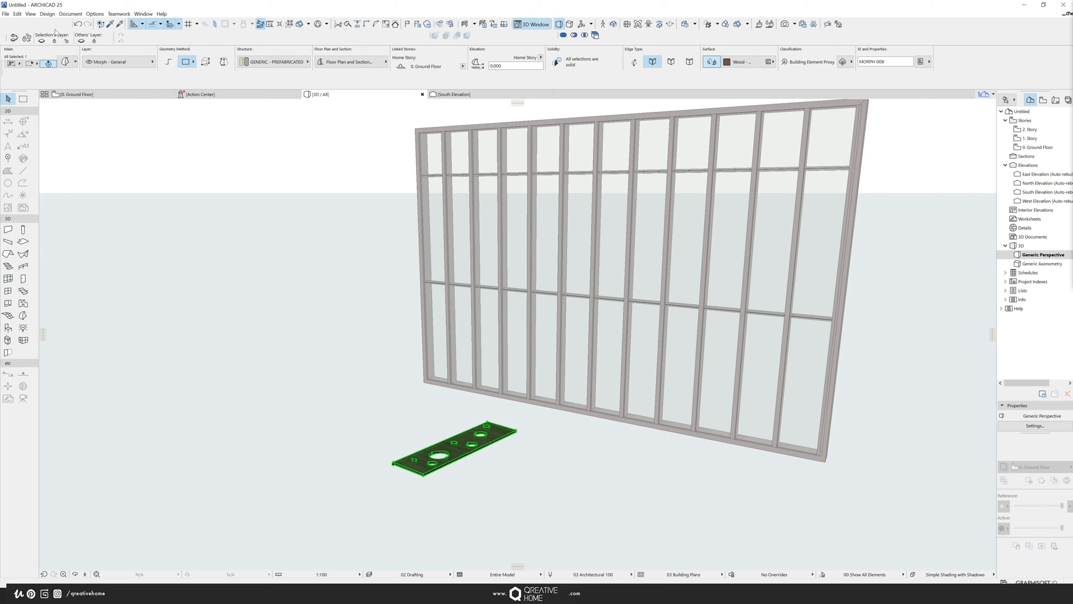
Step: Save the selected perforated plate with Save Selection as Curtain Wall Panel
left_click(6, 14)
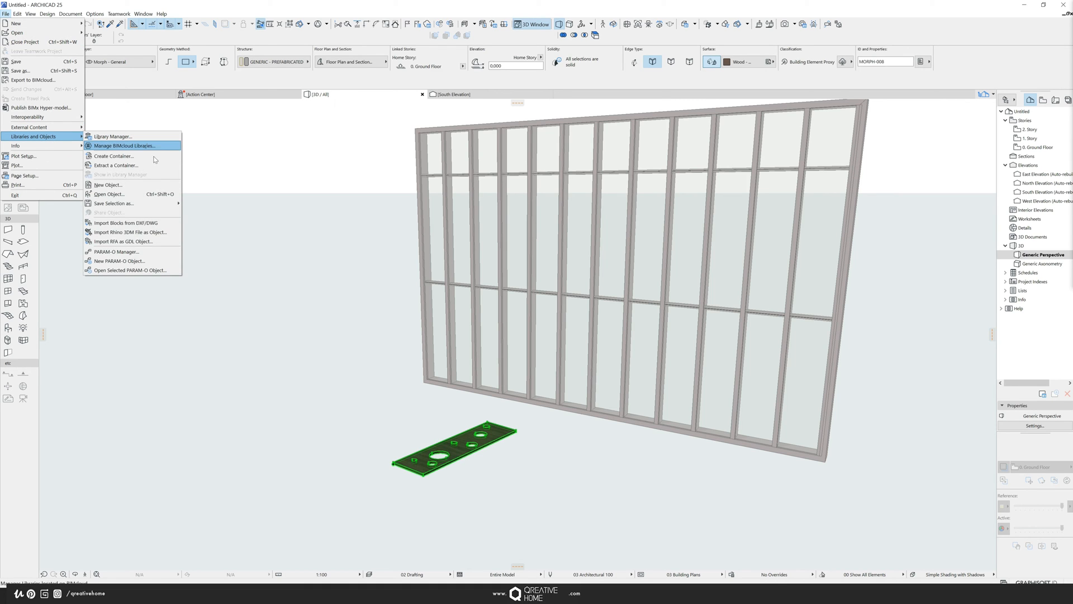
mouse_move(113, 203)
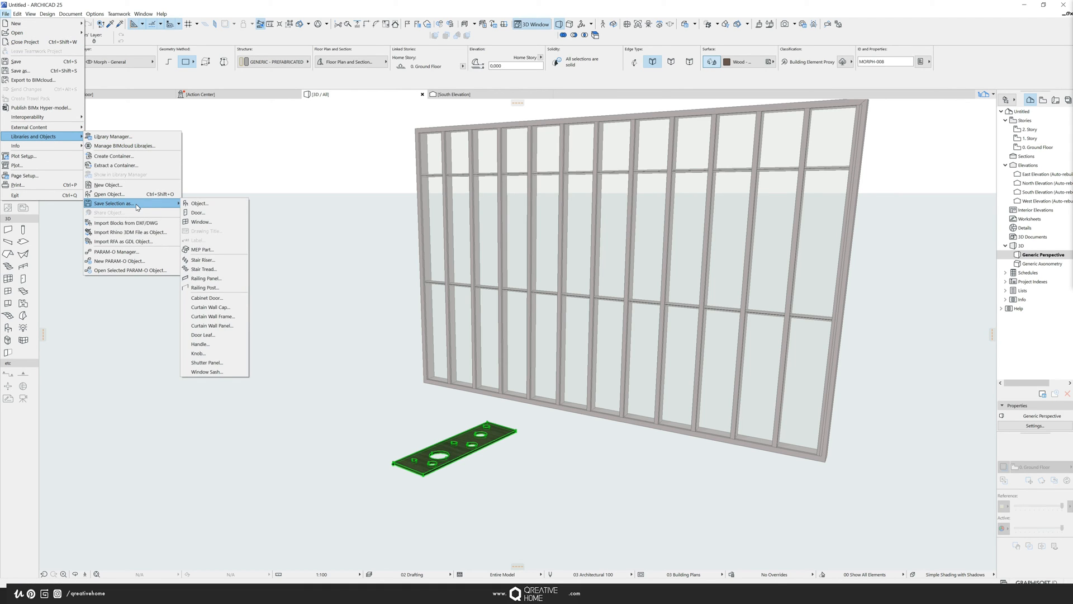
mouse_move(208, 297)
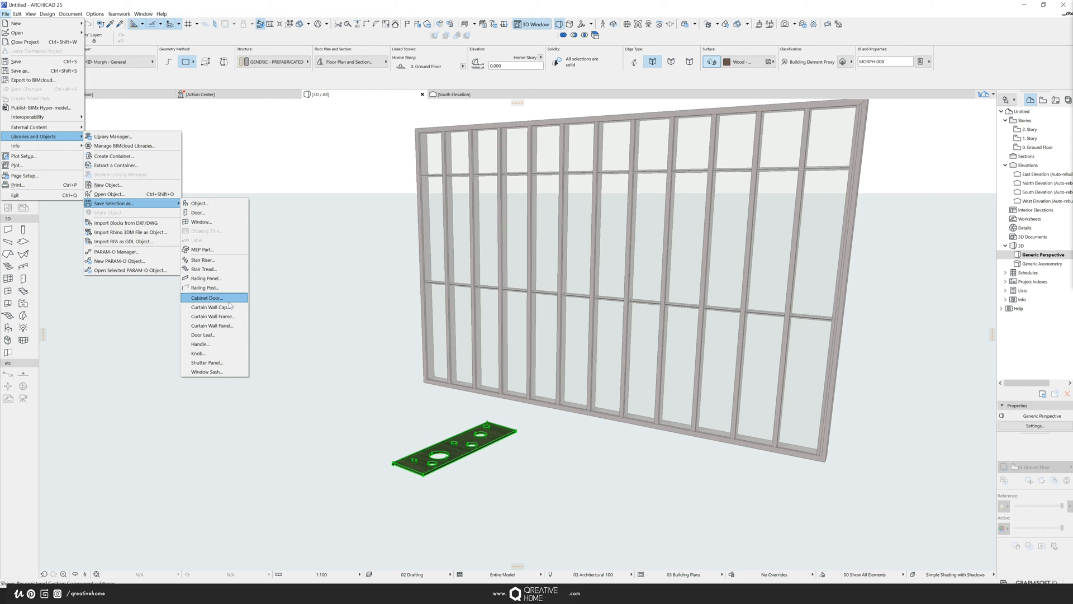
mouse_move(212, 307)
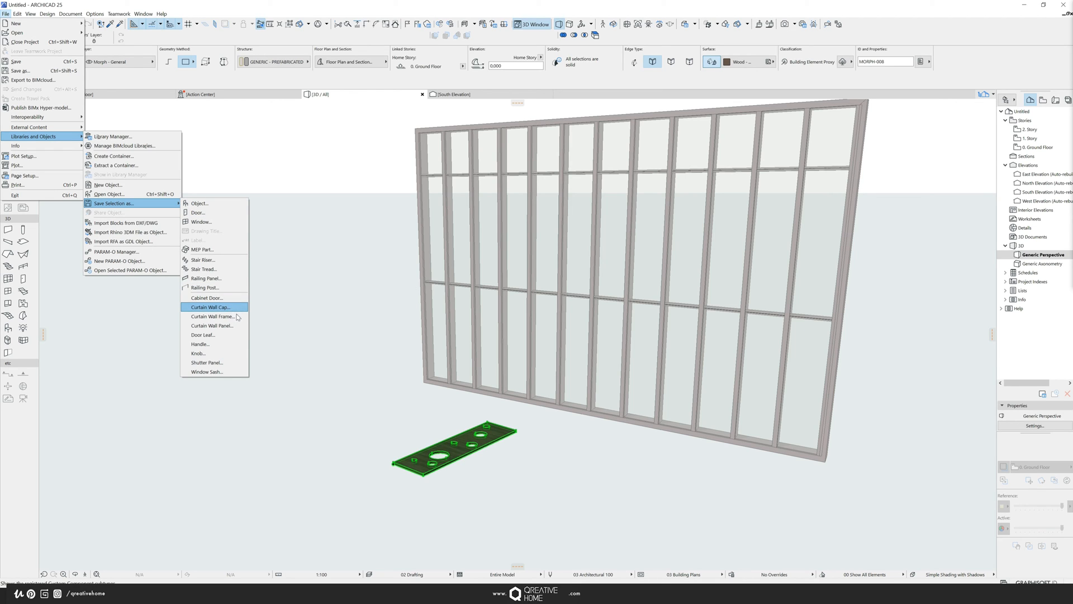
left_click(207, 325)
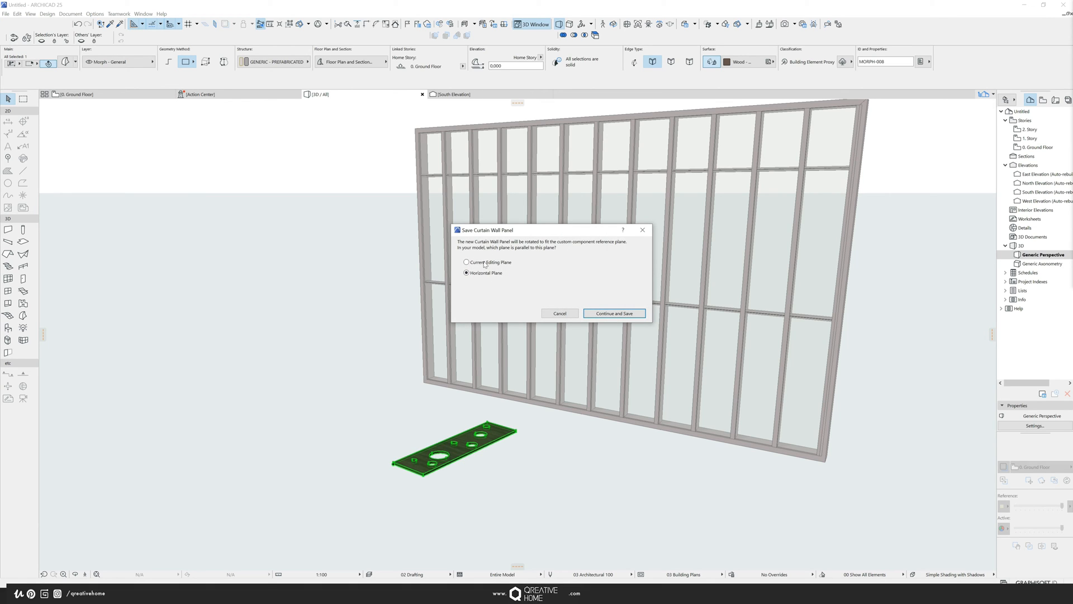
mouse_move(470, 448)
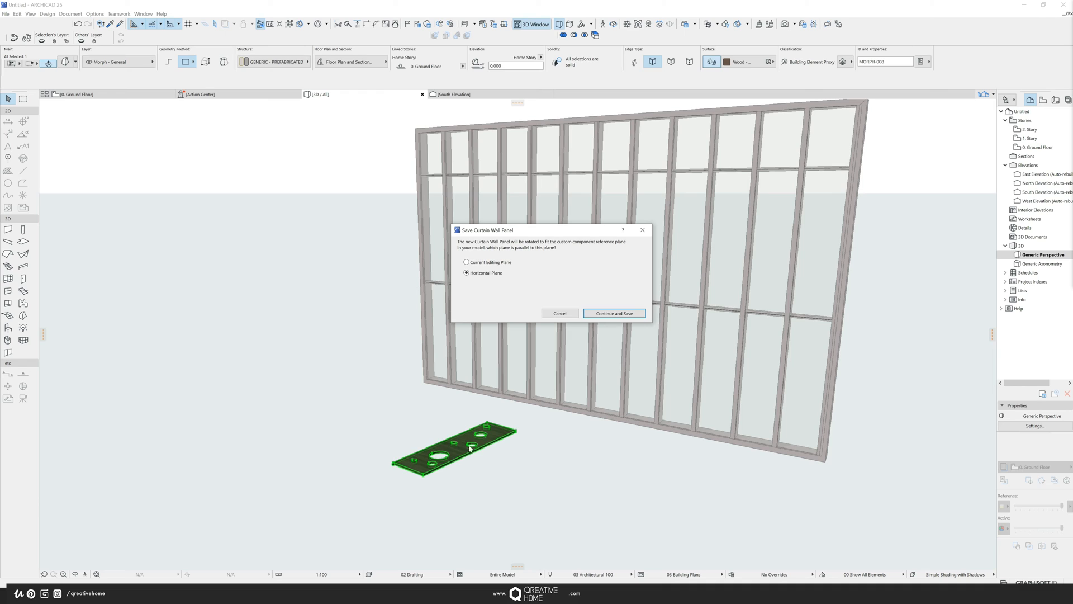
mouse_move(453, 452)
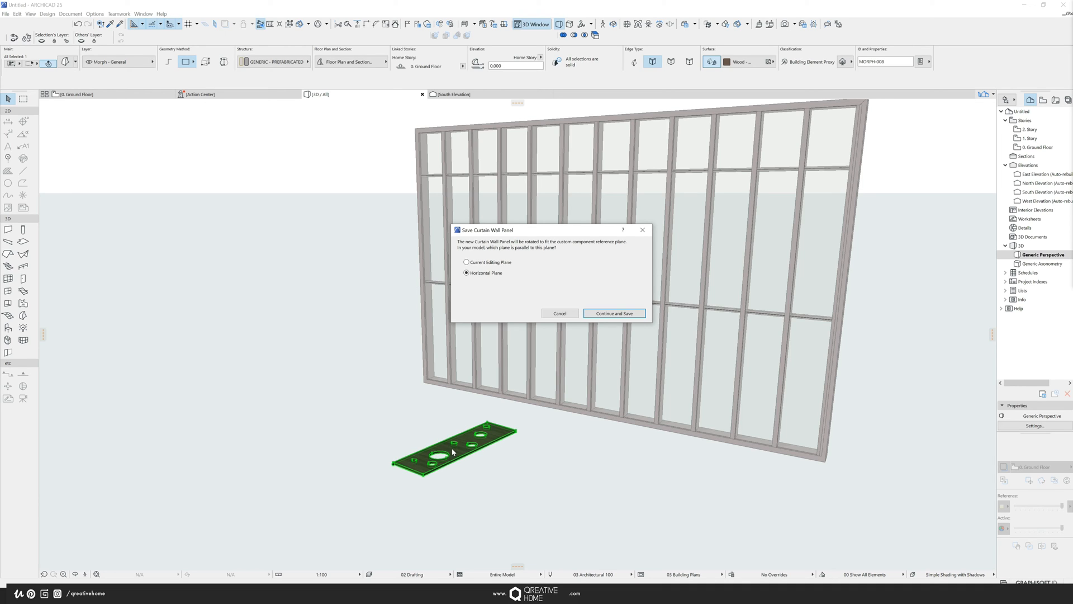
mouse_move(454, 451)
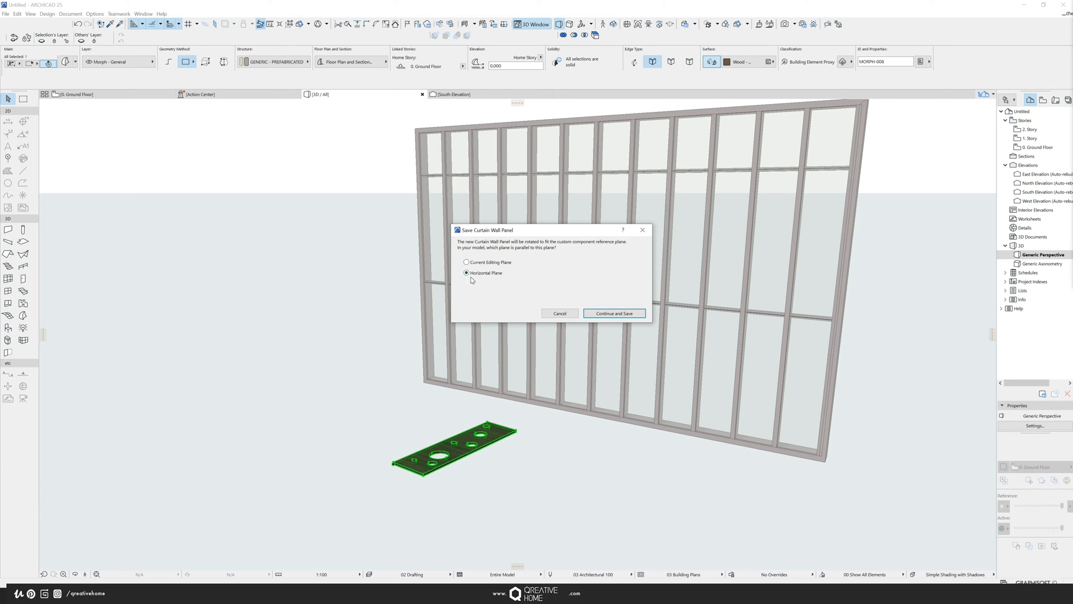
mouse_move(606, 305)
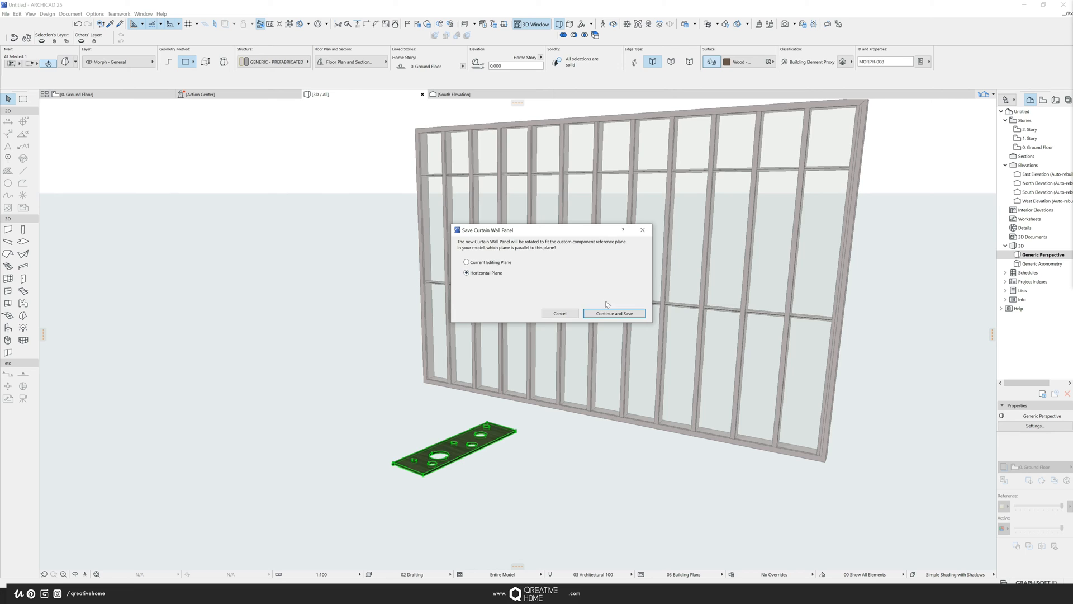
Step: Confirm Horizontal Plane as the plate's reference plane and continue saving
left_click(613, 313)
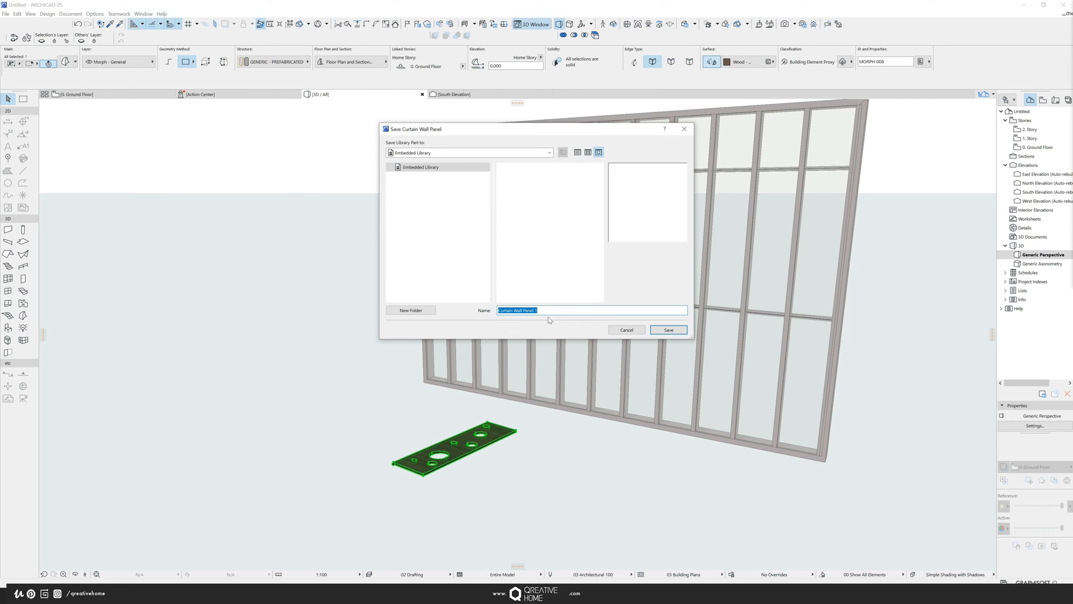
Step: Save the plate into the Embedded Library as 'Panel 1' and dismiss the notice
type("Panel 1")
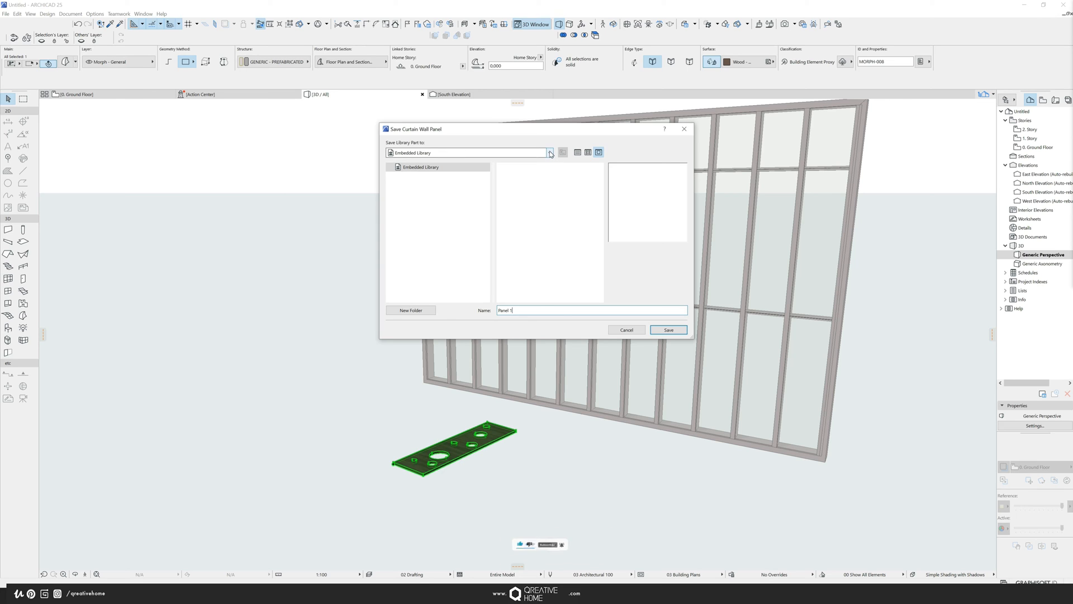
left_click(668, 330)
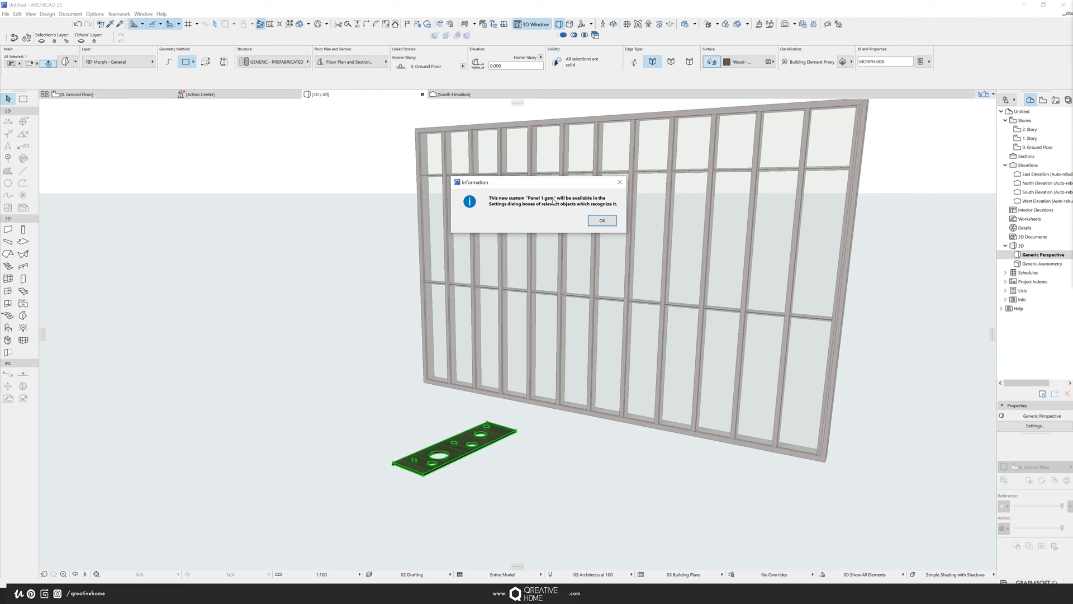
mouse_move(543, 195)
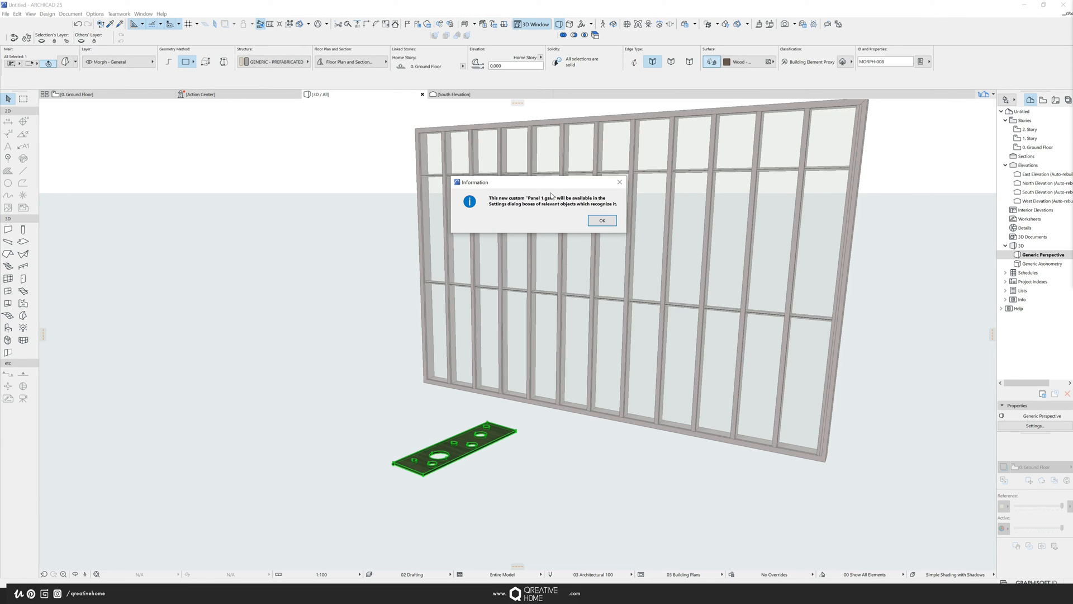
mouse_move(536, 208)
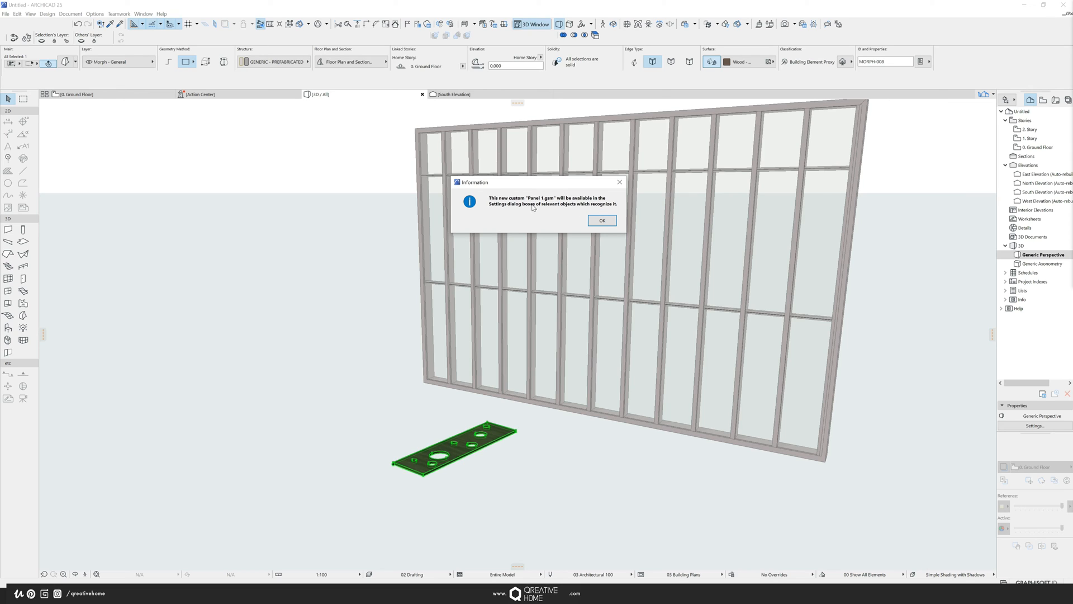
mouse_move(543, 214)
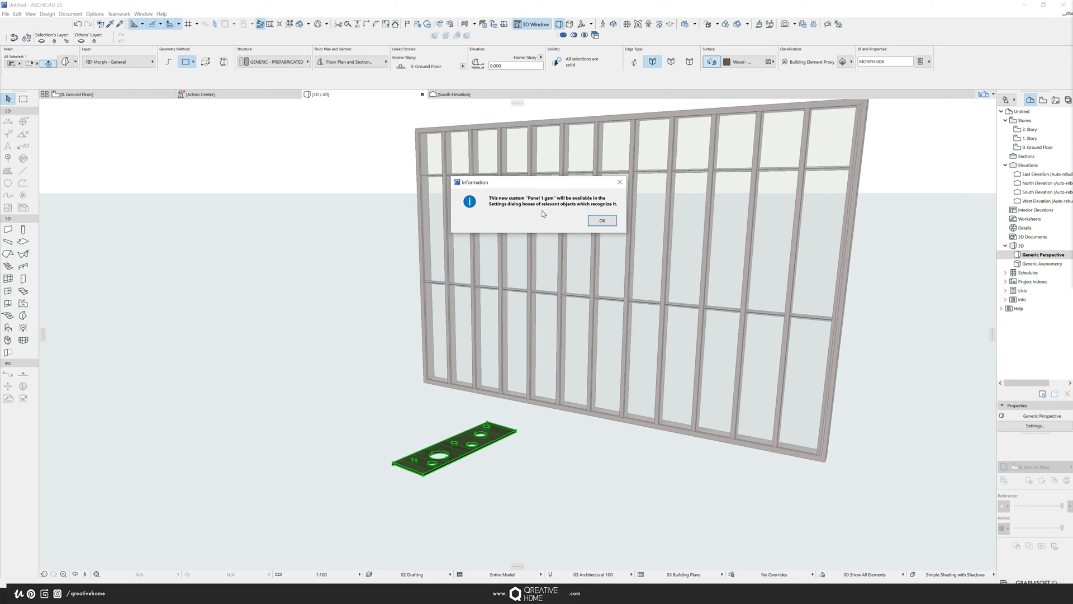
left_click(601, 220)
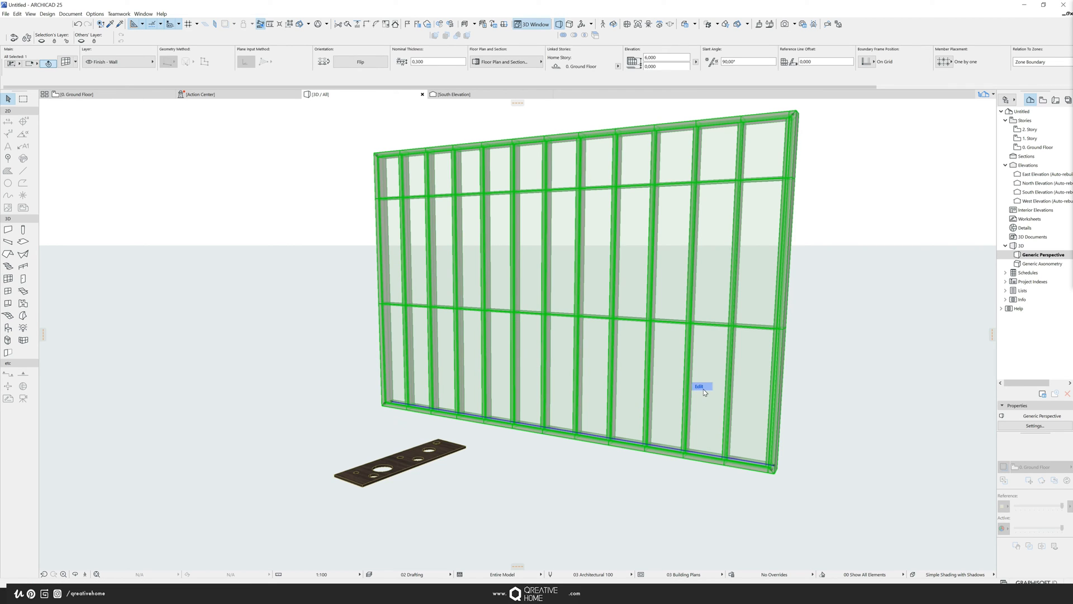
Step: Enter curtain wall edit mode and set the middle-bay panels to CW Custom Panel 25
left_click(700, 386)
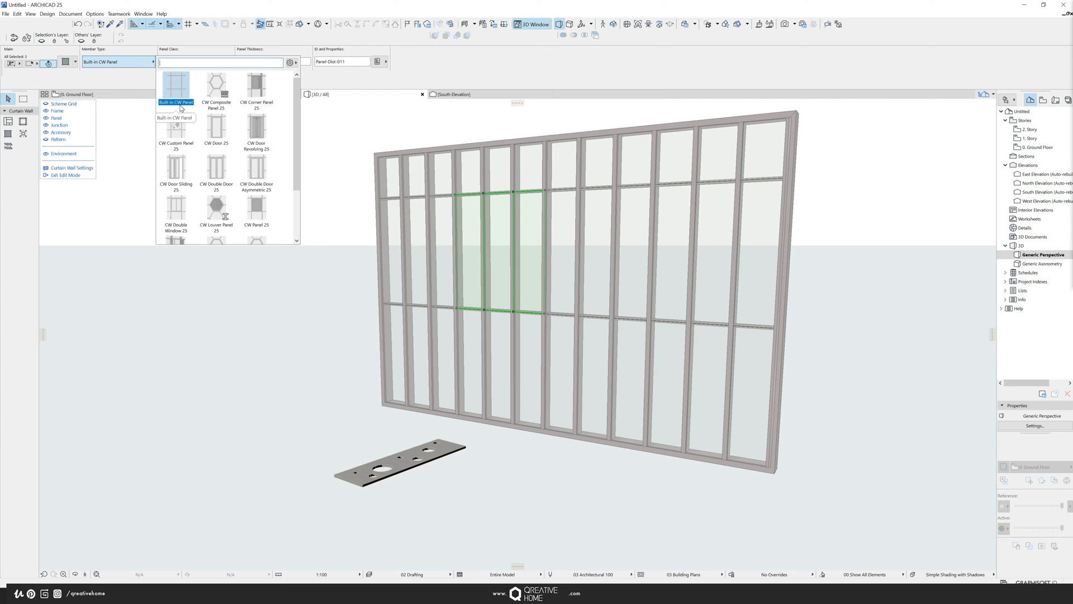
mouse_move(289, 110)
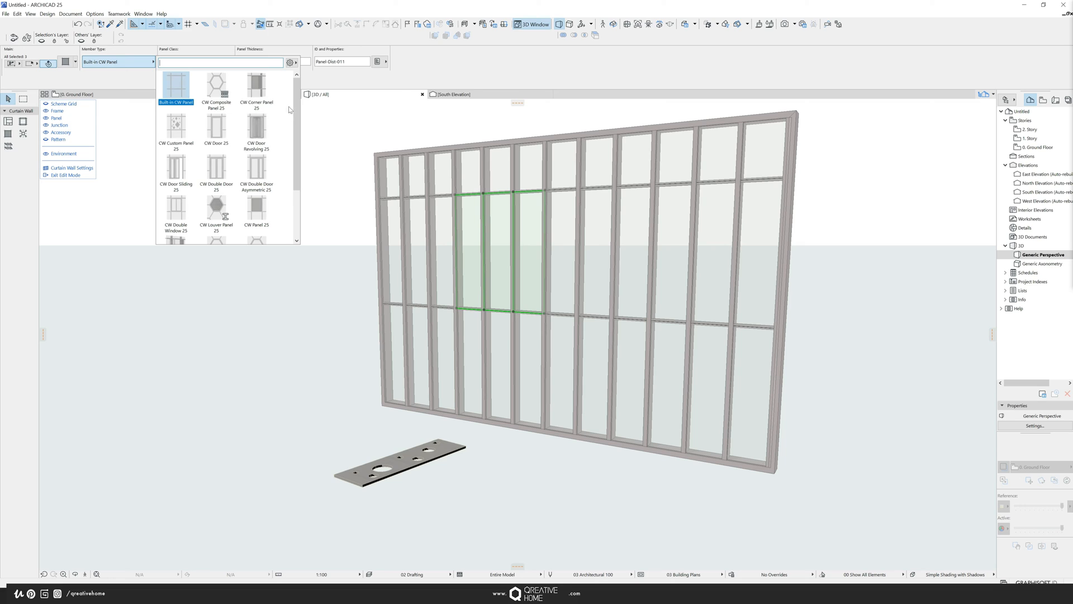
mouse_move(175, 130)
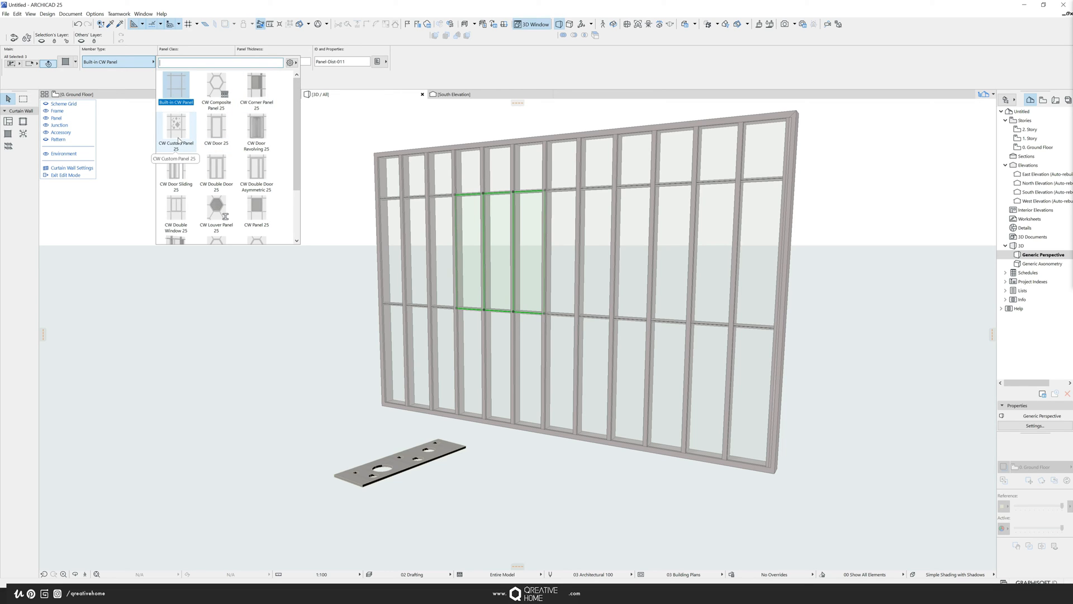
left_click(176, 128)
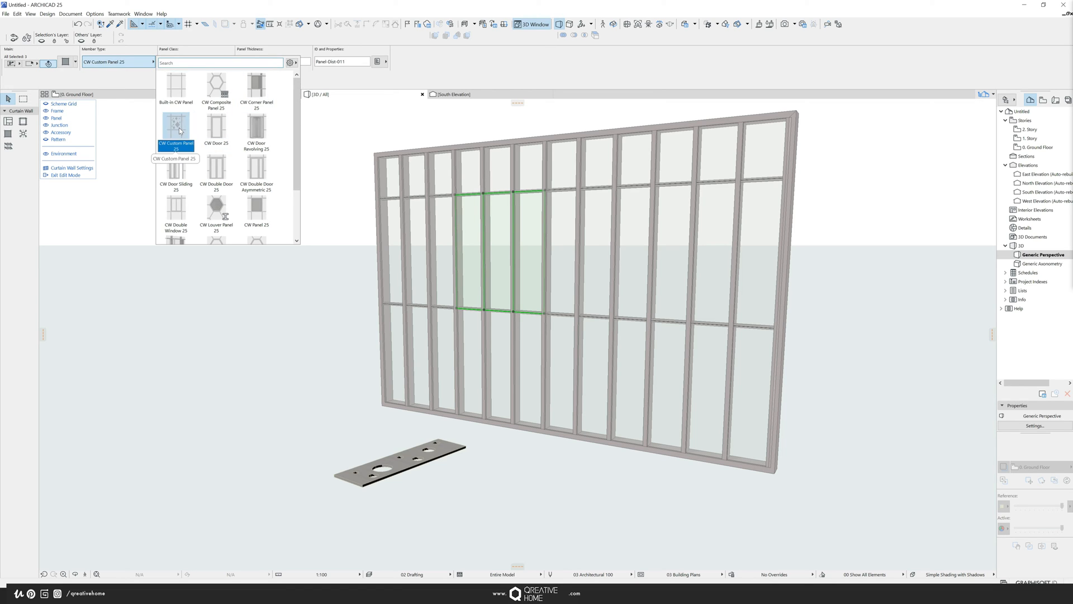
left_click(175, 131)
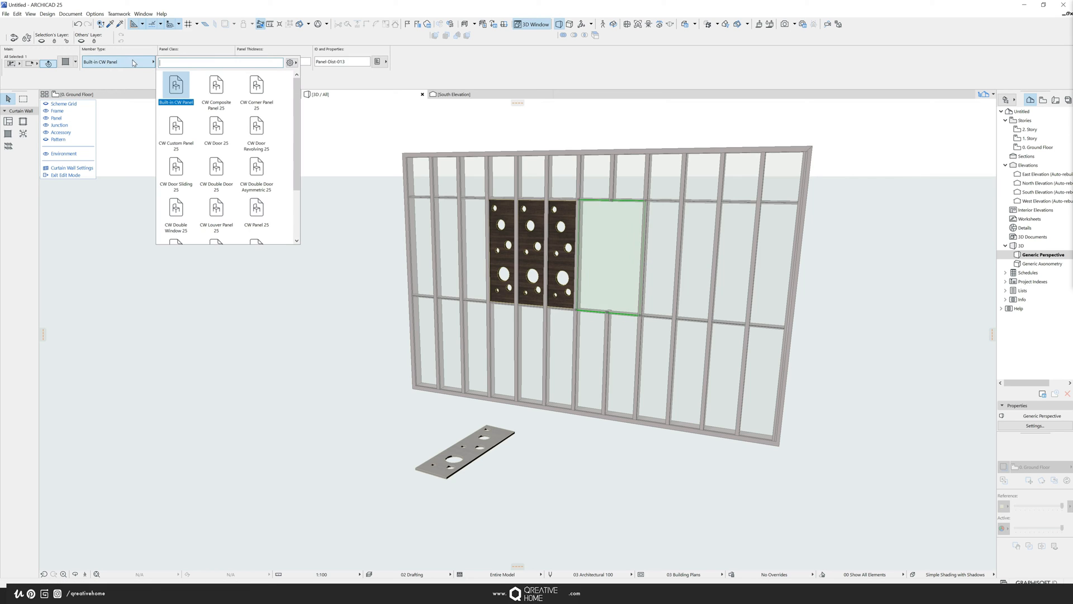
Step: Change the fourth panel to CW Custom Panel 25, then exit Edit Mode
left_click(176, 130)
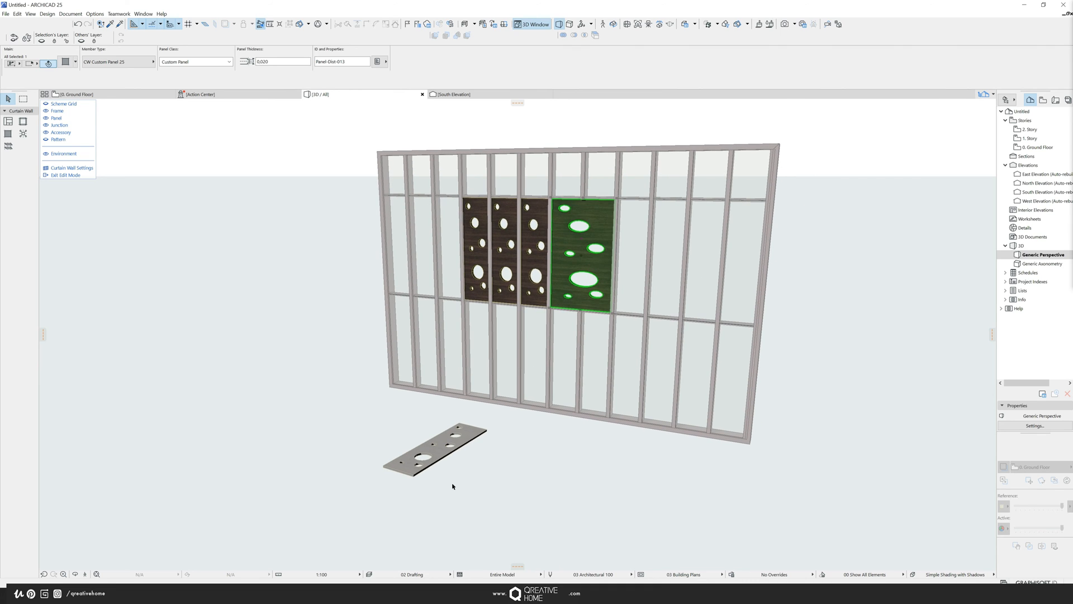
mouse_move(459, 475)
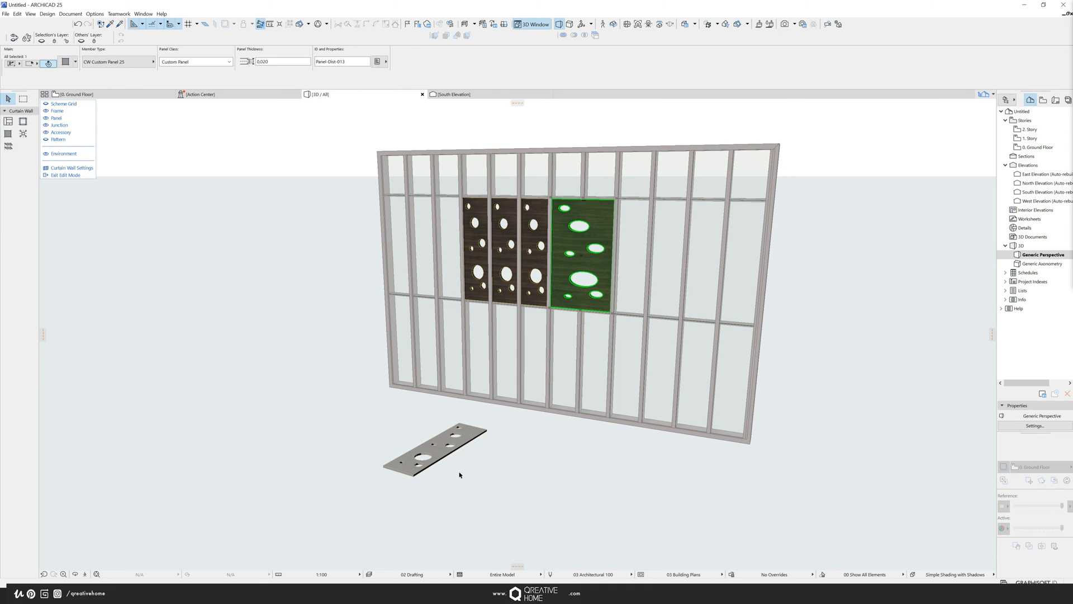
mouse_move(468, 464)
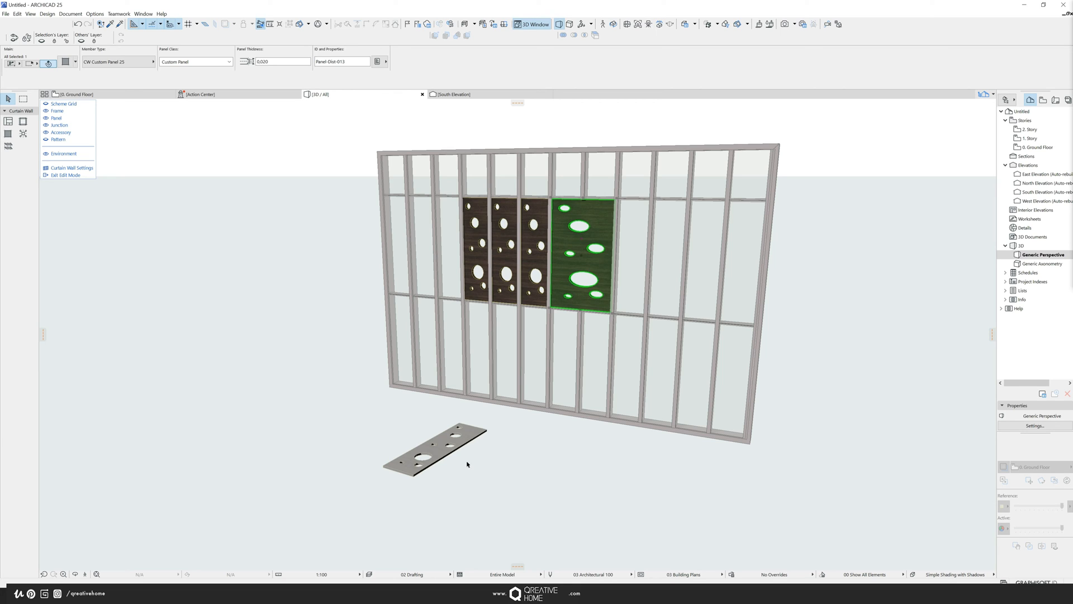
mouse_move(518, 397)
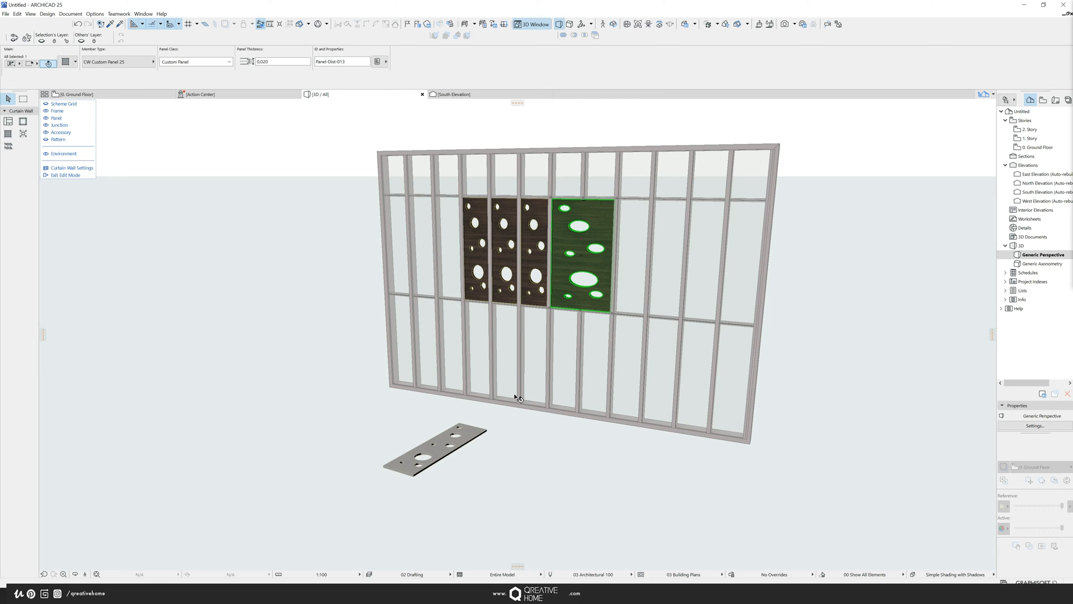
mouse_move(525, 286)
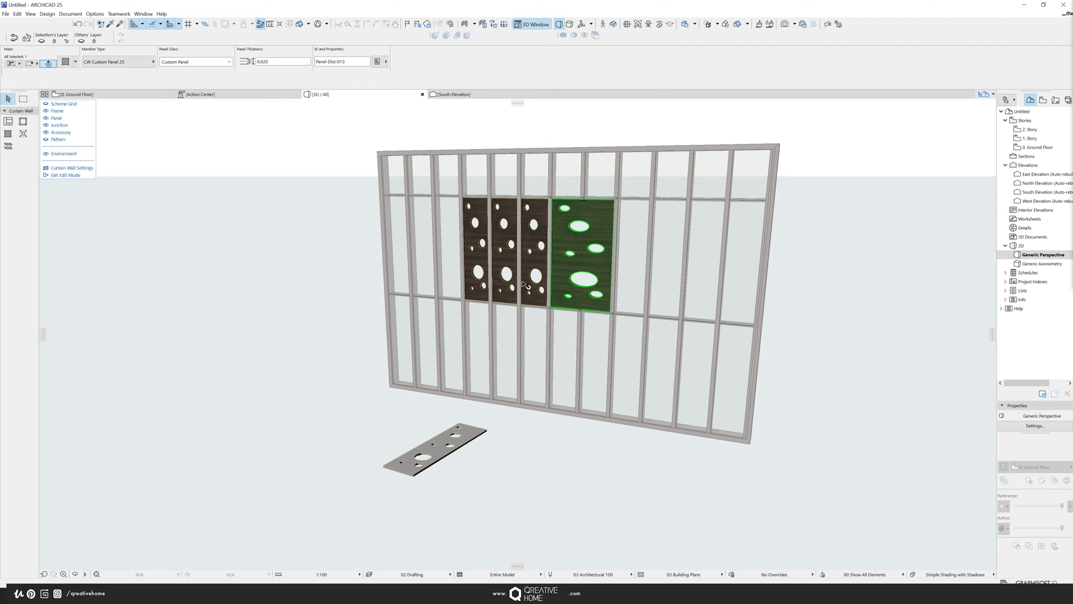
mouse_move(636, 308)
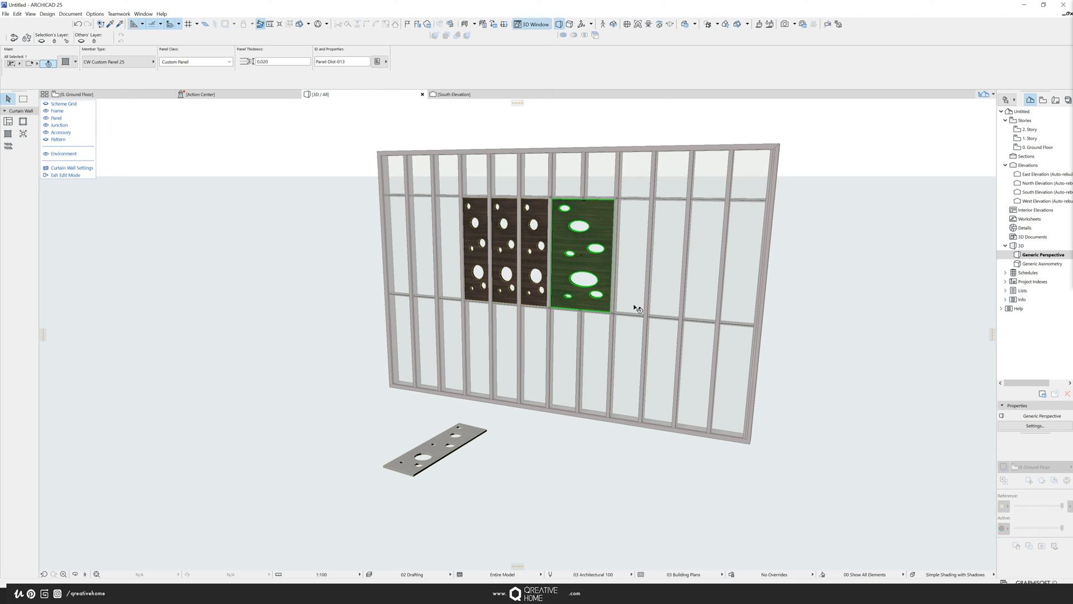
mouse_move(650, 238)
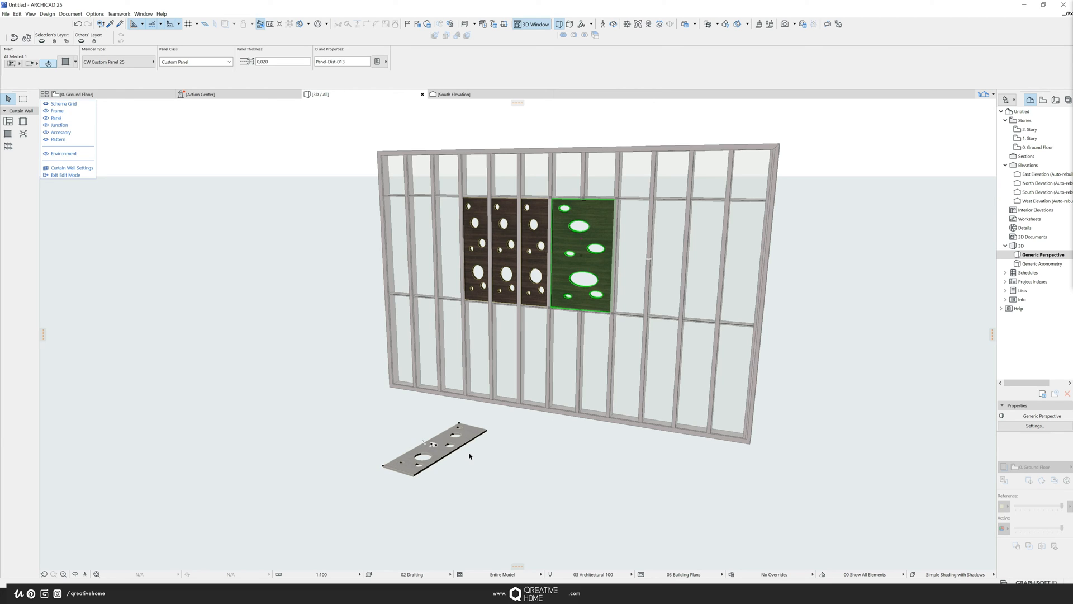
mouse_move(469, 451)
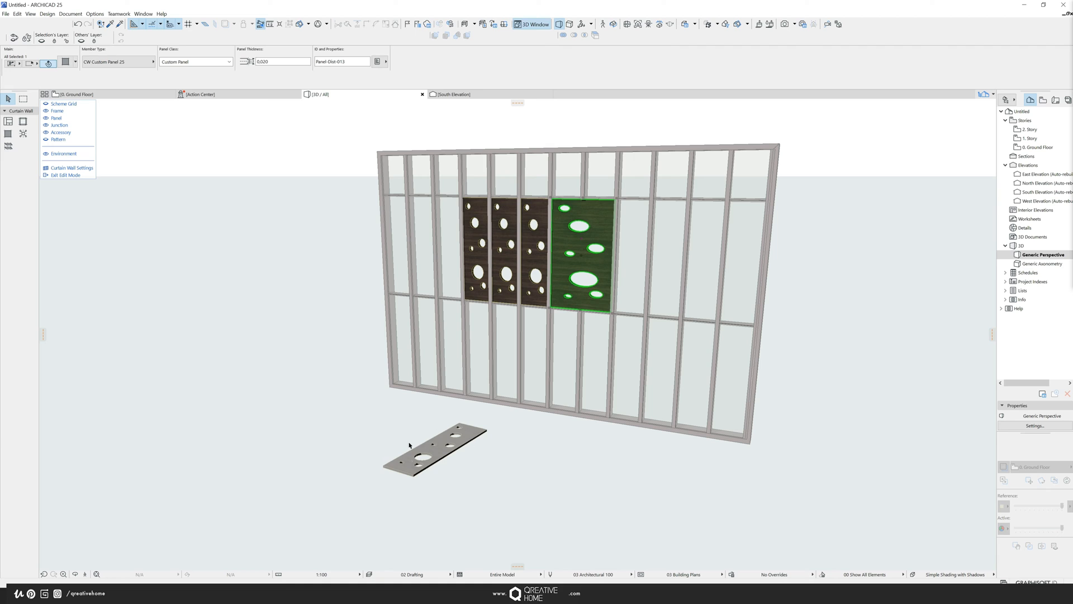
mouse_move(448, 445)
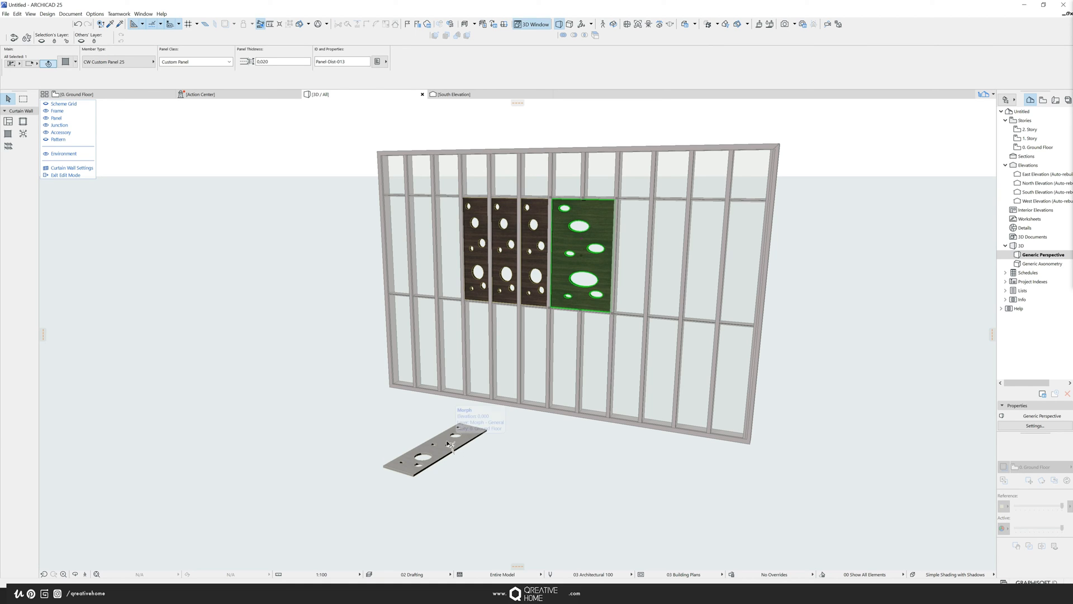
mouse_move(452, 454)
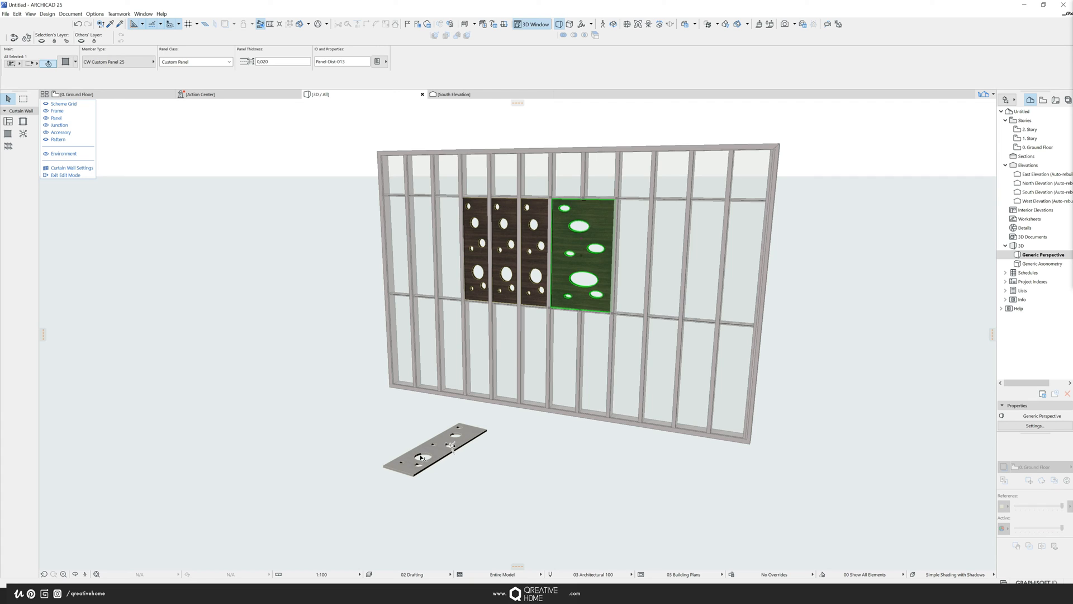
left_click(507, 349)
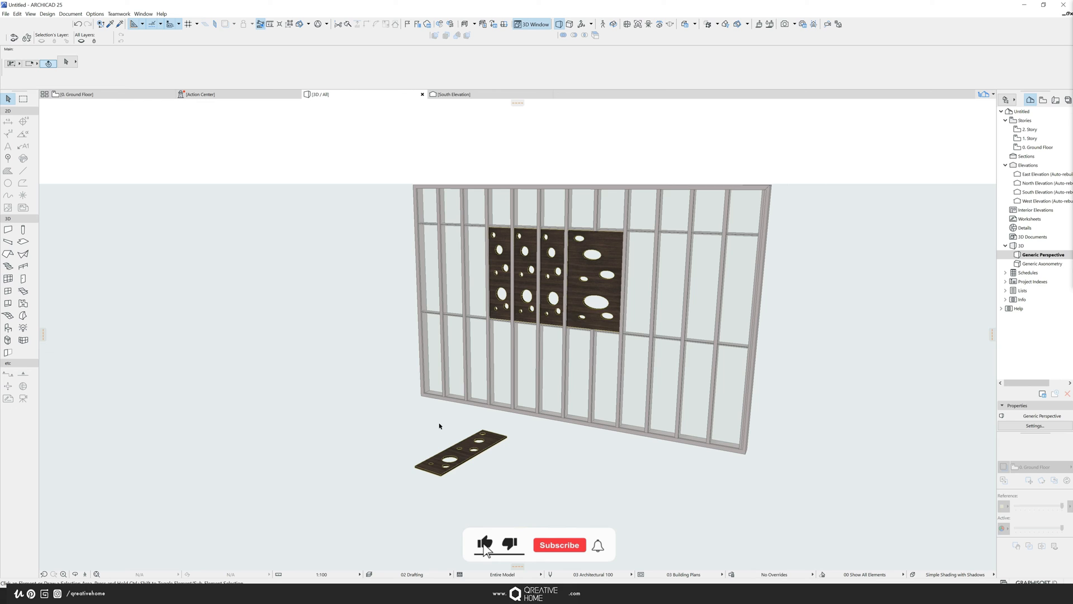
Step: Select and inspect the blue, red and yellow triangle Morph slab, then orbit out
left_click(485, 544)
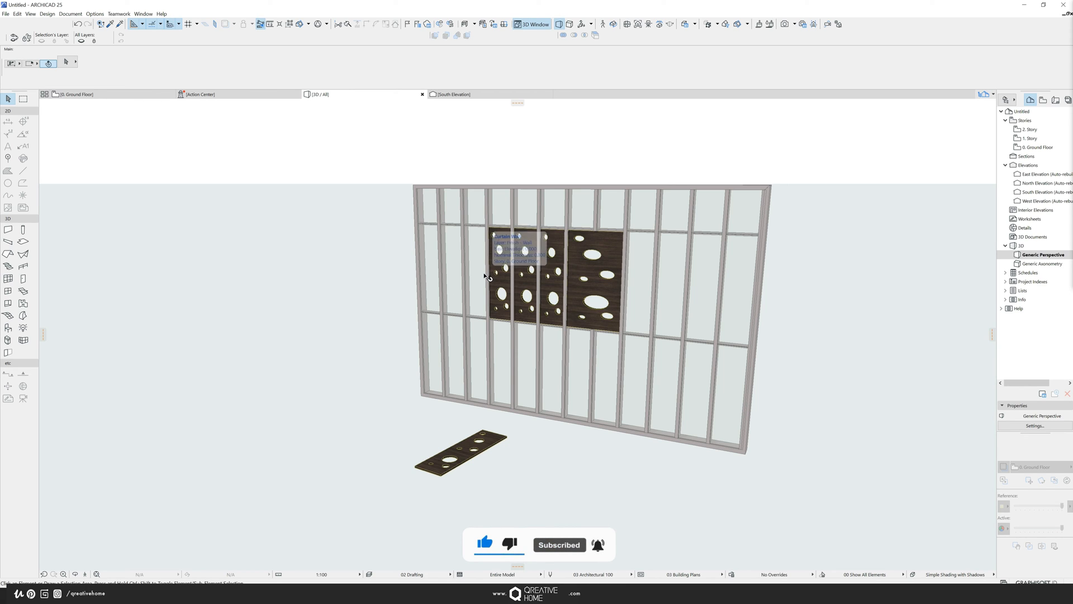
left_click(486, 277)
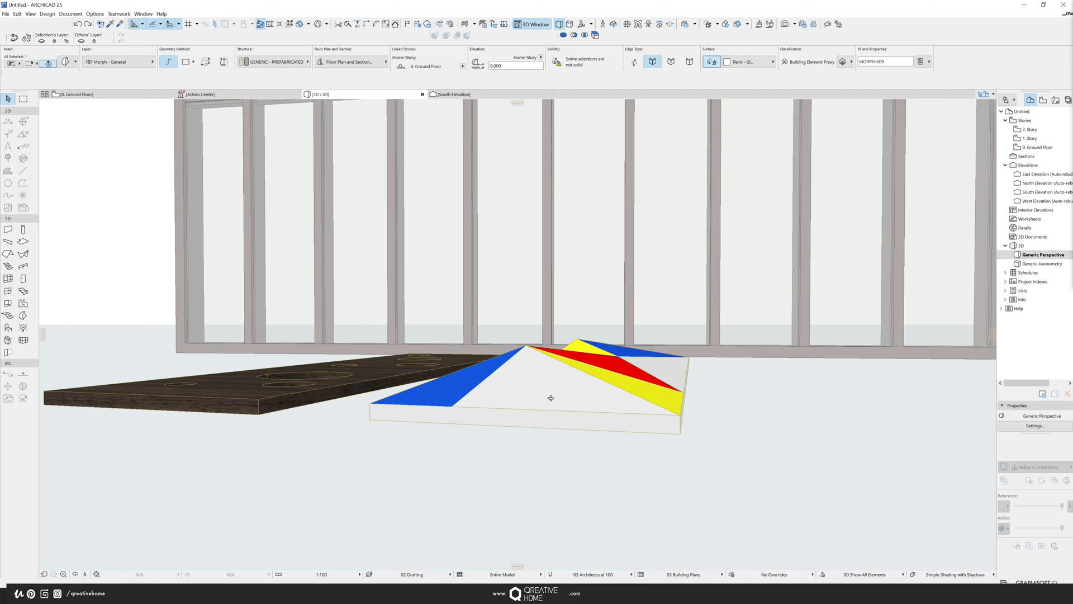
left_click_drag(547, 397, 457, 329)
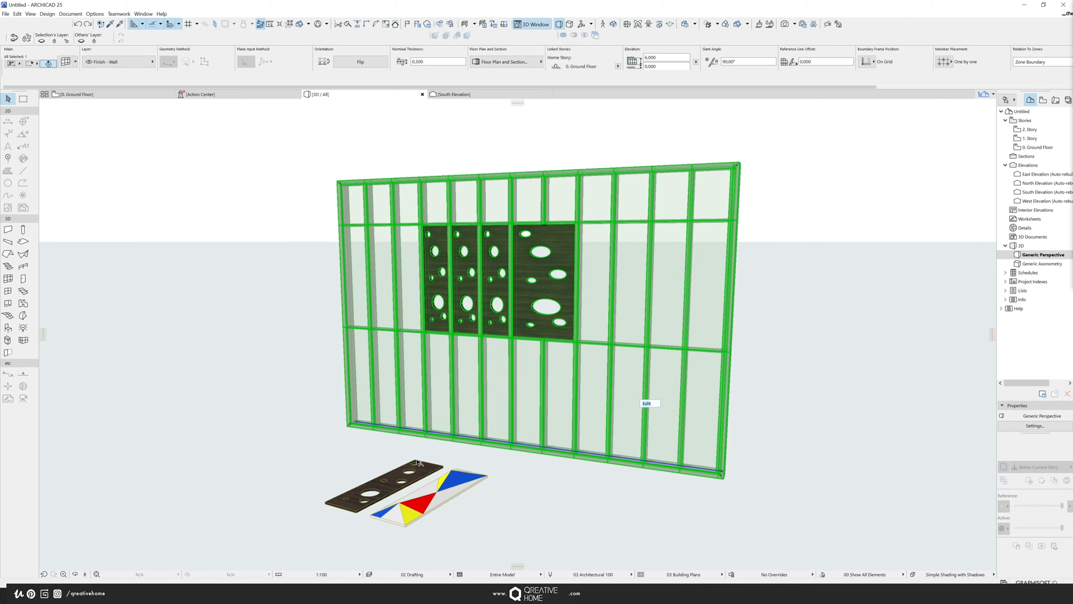
mouse_move(657, 510)
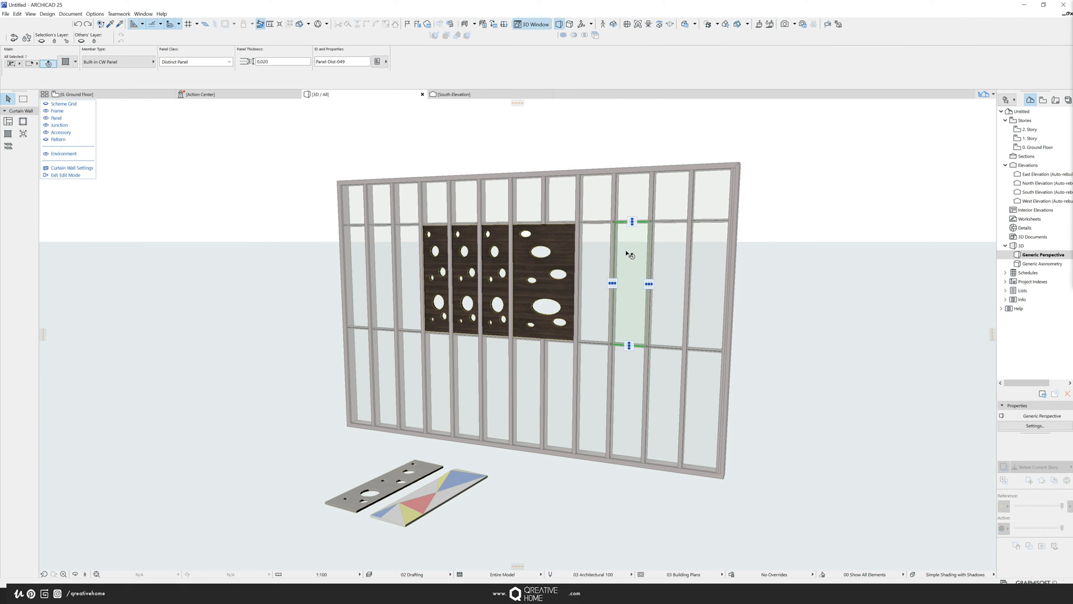
mouse_move(365, 190)
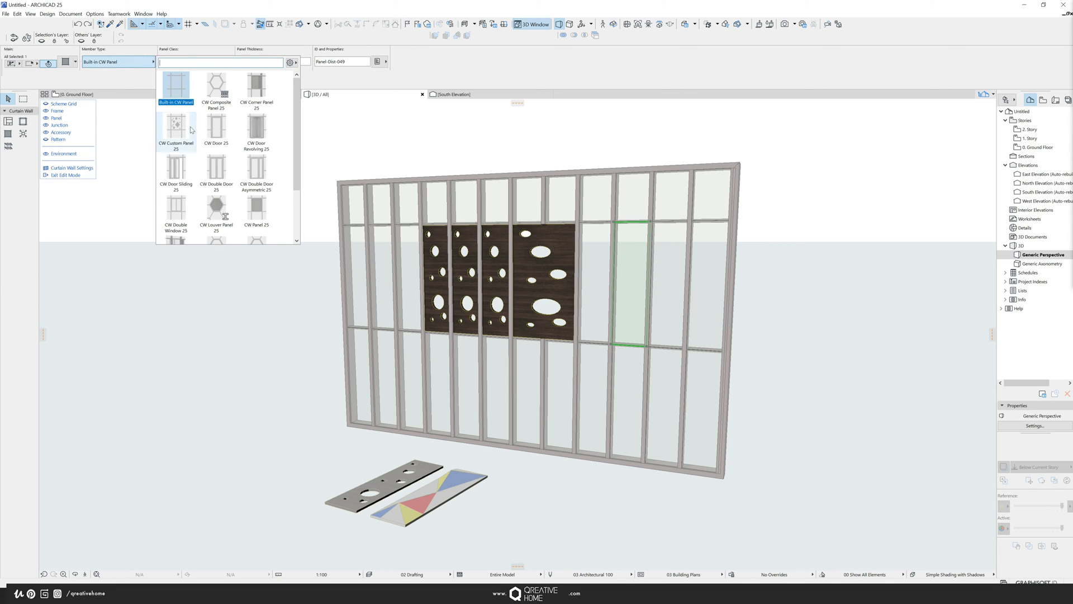
Step: Set a right-side glass panel's Member Type to CW Custom Panel 25
left_click(177, 123)
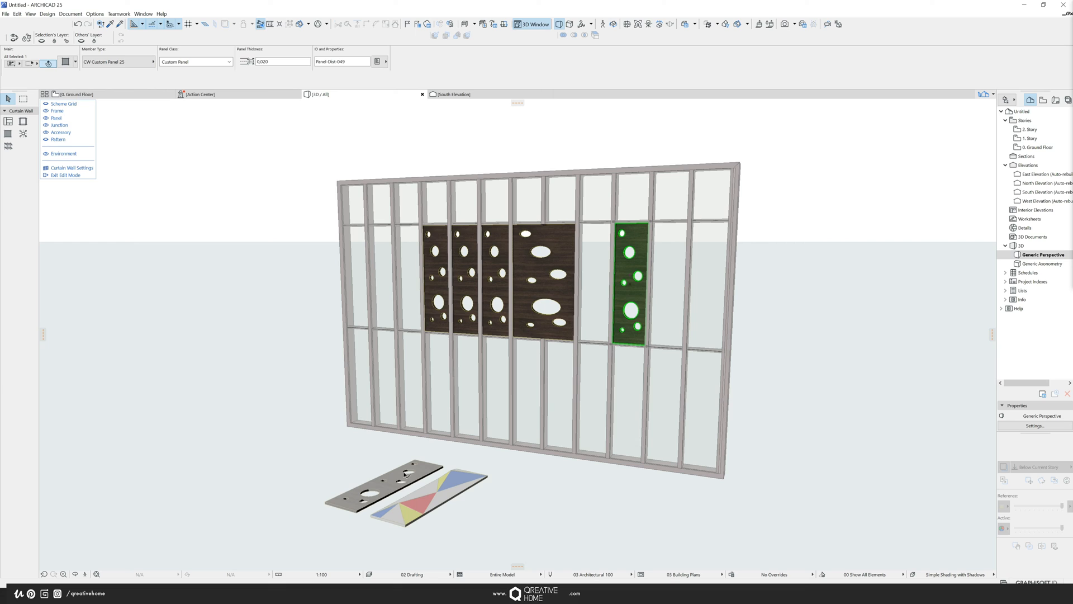
mouse_move(399, 486)
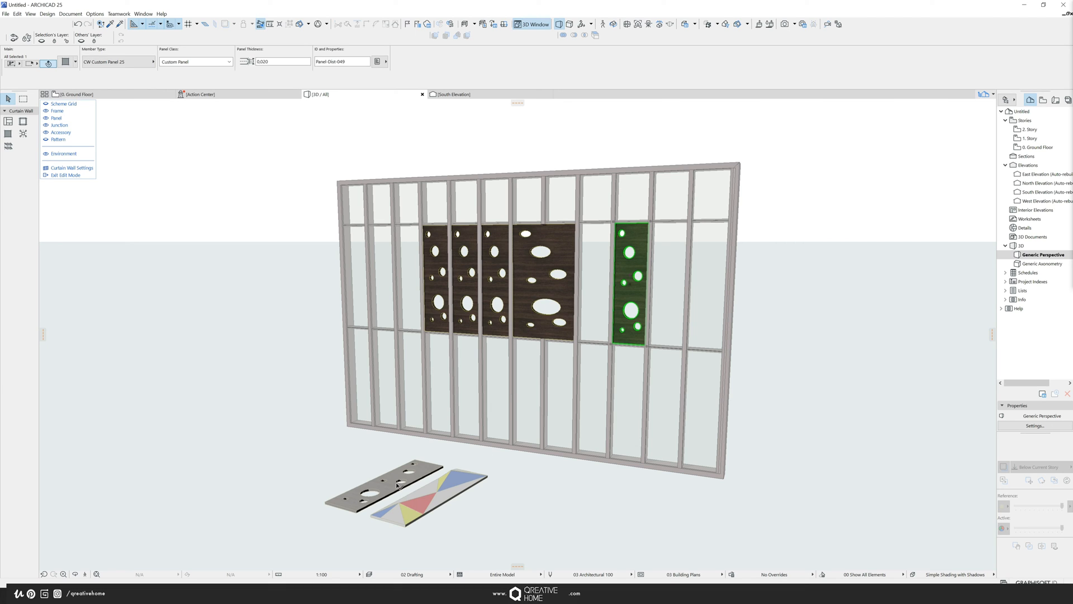
mouse_move(569, 504)
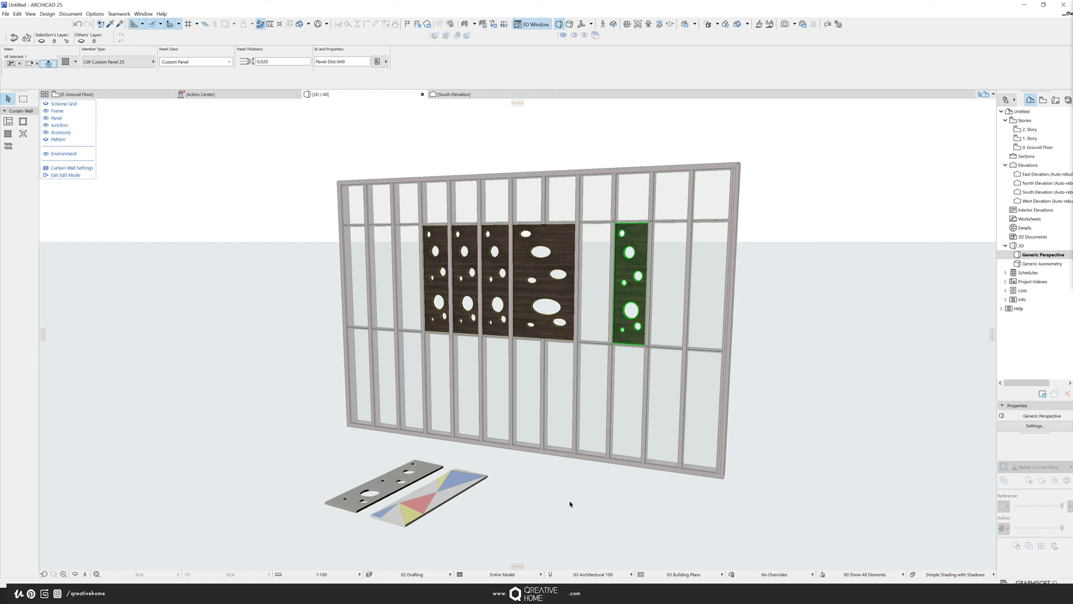
mouse_move(542, 496)
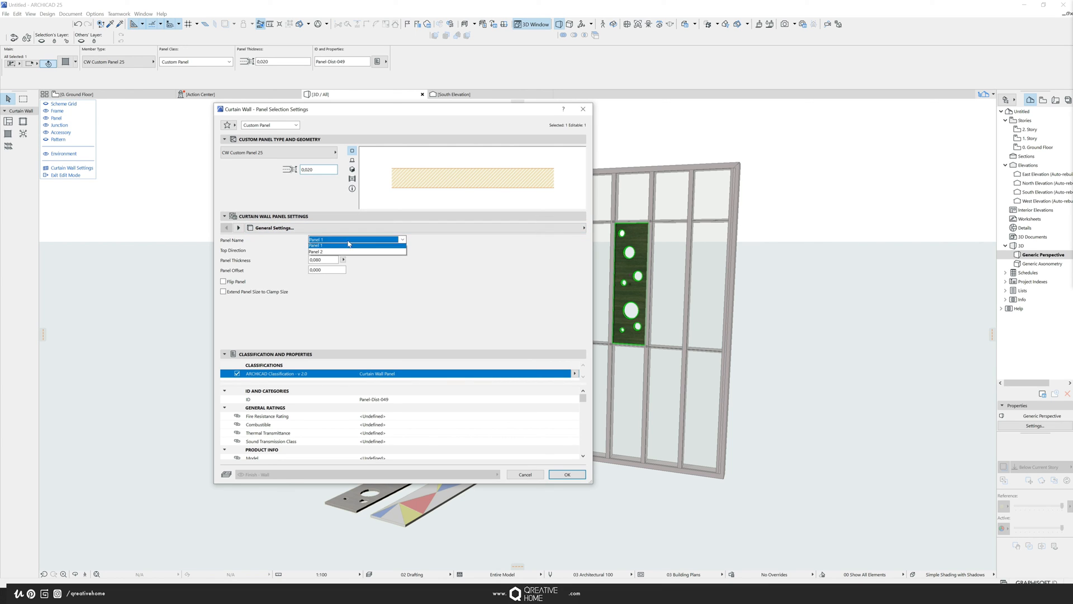
Step: Set the custom panel's Panel Name to Panel 2 in Panel Selection Settings
left_click(315, 251)
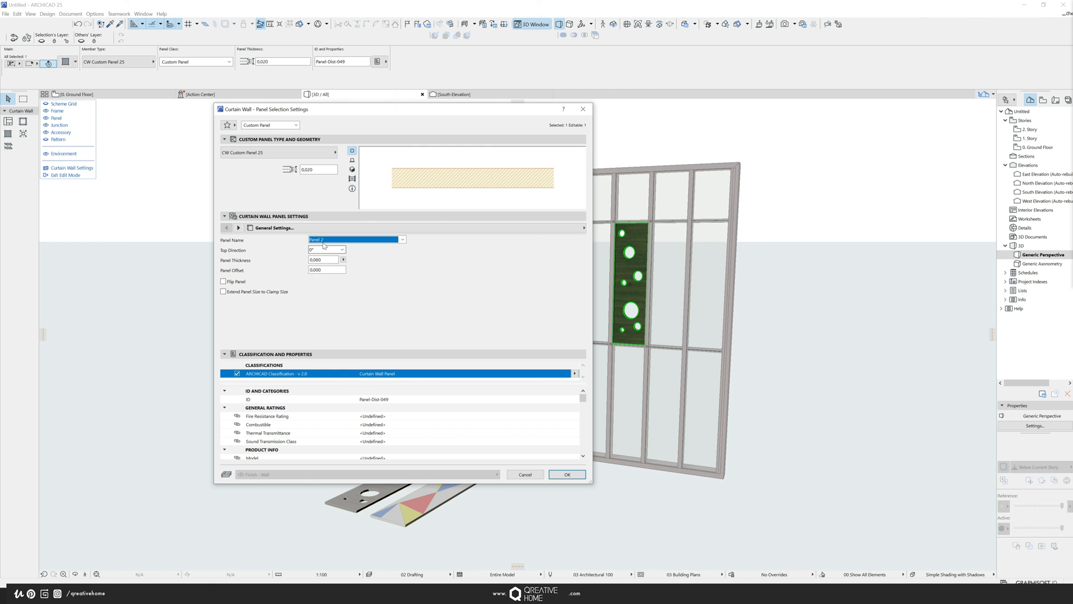
left_click(567, 474)
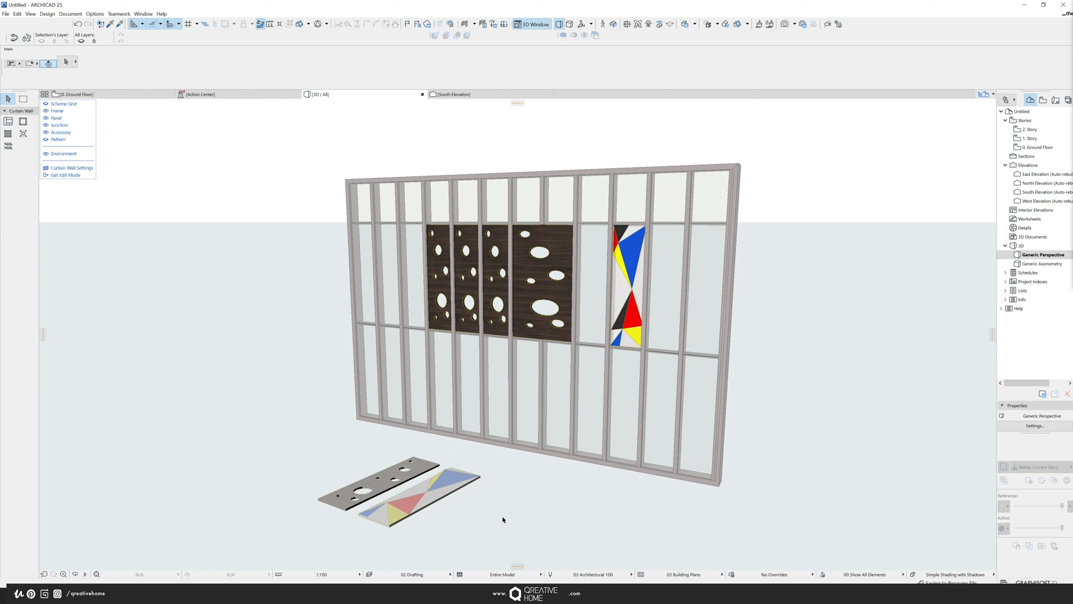
mouse_move(280, 366)
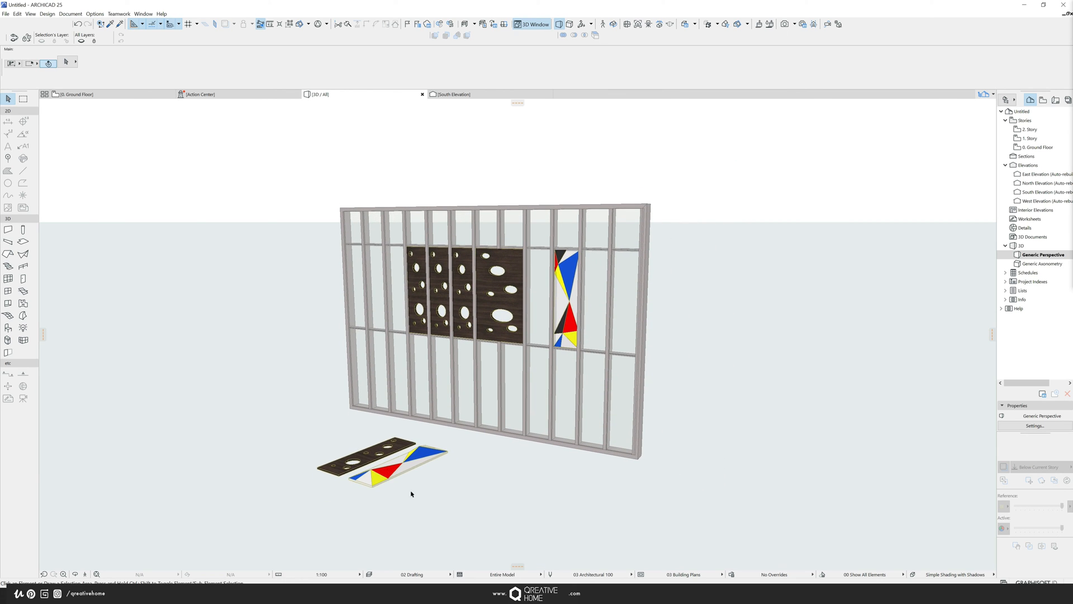
Step: Select the walnut and triangle Morph slabs lying on the ground
left_click(387, 458)
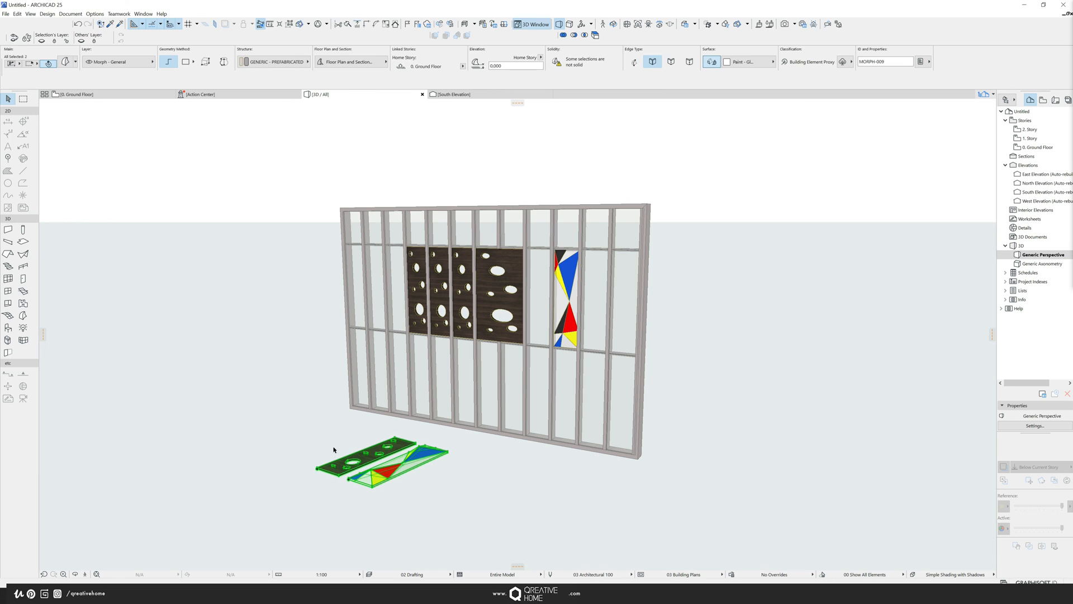
mouse_move(388, 486)
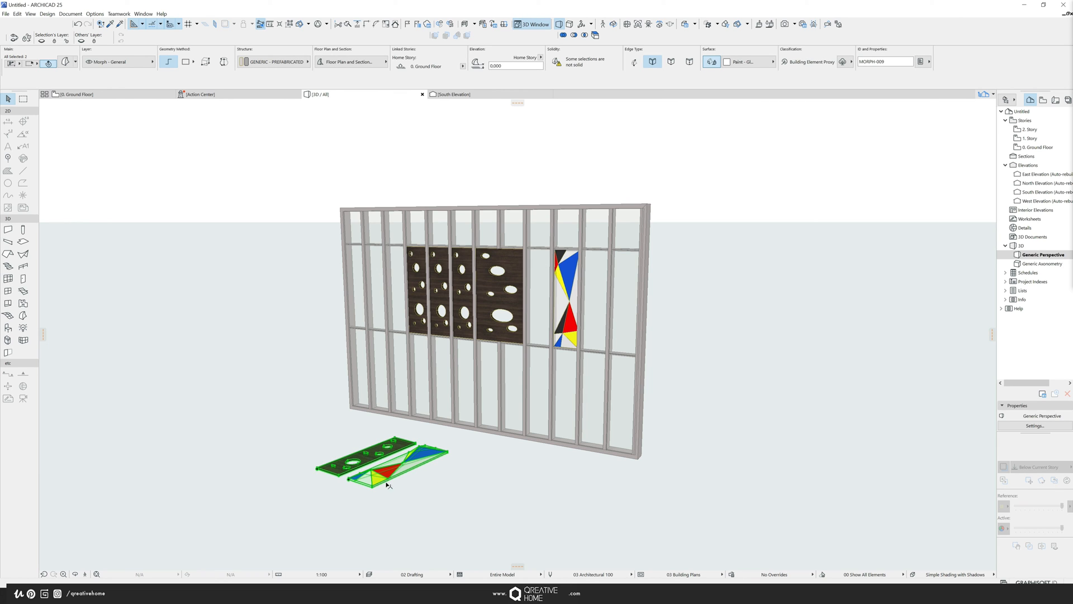
mouse_move(389, 461)
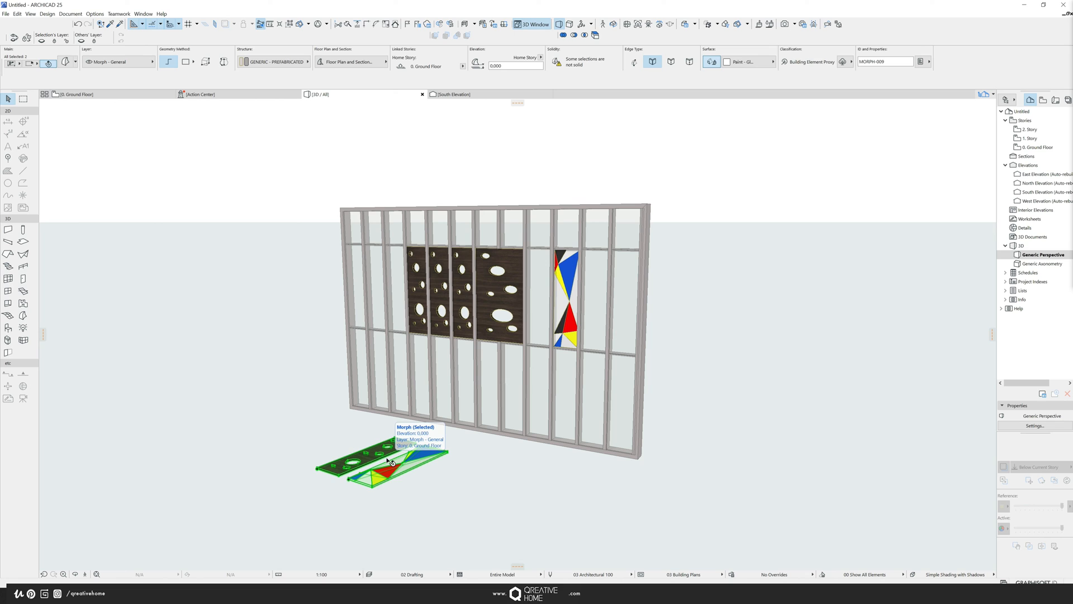
mouse_move(450, 373)
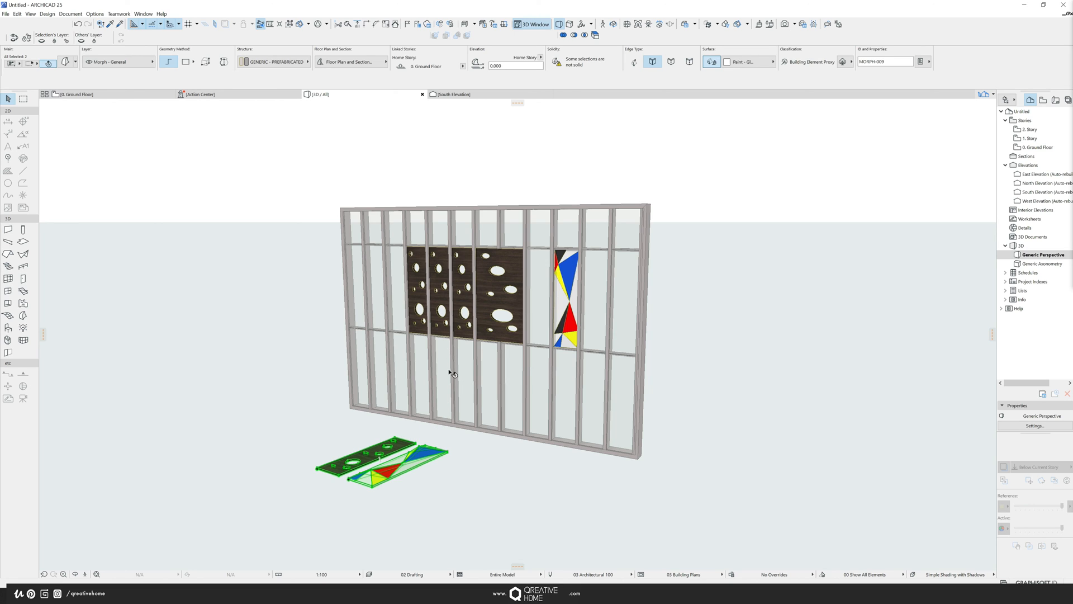
mouse_move(481, 498)
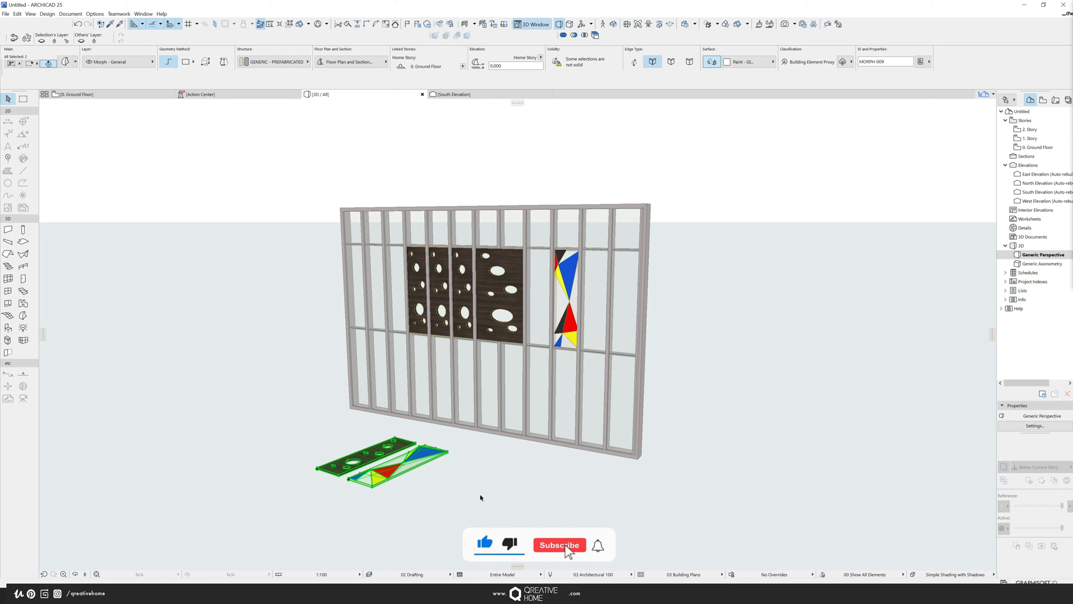
left_click(559, 544)
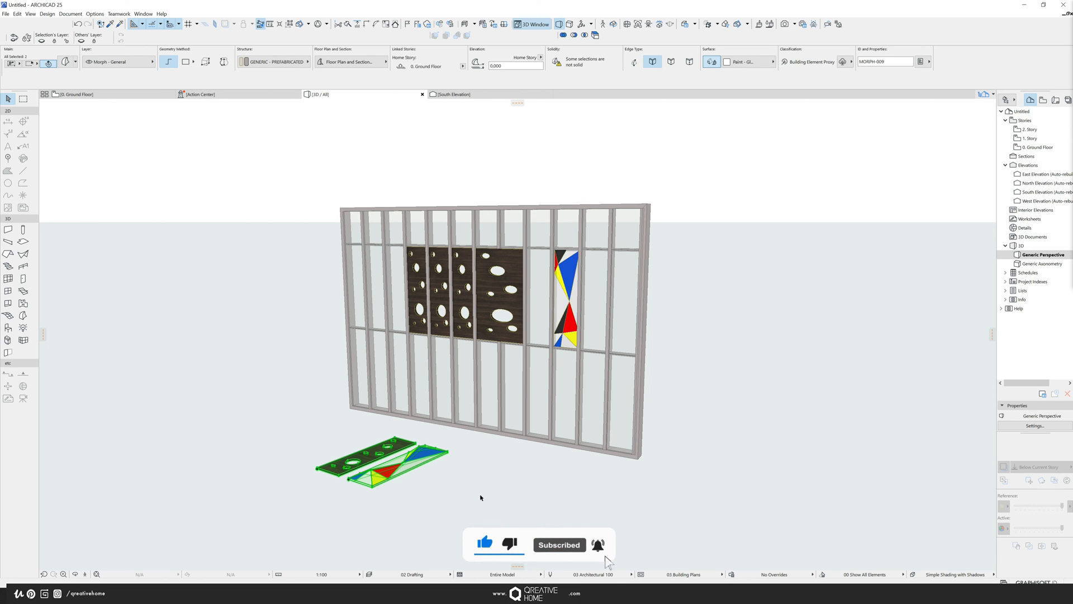